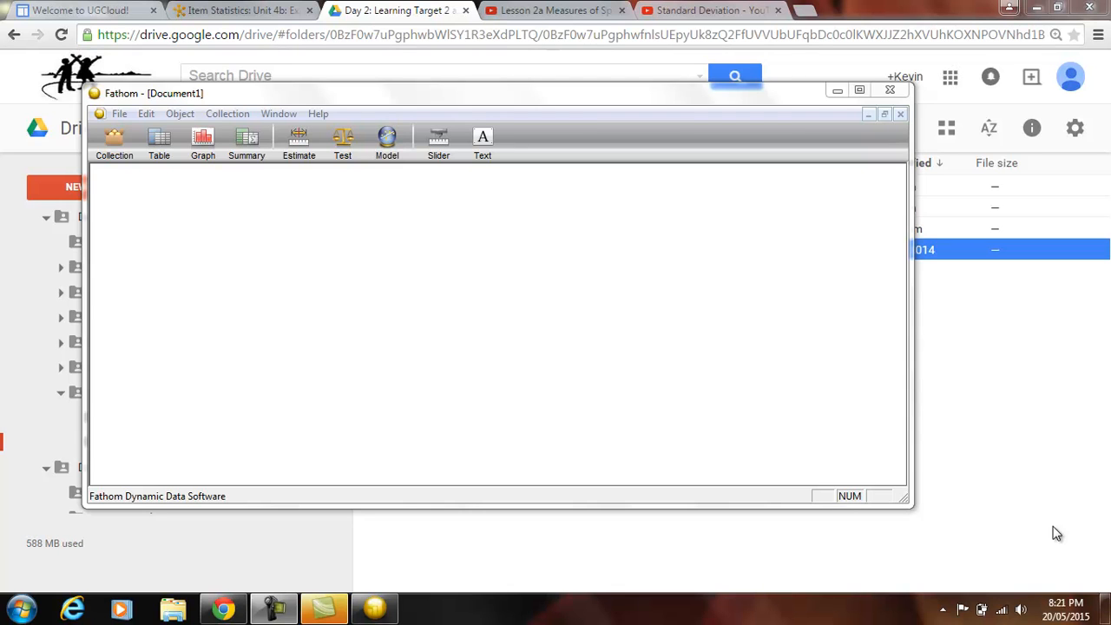
pyautogui.moveTo(630, 510)
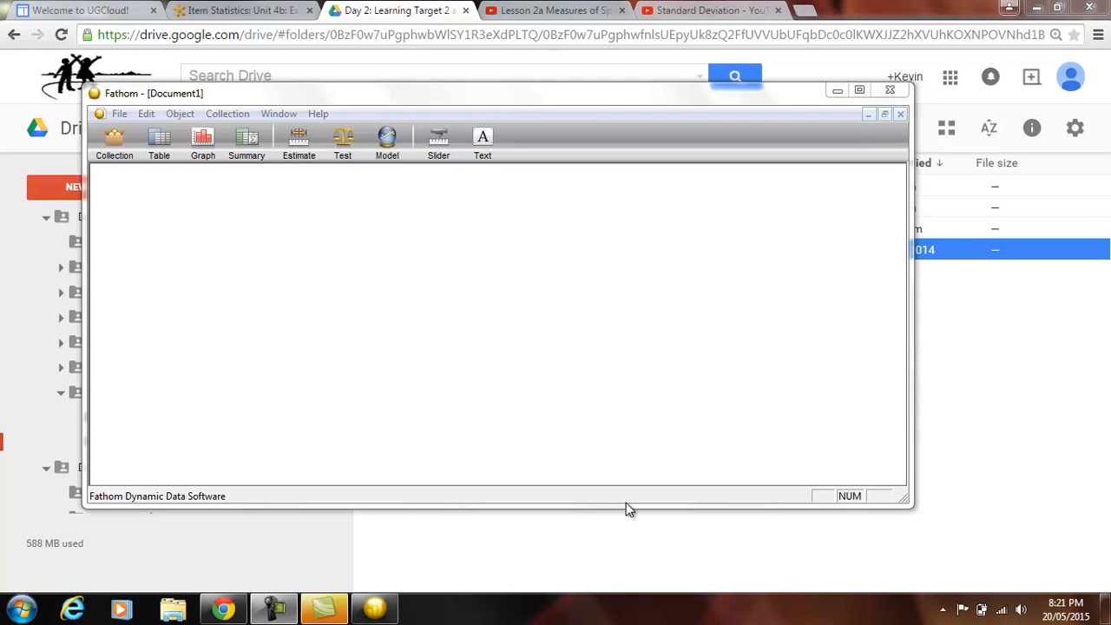
pyautogui.moveTo(727, 359)
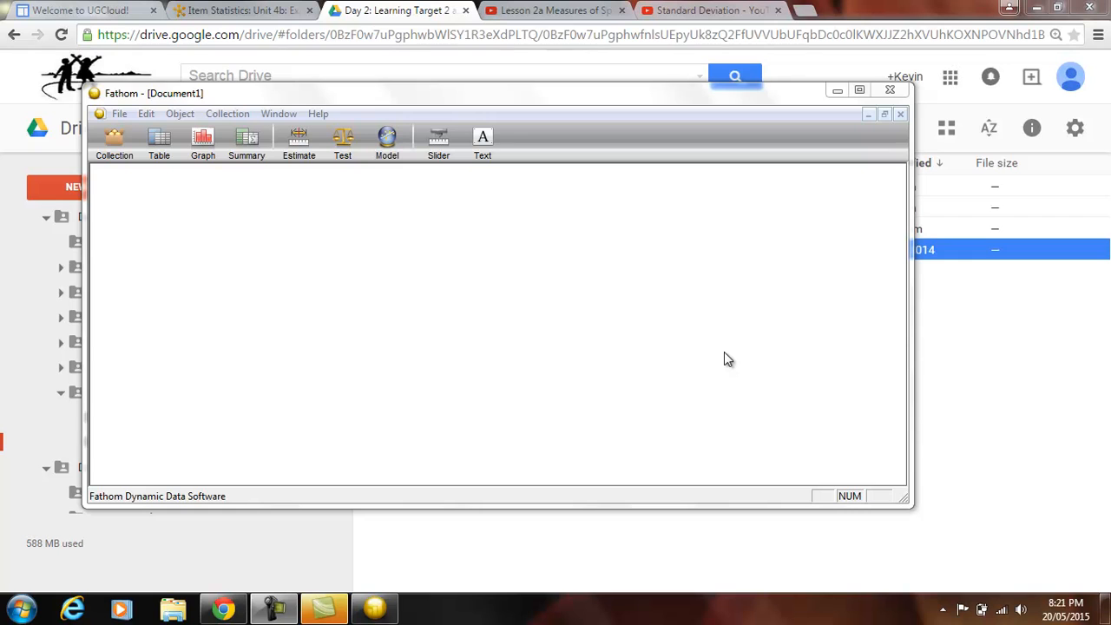
pyautogui.moveTo(495, 425)
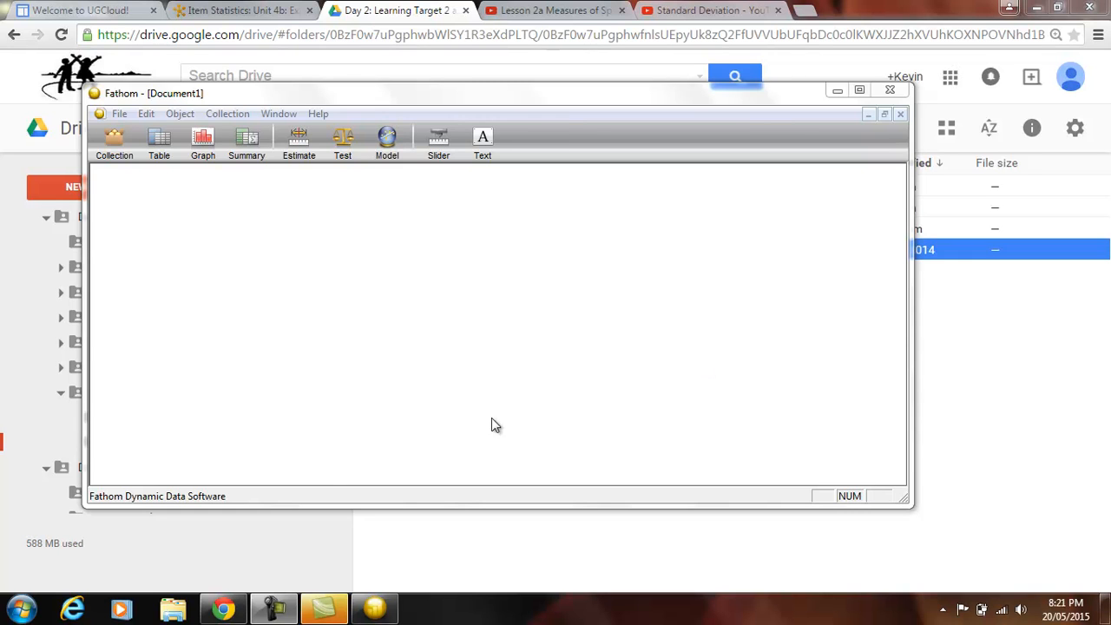
pyautogui.moveTo(499, 559)
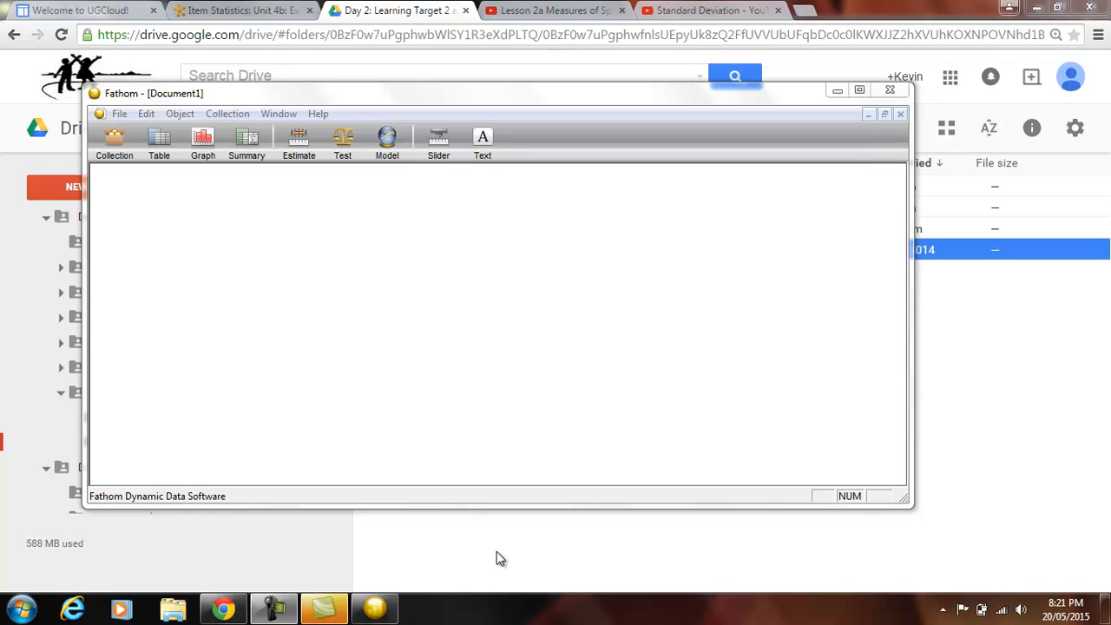
pyautogui.moveTo(547, 423)
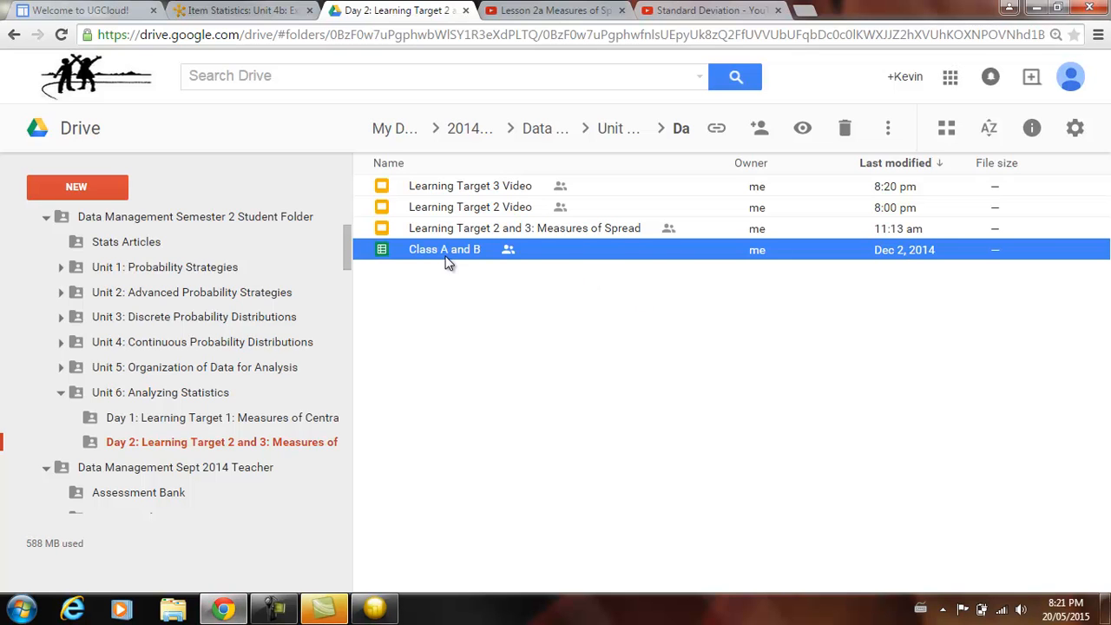
# Open the Class A and B spreadsheet and copy its Class A and Class B scores (B1:C19).
pyautogui.doubleClick(444, 249)
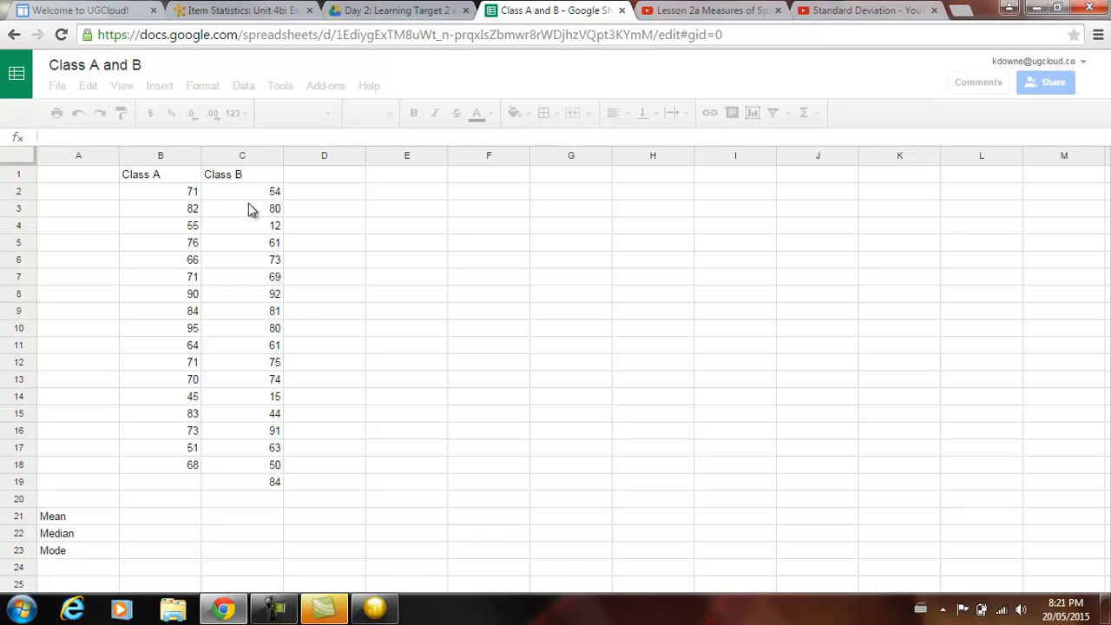
pyautogui.click(242, 259)
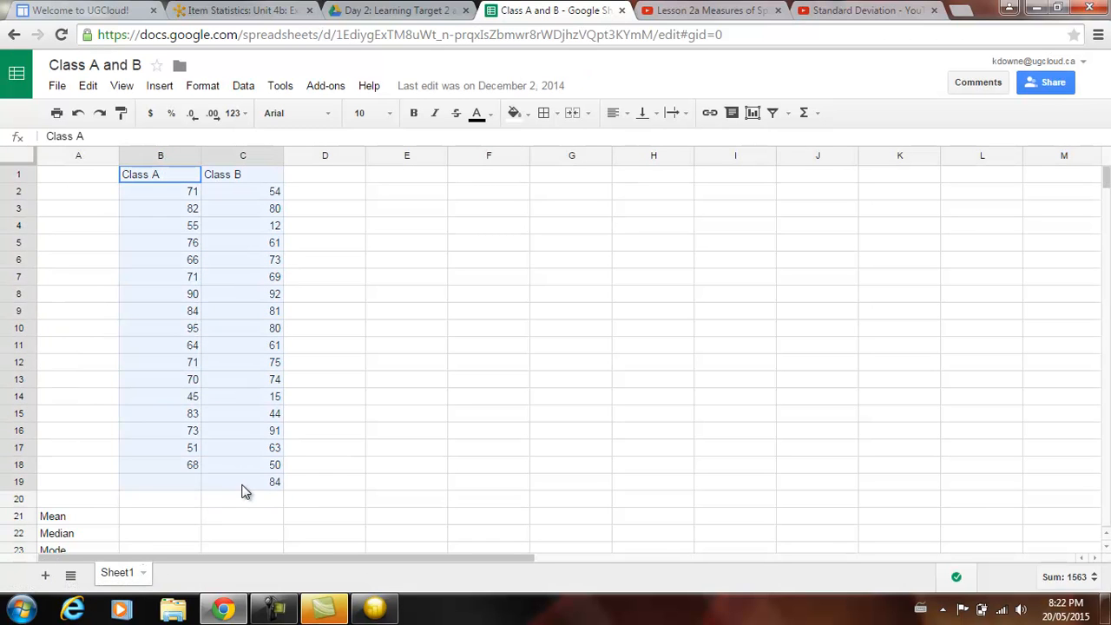
pyautogui.rightClick(243, 481)
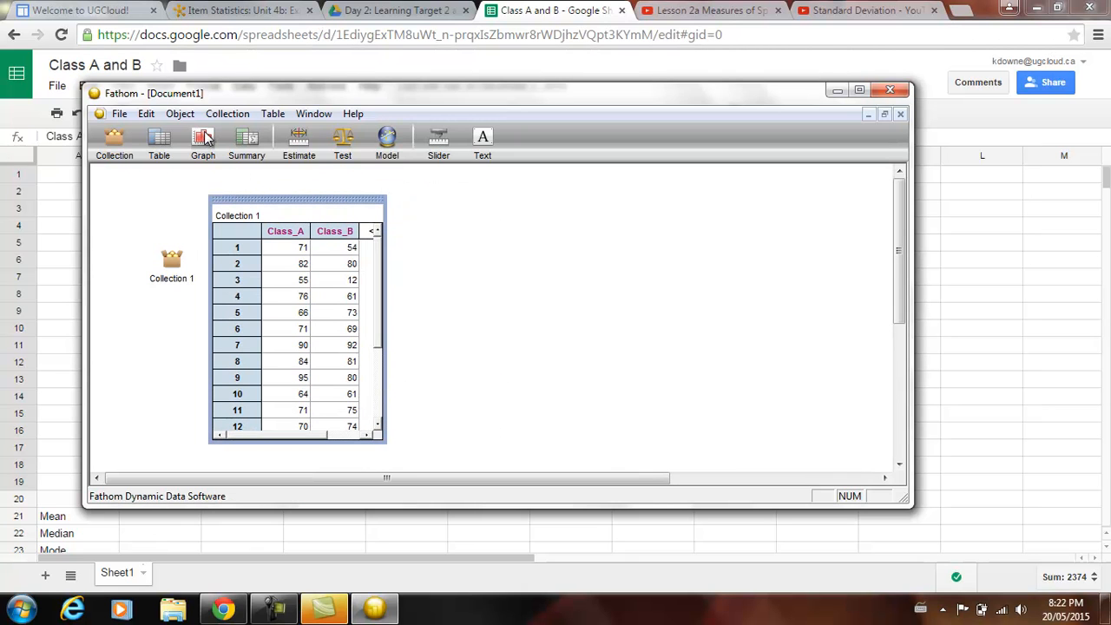
# Add an empty graph beside the case table and maximize the Fathom window.
pyautogui.click(202, 141)
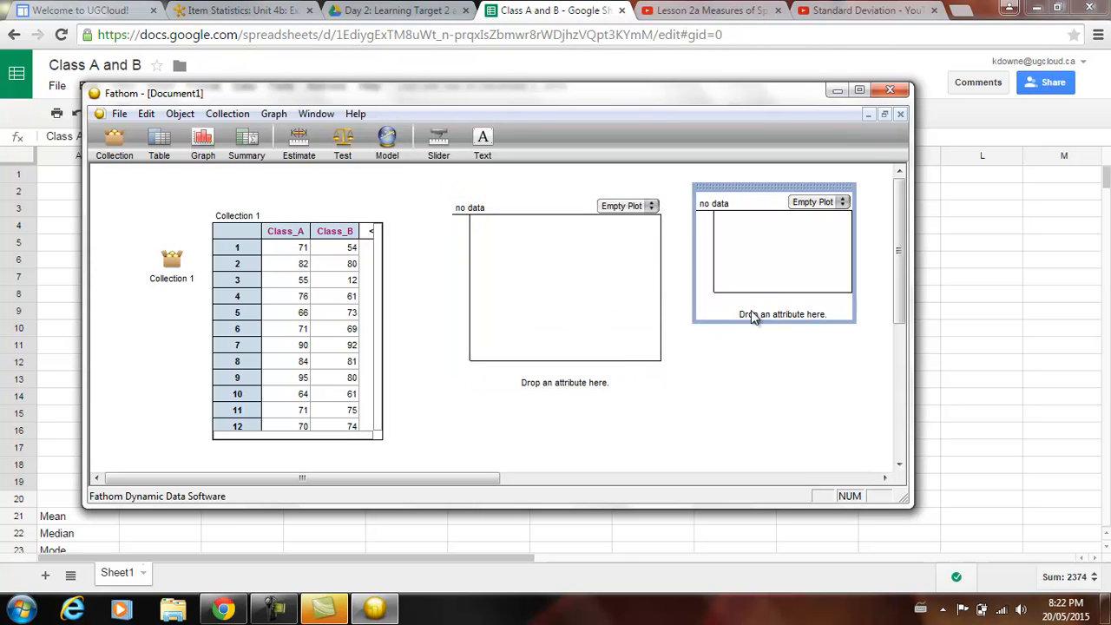
pyautogui.moveTo(754, 317); pyautogui.dragTo(676, 363)
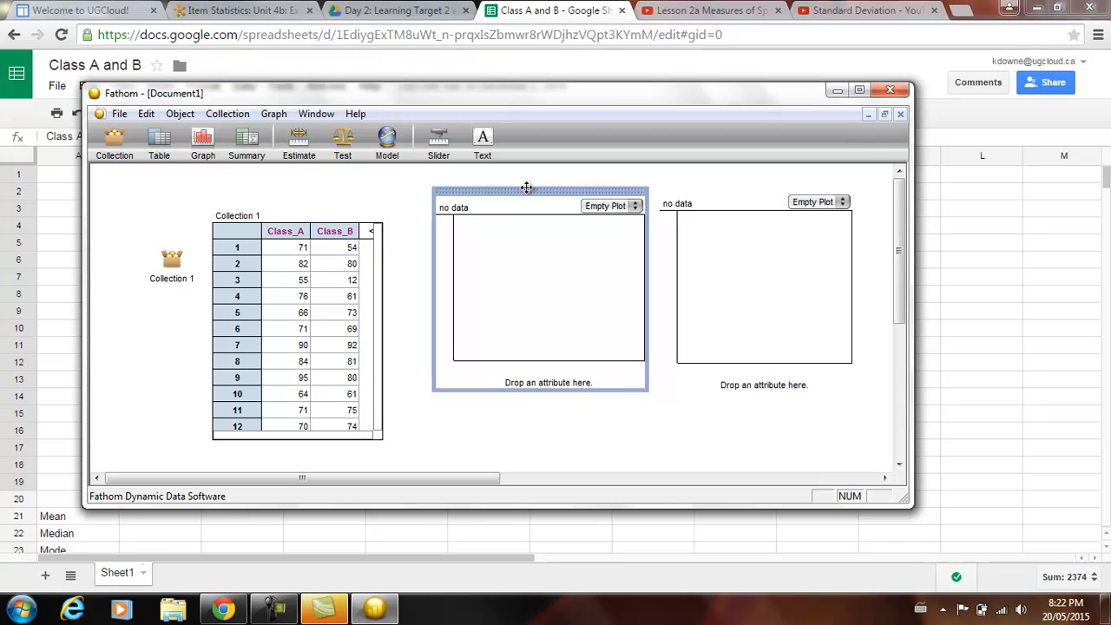
pyautogui.moveTo(910, 248)
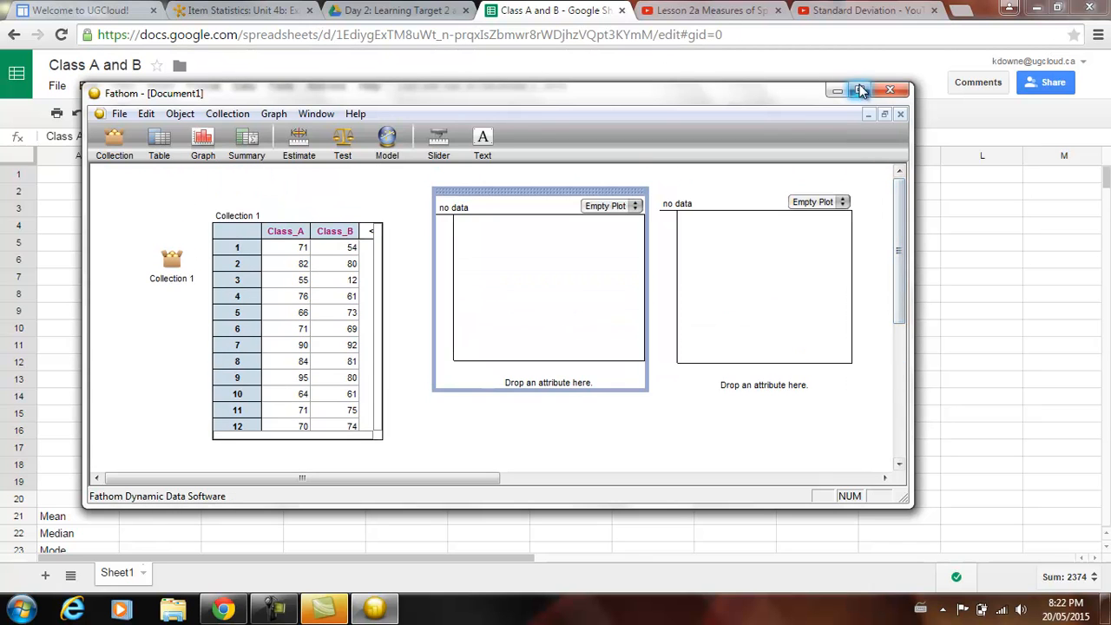
pyautogui.click(858, 90)
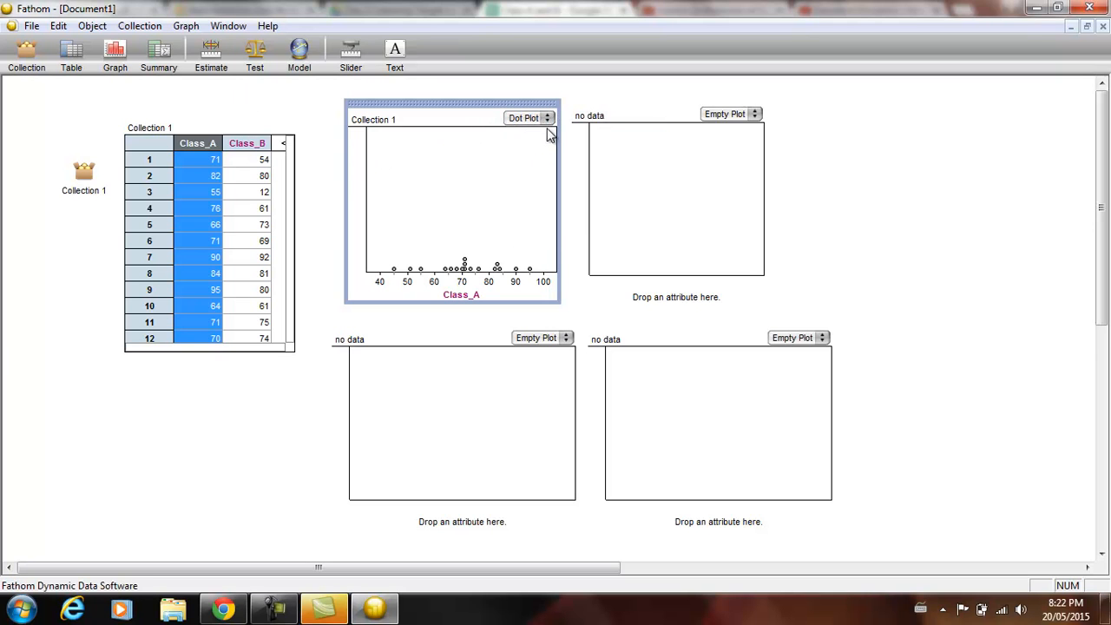
# Switch the top Class_A and Class_B graphs to histograms.
pyautogui.click(547, 117)
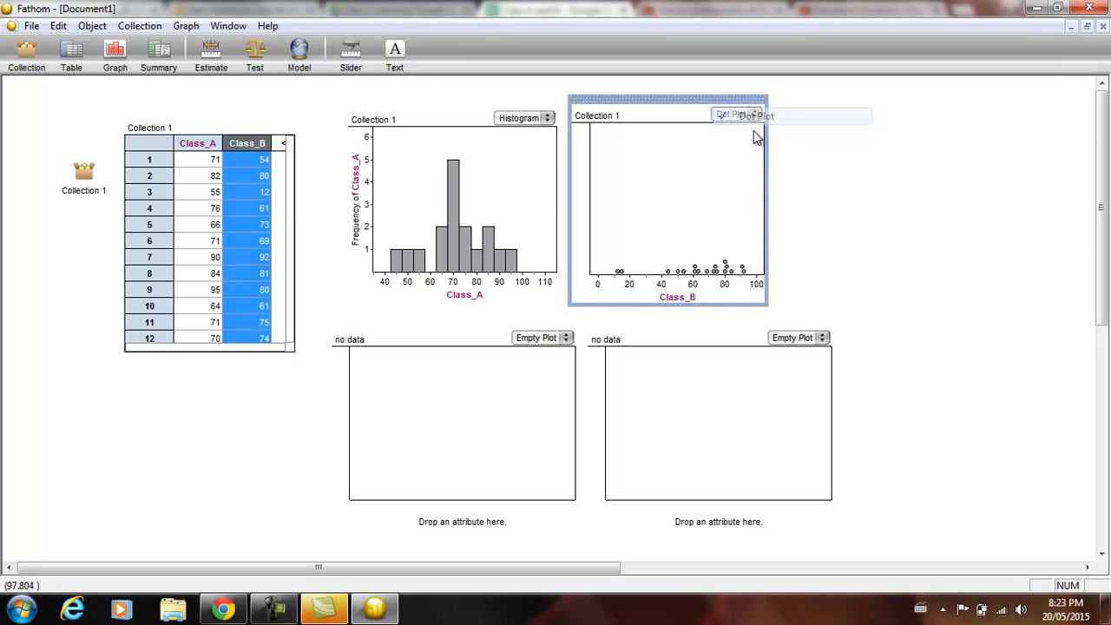
pyautogui.click(756, 116)
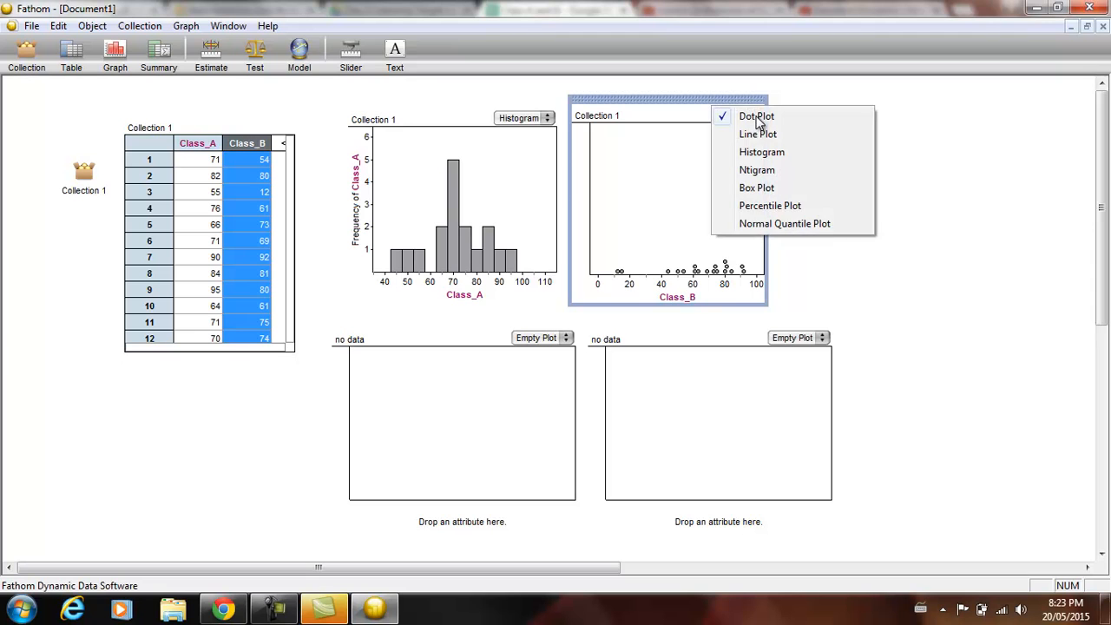
pyautogui.click(761, 152)
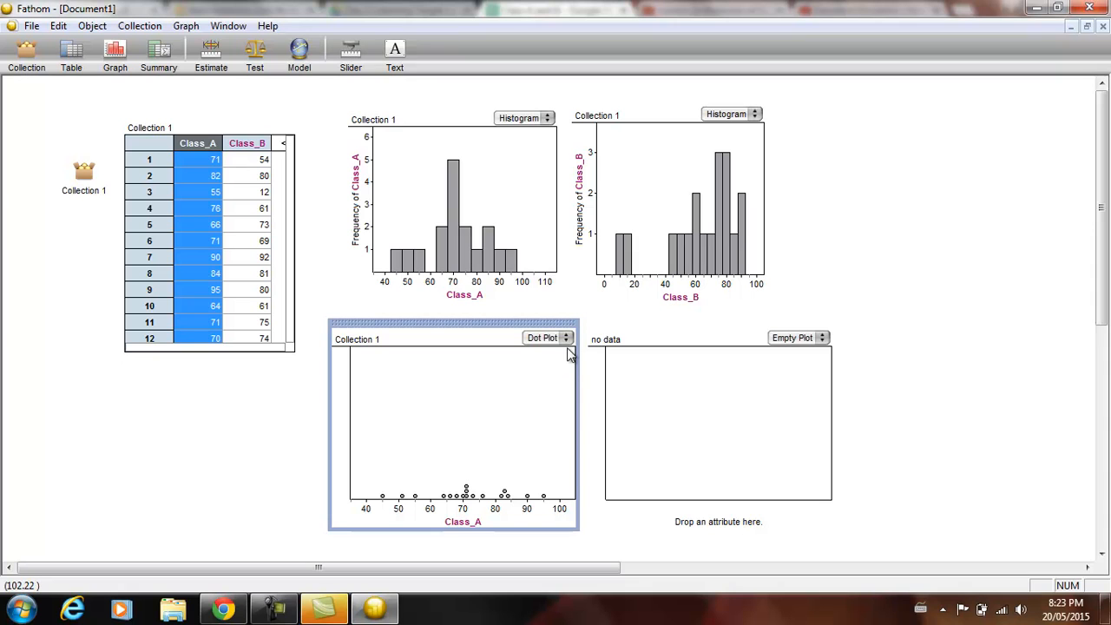
# Make the lower Class_A graph a box plot and plot Class_B in the last graph.
pyautogui.click(548, 338)
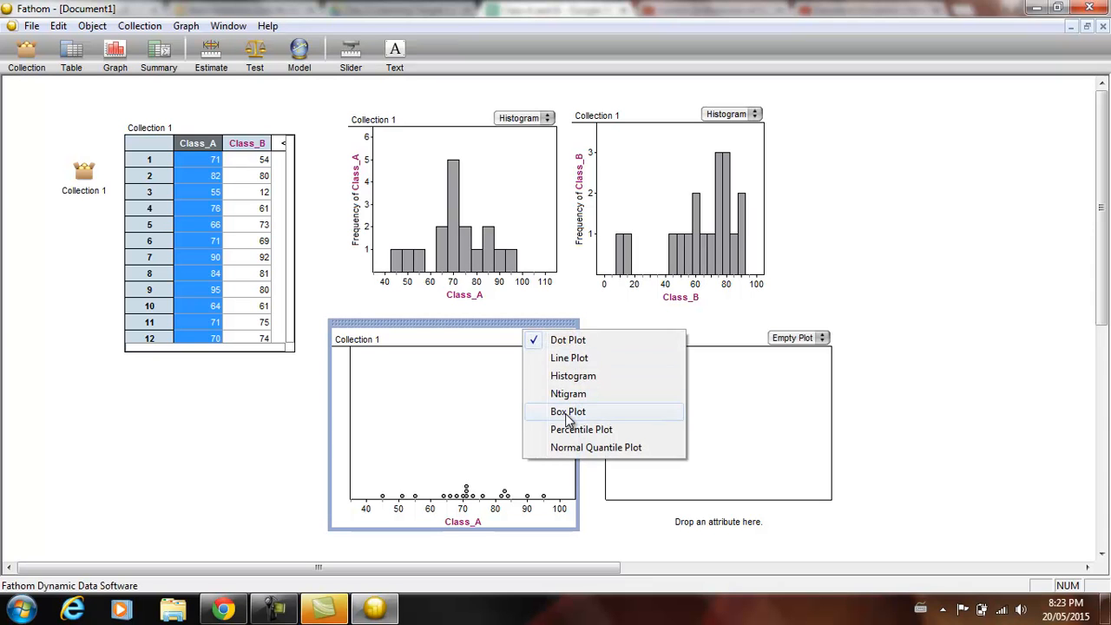
pyautogui.click(568, 412)
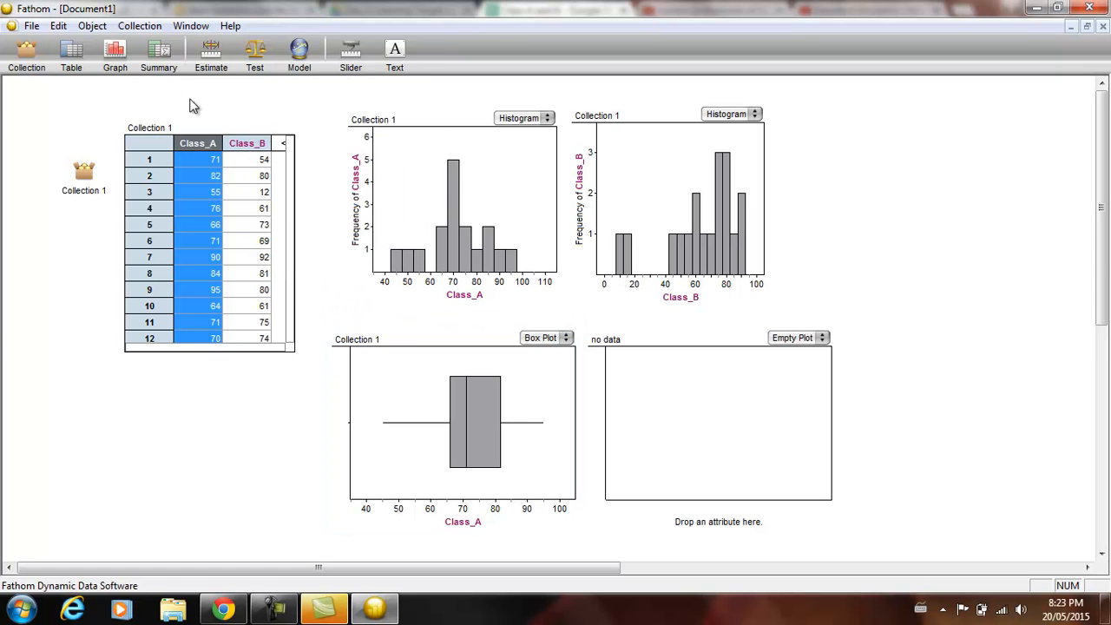
pyautogui.click(246, 143)
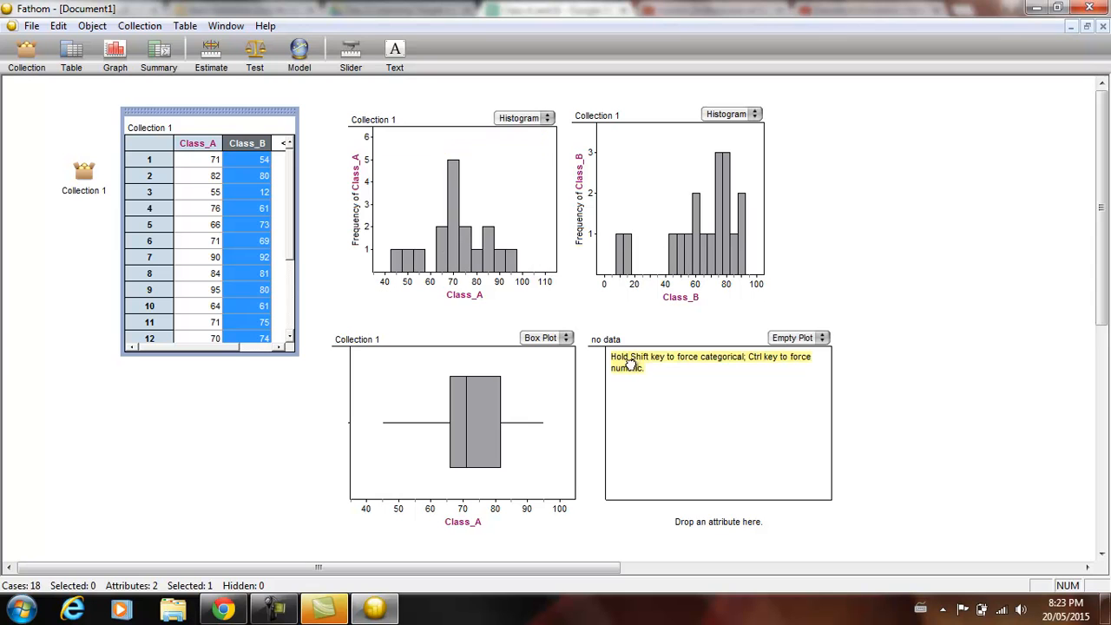
pyautogui.click(820, 338)
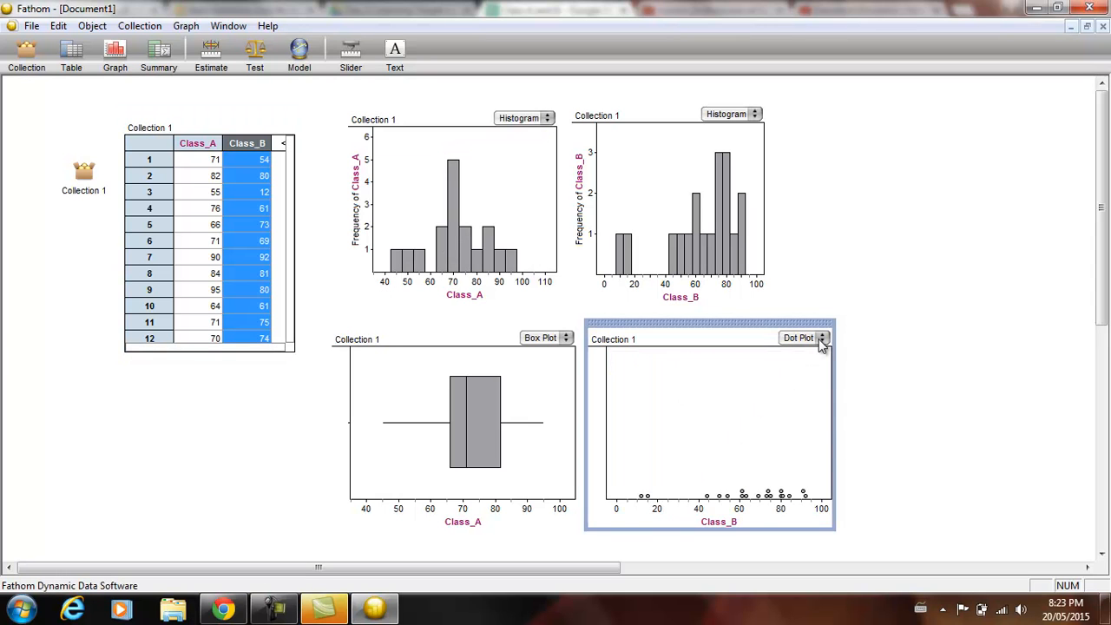
pyautogui.click(821, 338)
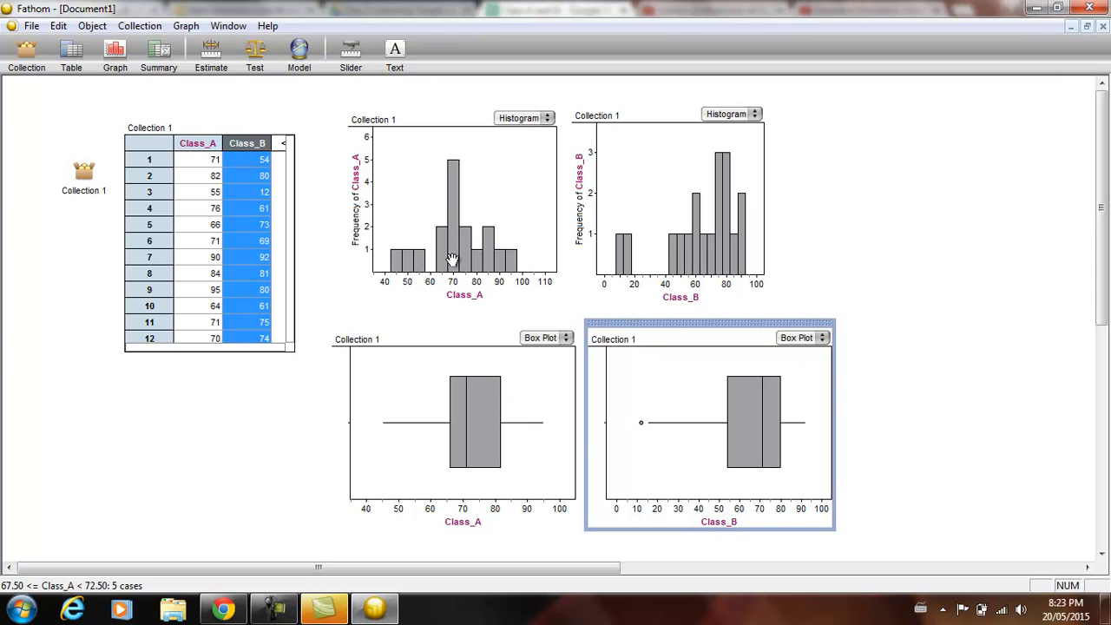
pyautogui.moveTo(475, 203)
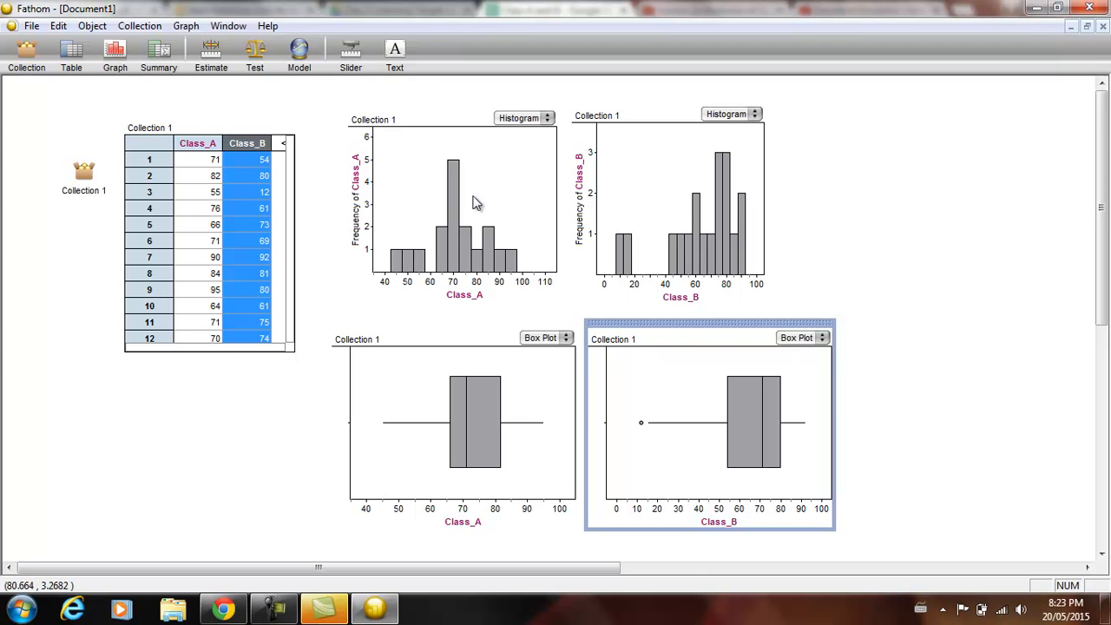
# Enter 45 as a property value in the Class_A histogram's inspector.
pyautogui.rightClick(476, 203)
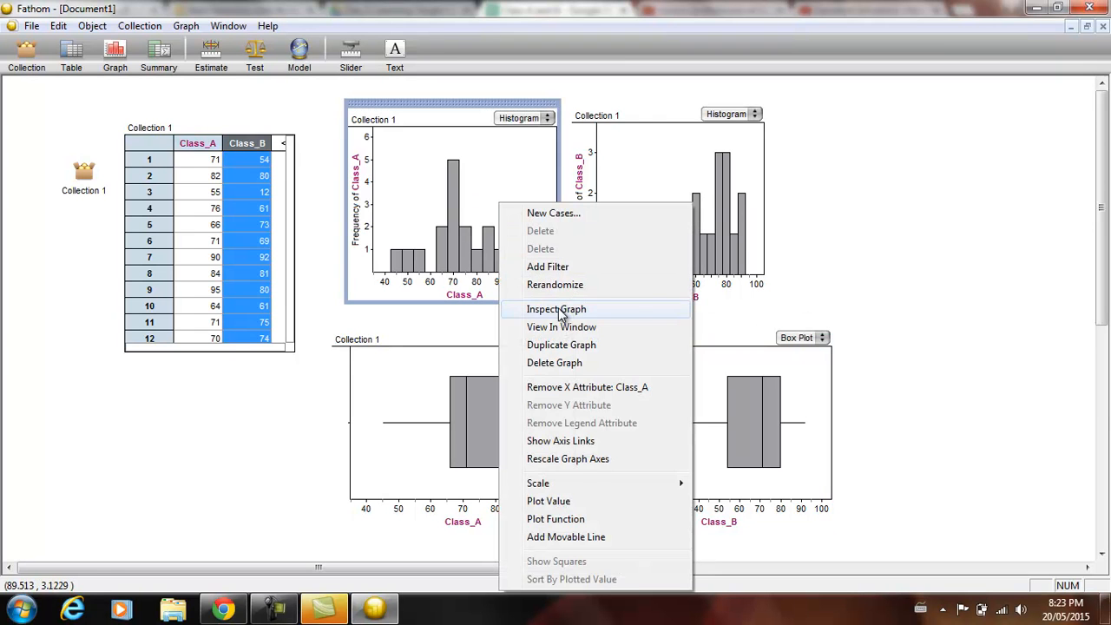
pyautogui.click(557, 309)
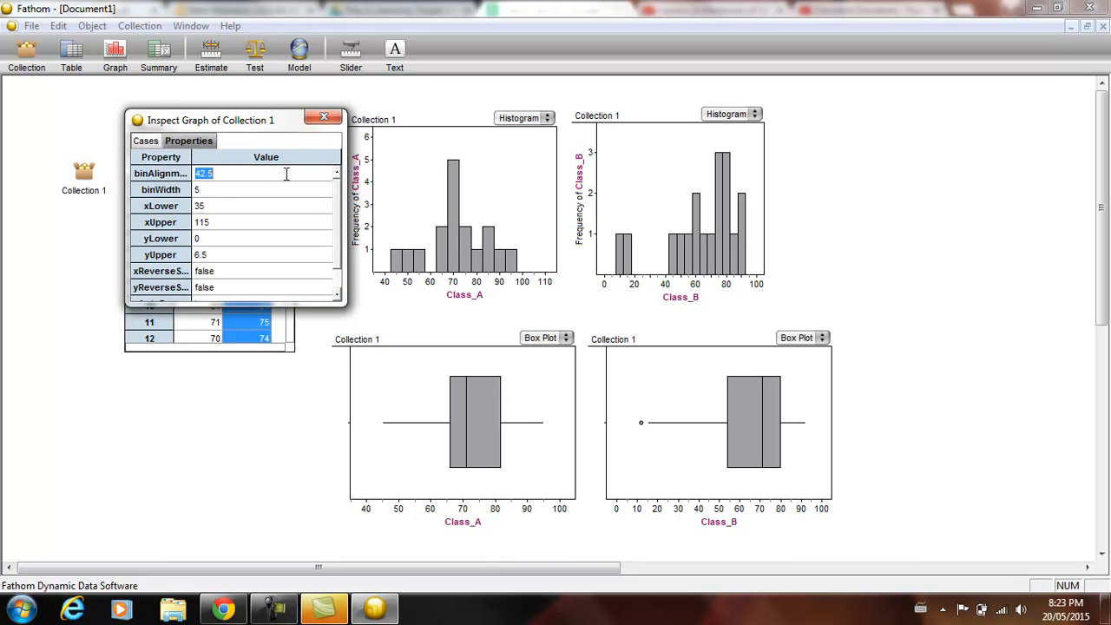
pyautogui.write('45')
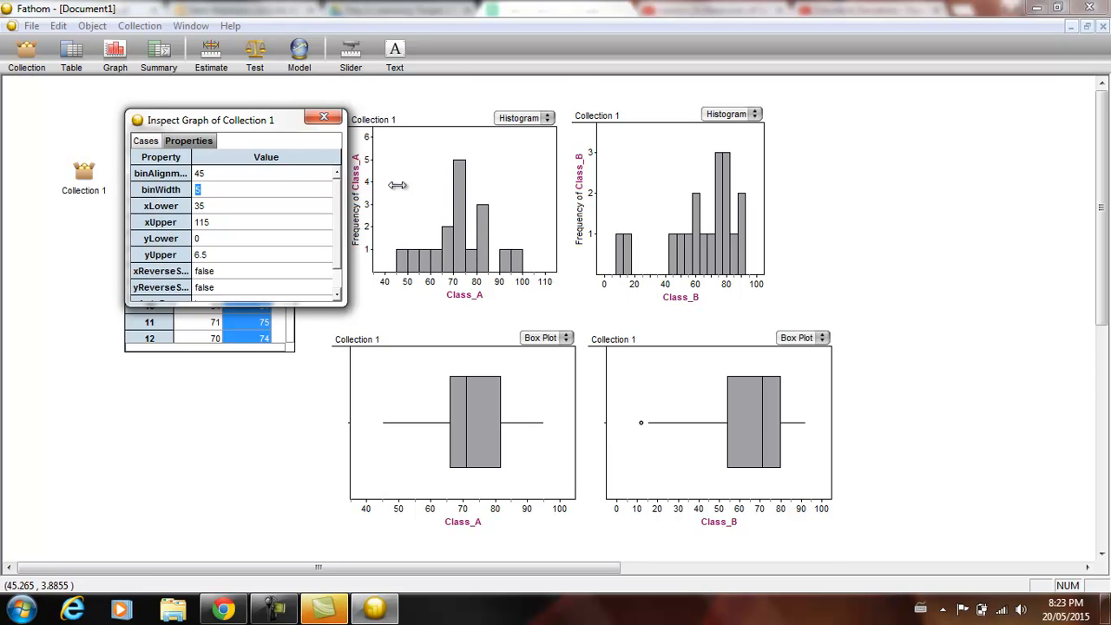
pyautogui.click(324, 117)
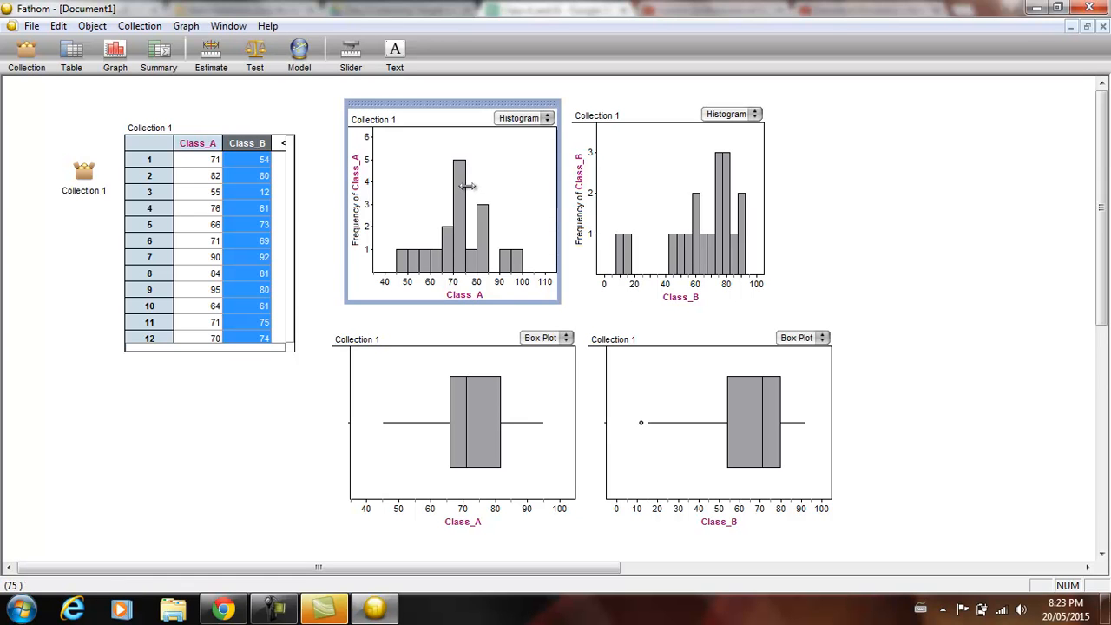
# Align the Class_A histogram's bins to start at 40 and close the inspector.
pyautogui.doubleClick(451, 200)
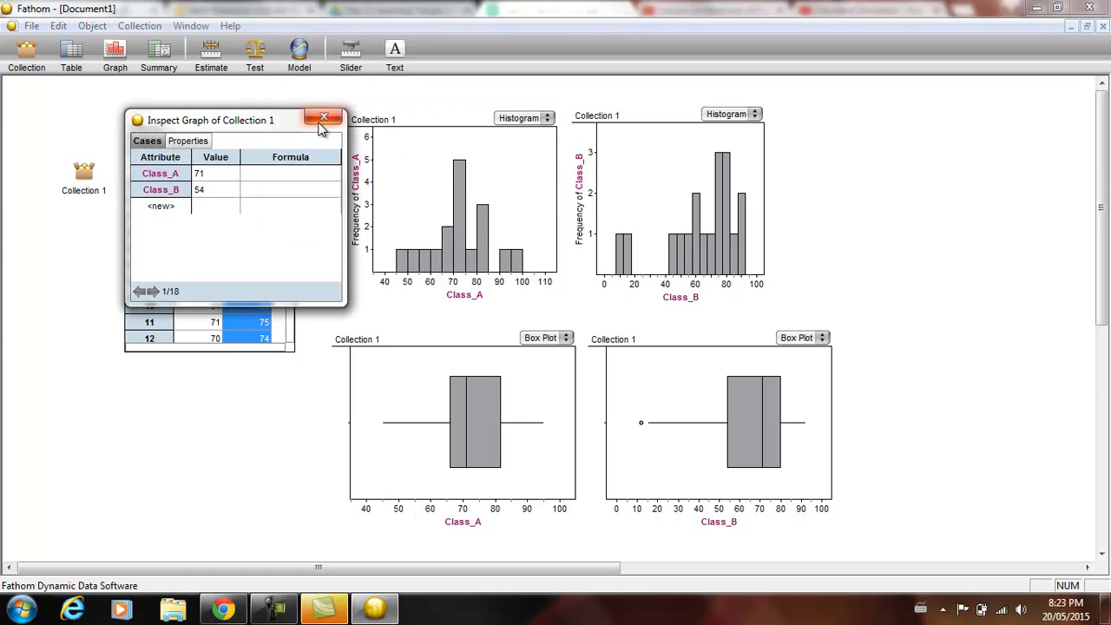
pyautogui.click(324, 117)
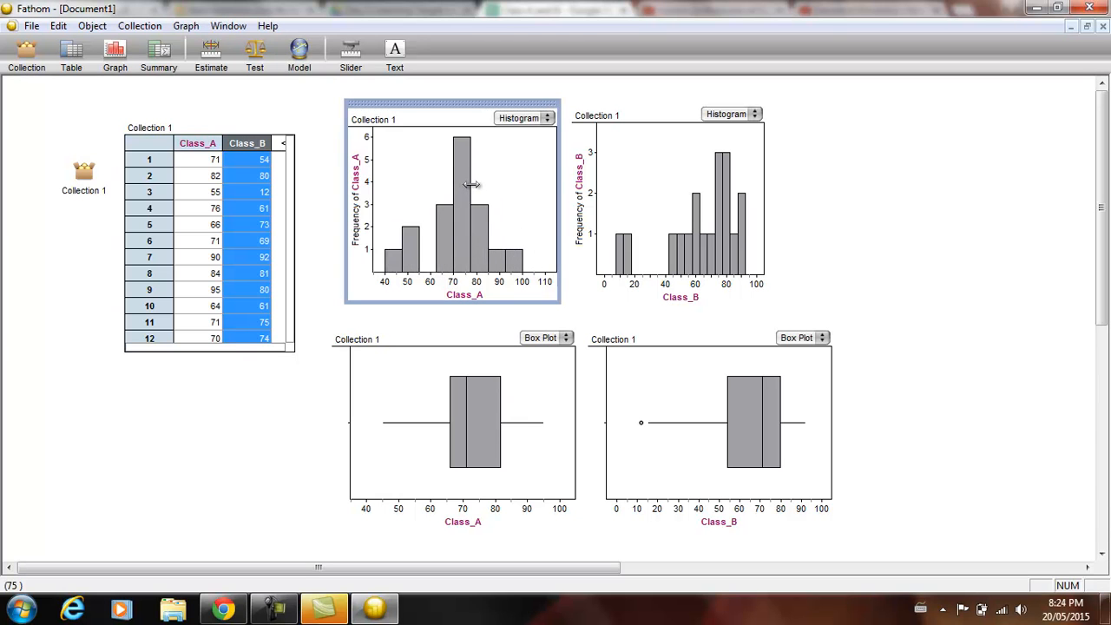
pyautogui.moveTo(387, 199)
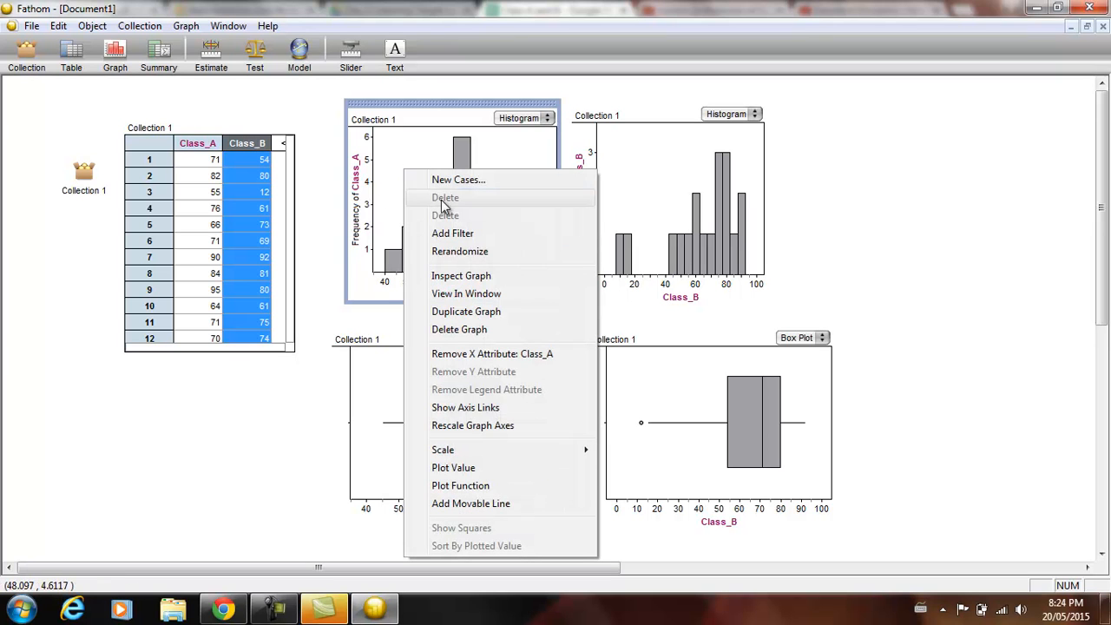
pyautogui.click(461, 275)
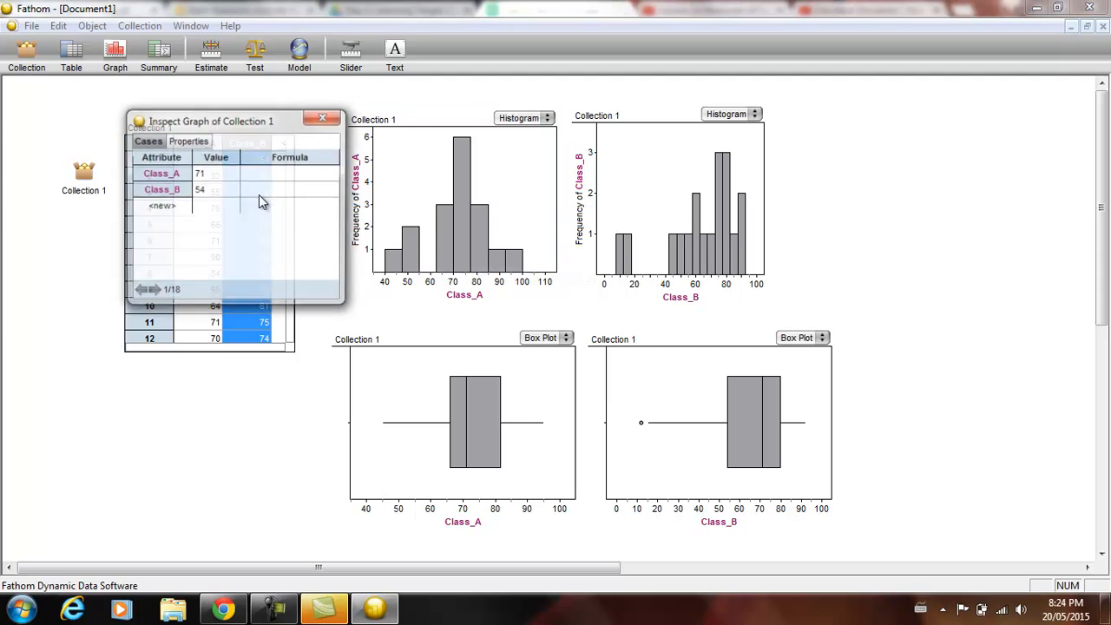
pyautogui.click(188, 140)
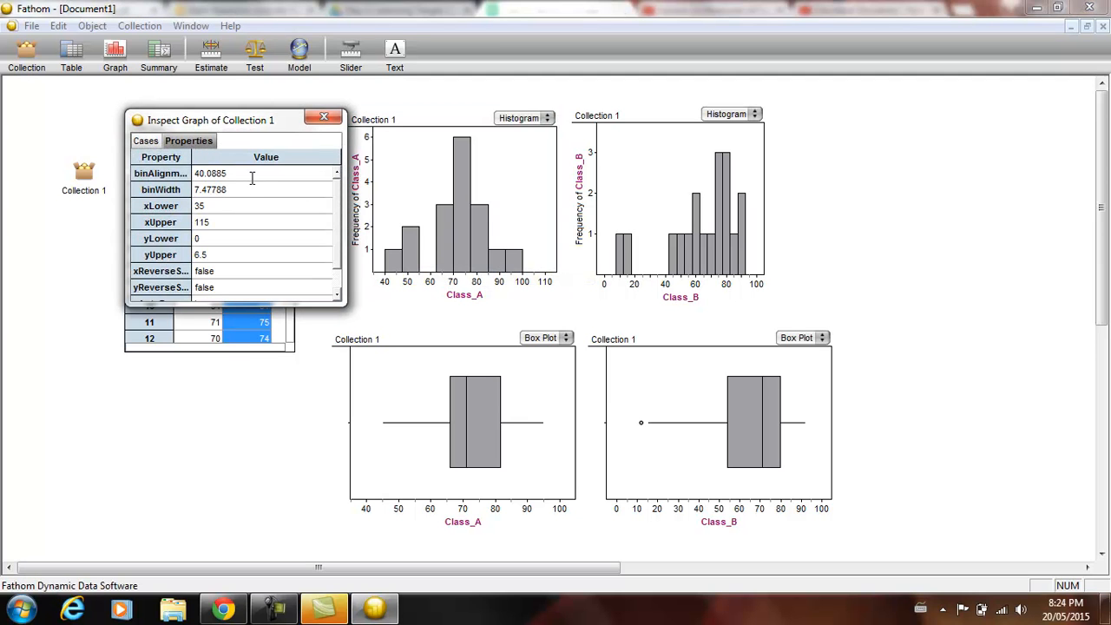
pyautogui.write('40')
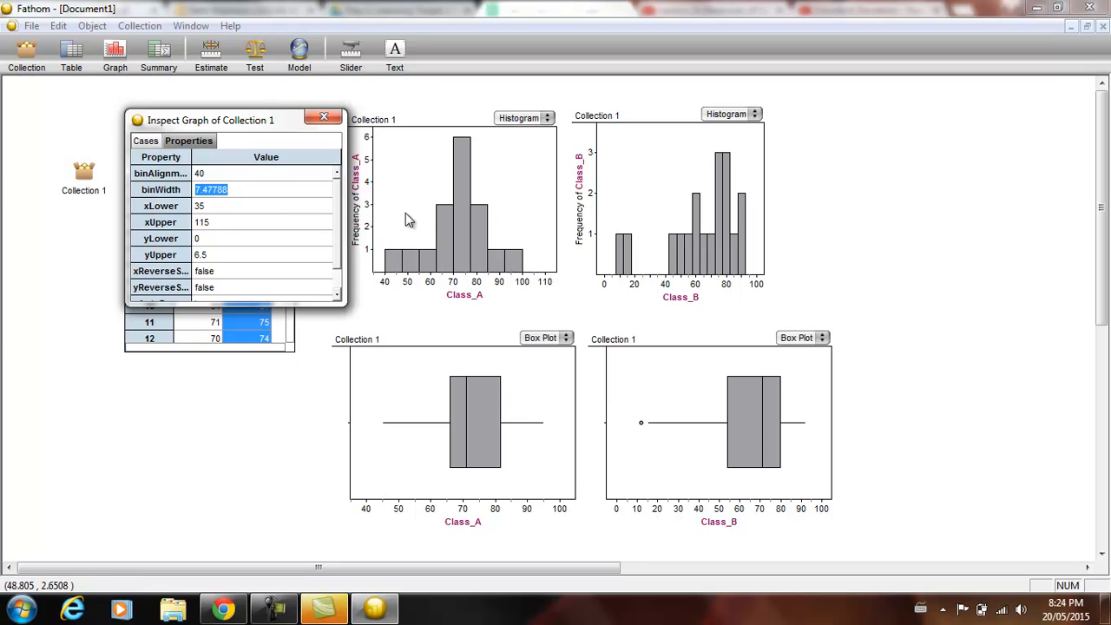
pyautogui.click(324, 117)
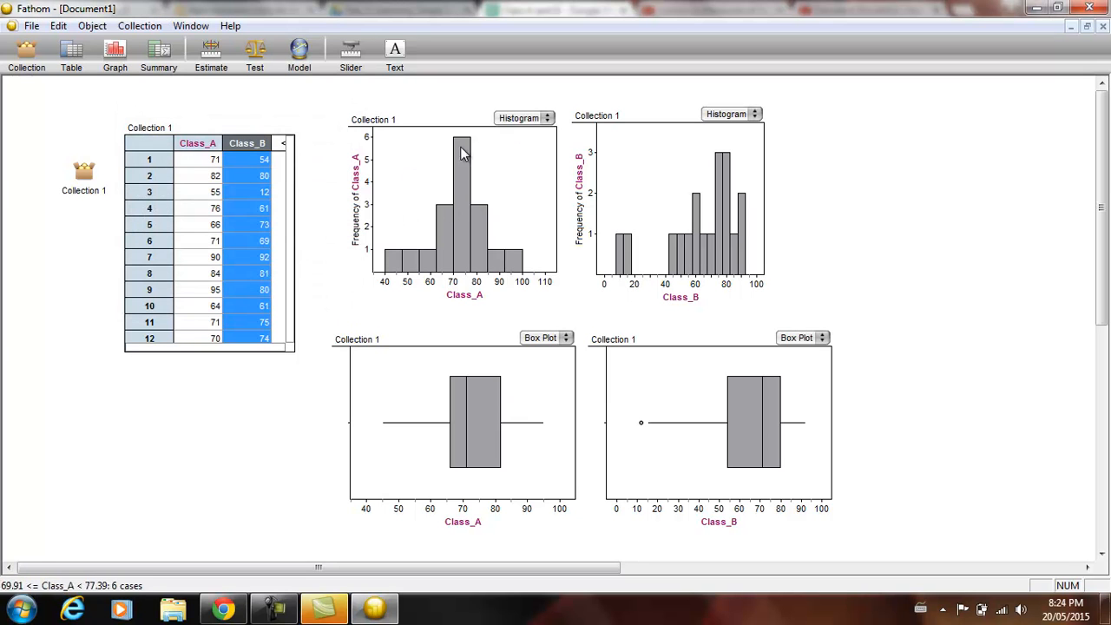
pyautogui.moveTo(680, 155)
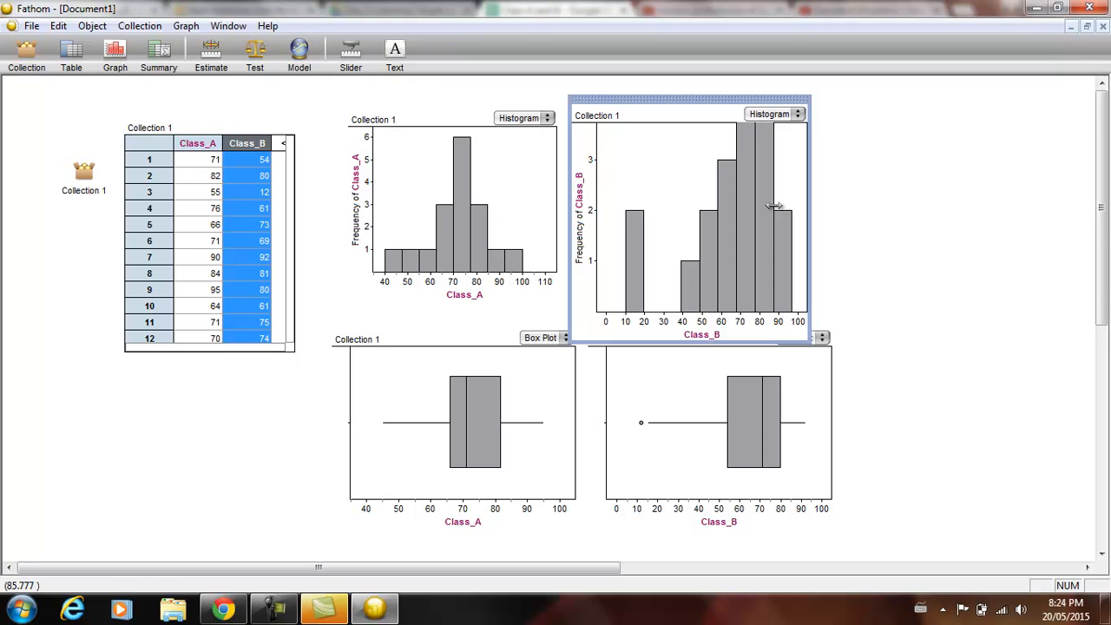
# Set the Class_B histogram's yUpper to 5, binAlignment to 10 and binWidth to 10.
pyautogui.rightClick(773, 208)
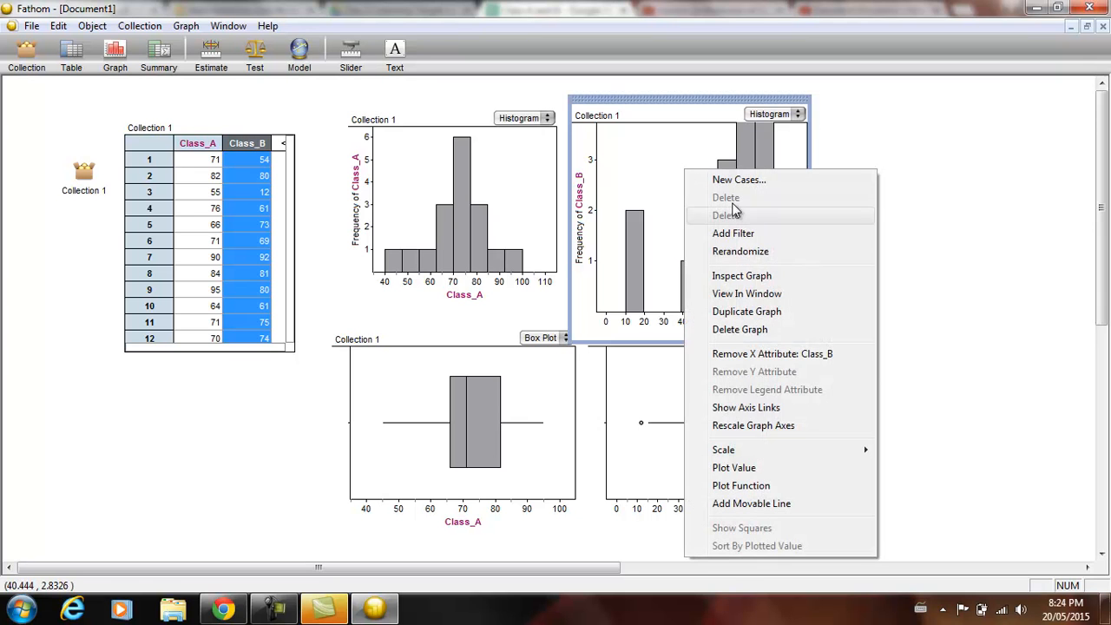
pyautogui.click(741, 275)
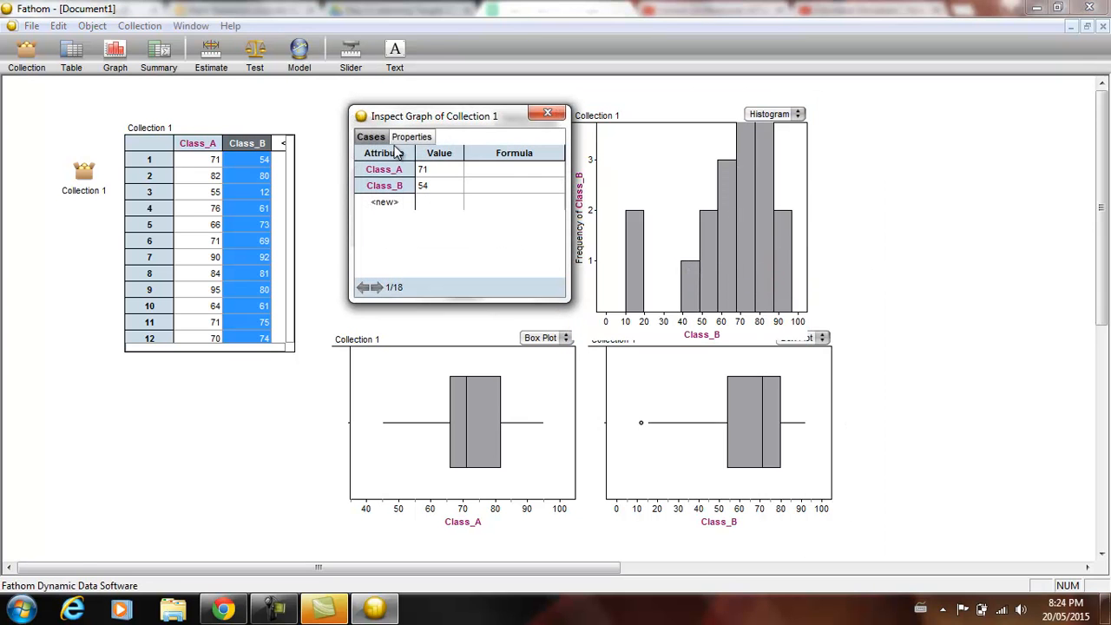
pyautogui.click(411, 136)
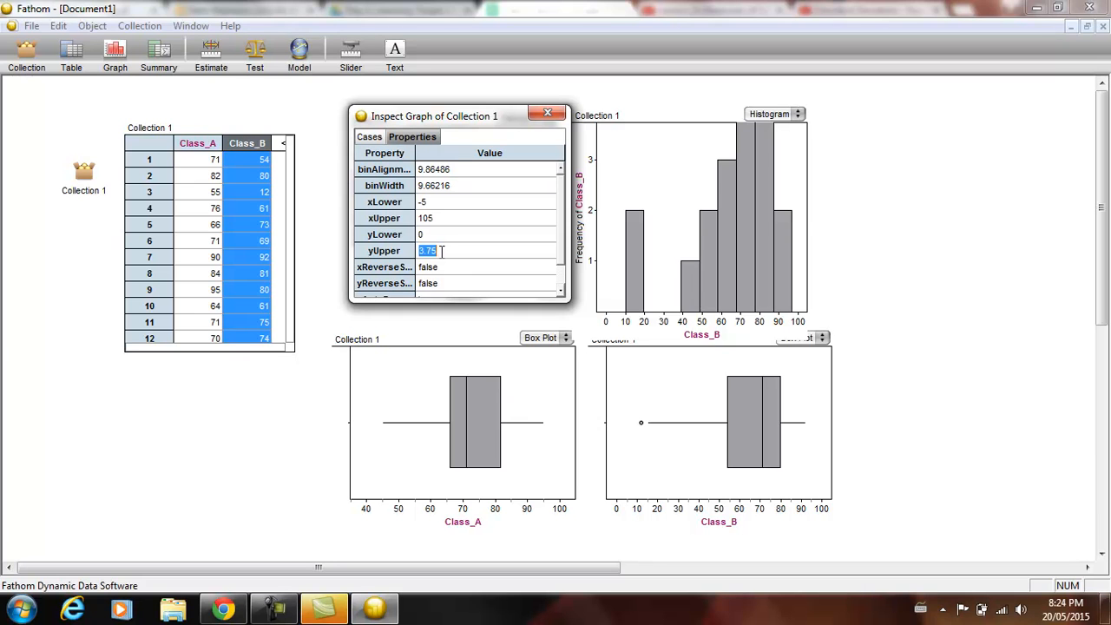
pyautogui.write('5')
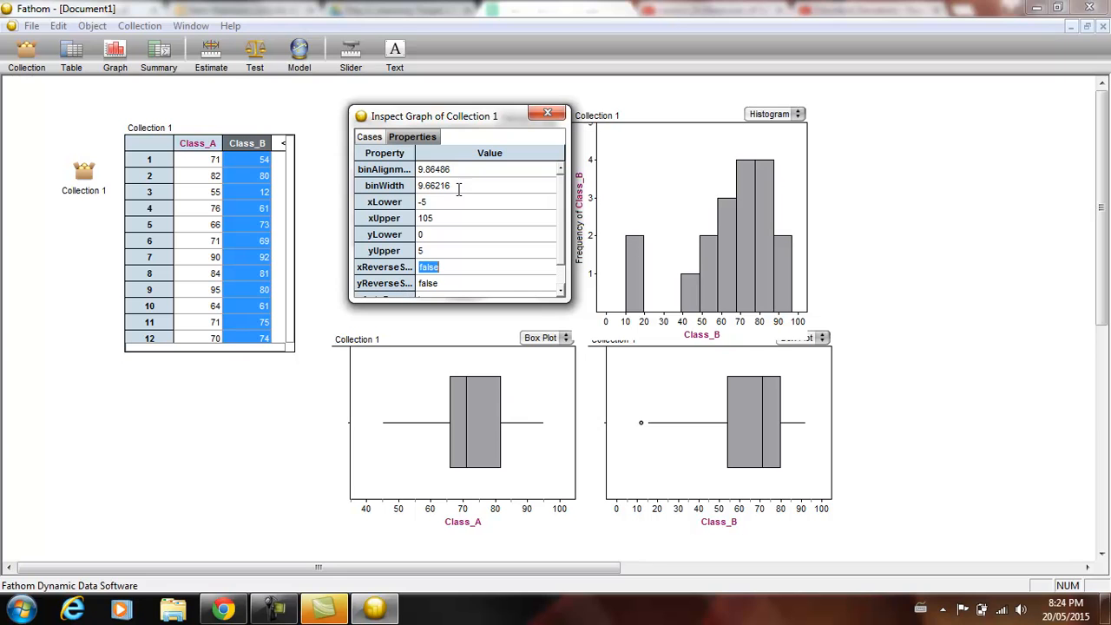
pyautogui.click(434, 168)
pyautogui.write('10')
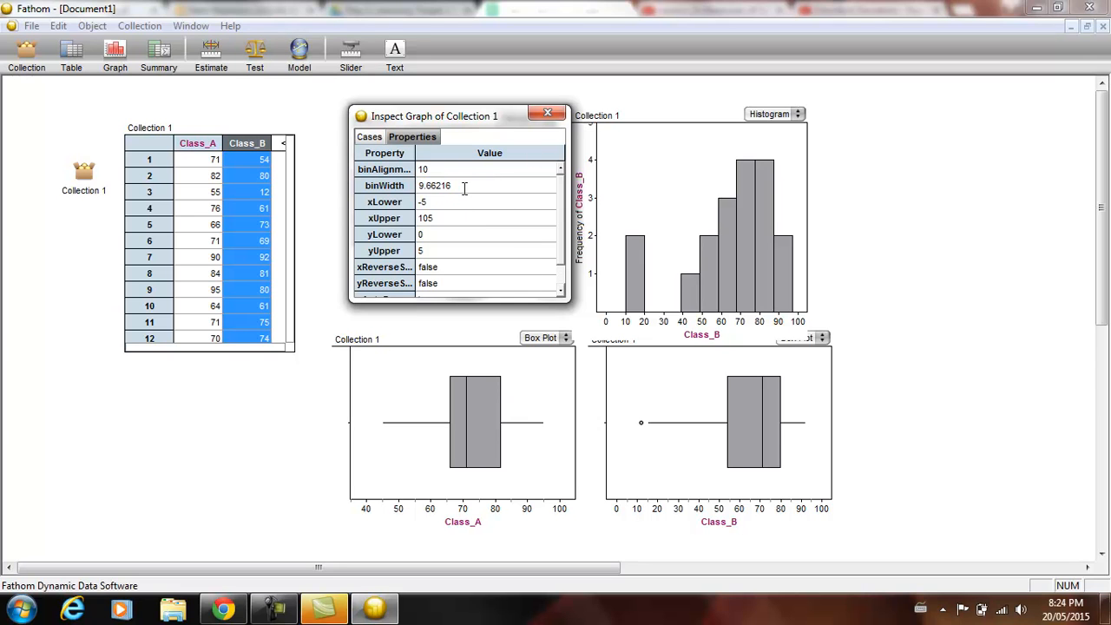
pyautogui.doubleClick(434, 185)
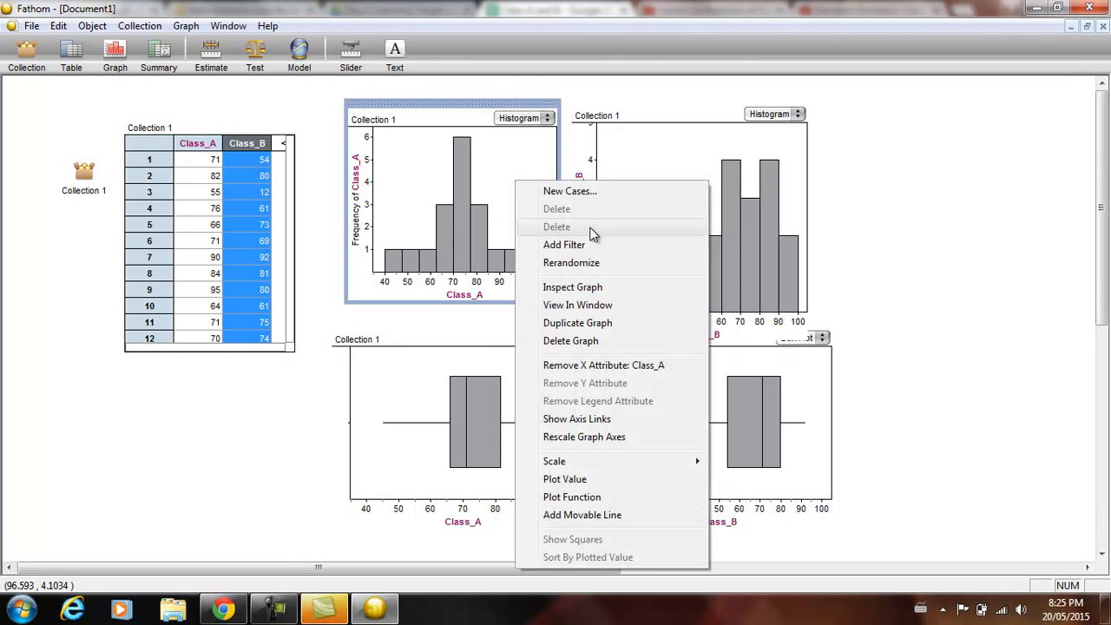
# Set the Class_A histogram's binWidth to 10 and close the inspector.
pyautogui.click(572, 287)
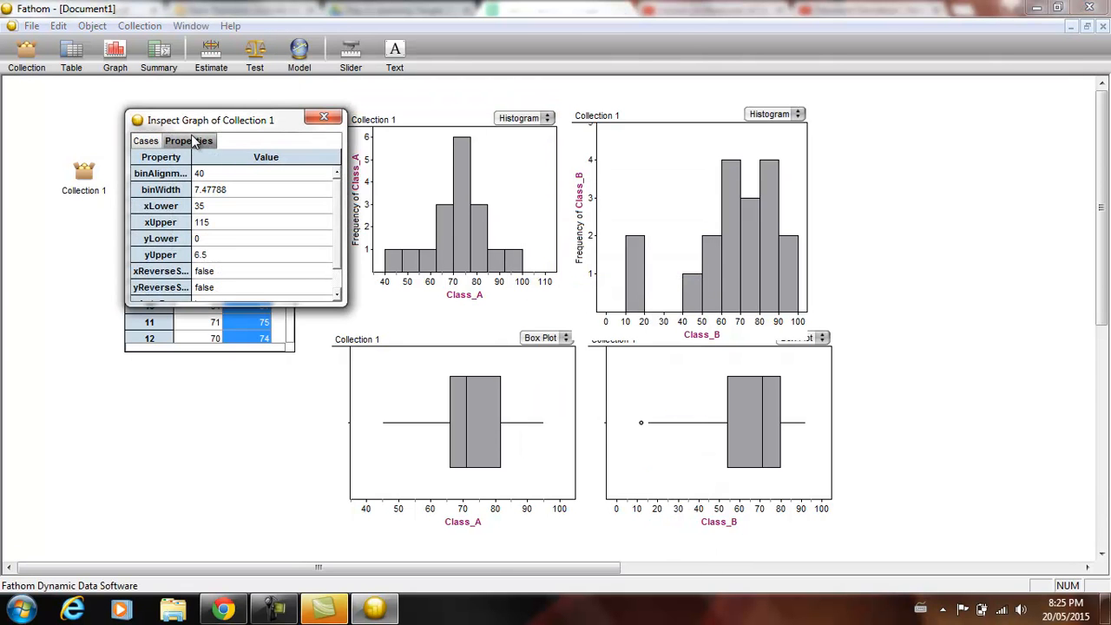
pyautogui.click(211, 190)
pyautogui.write('10')
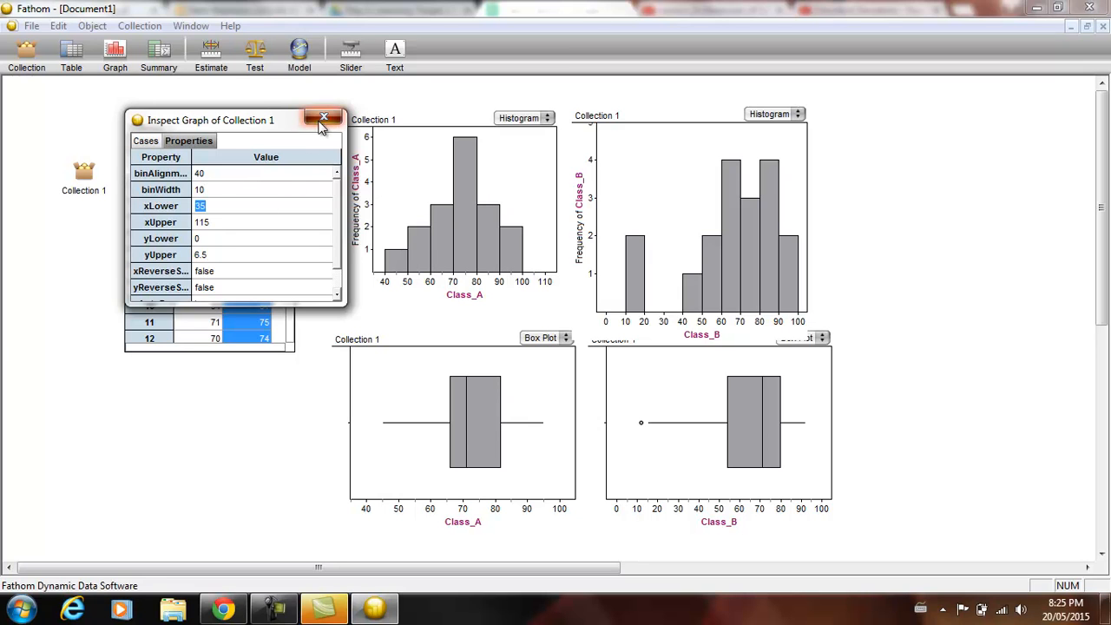
pyautogui.click(324, 117)
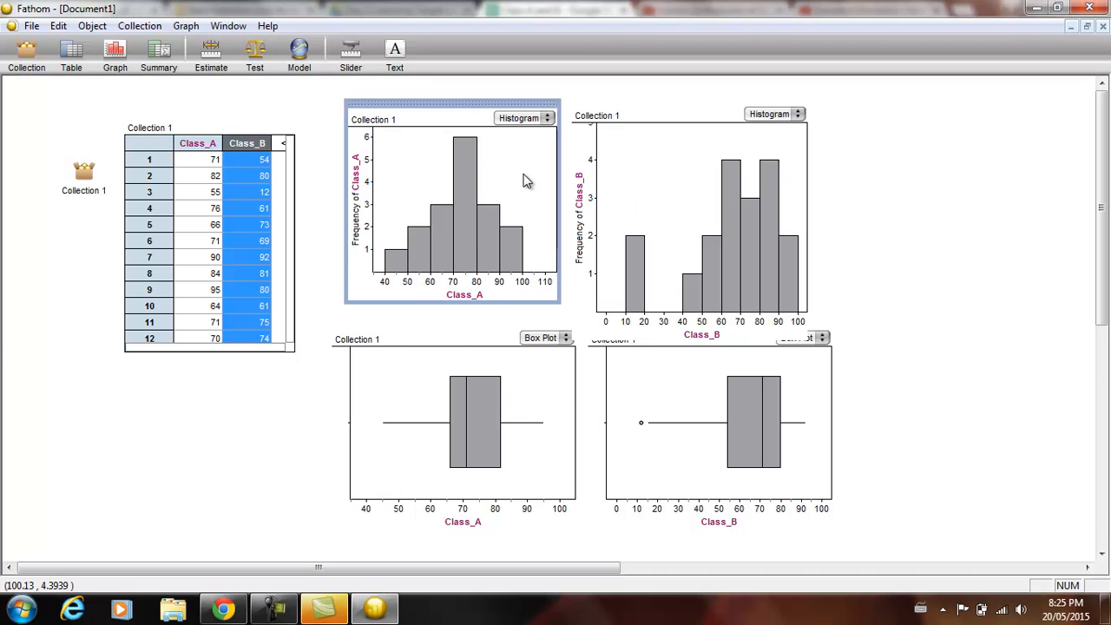
pyautogui.moveTo(486, 443)
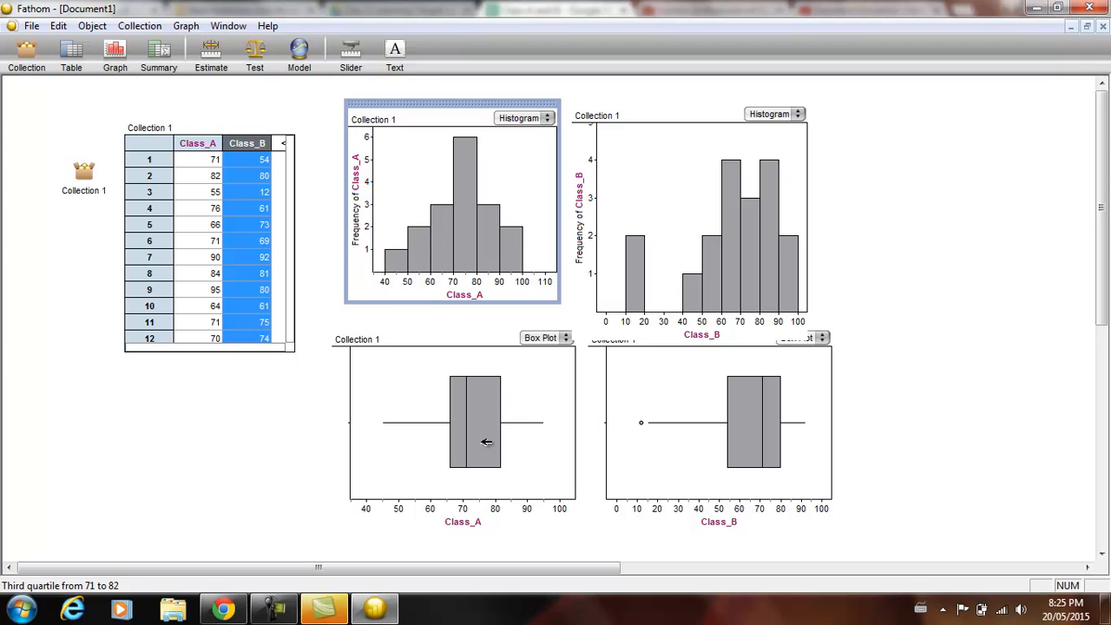
pyautogui.moveTo(521, 192)
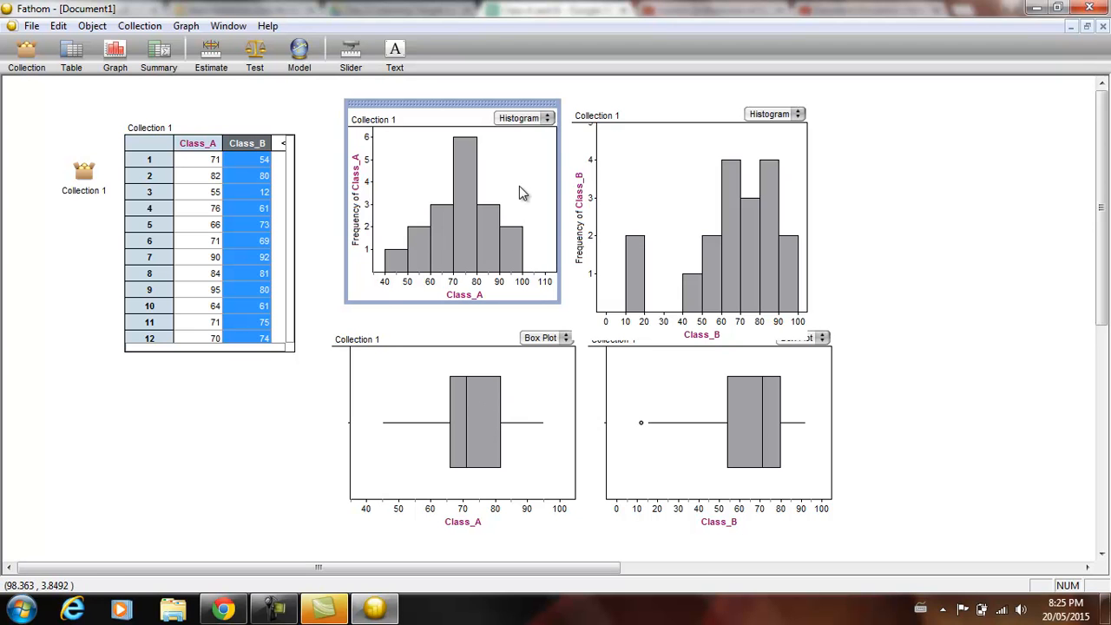
# Plot mean(Class_A), 71.4706, on the Class_A histogram.
pyautogui.rightClick(521, 191)
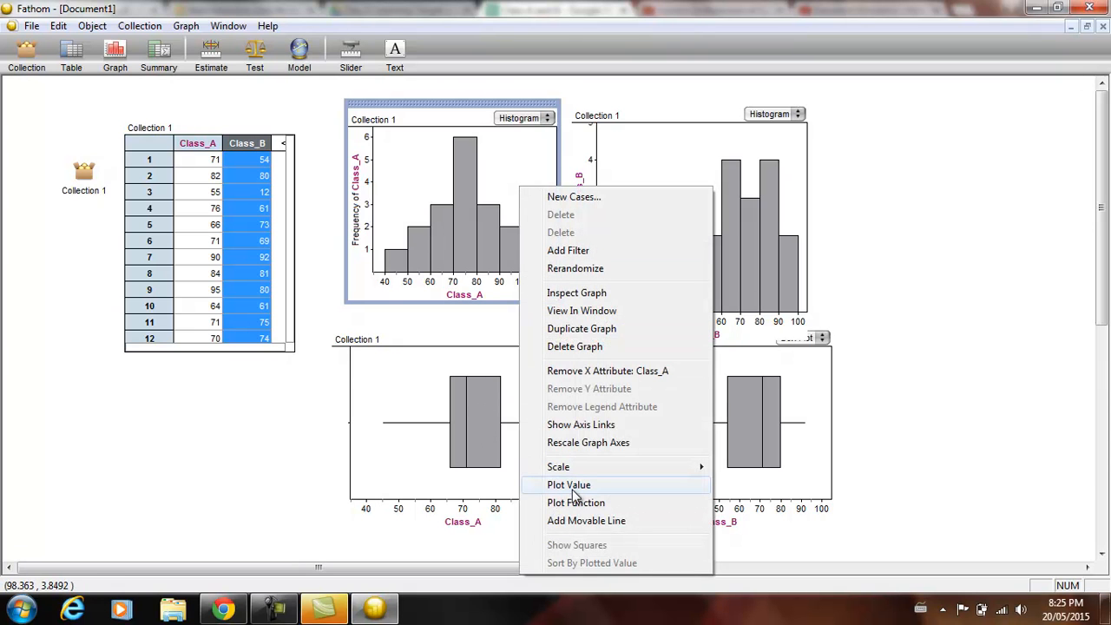
pyautogui.click(569, 484)
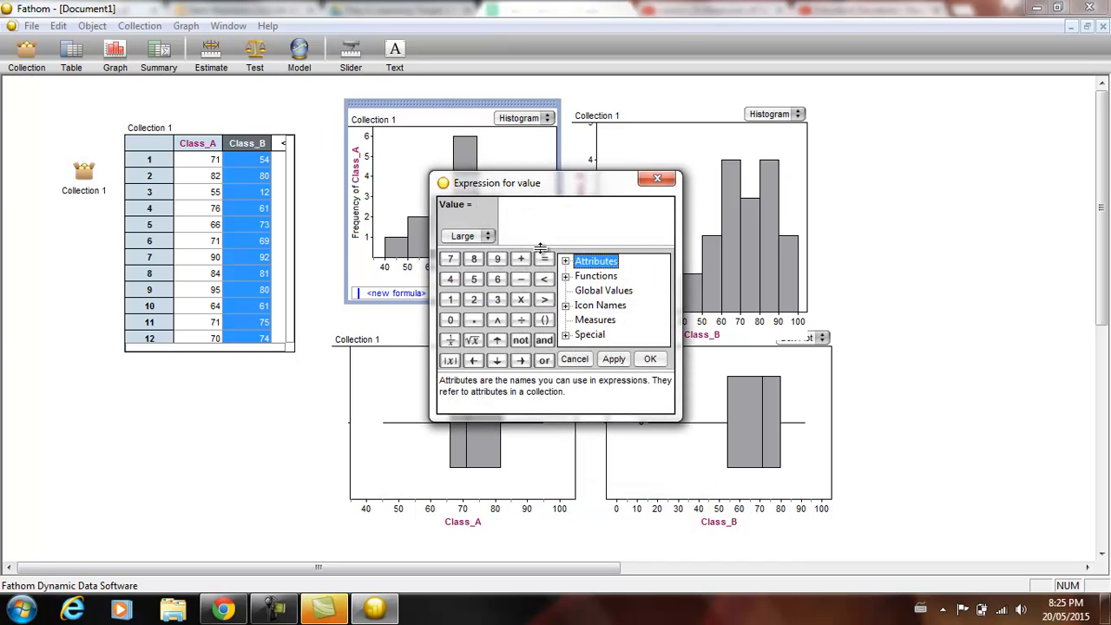
pyautogui.write('mean (')
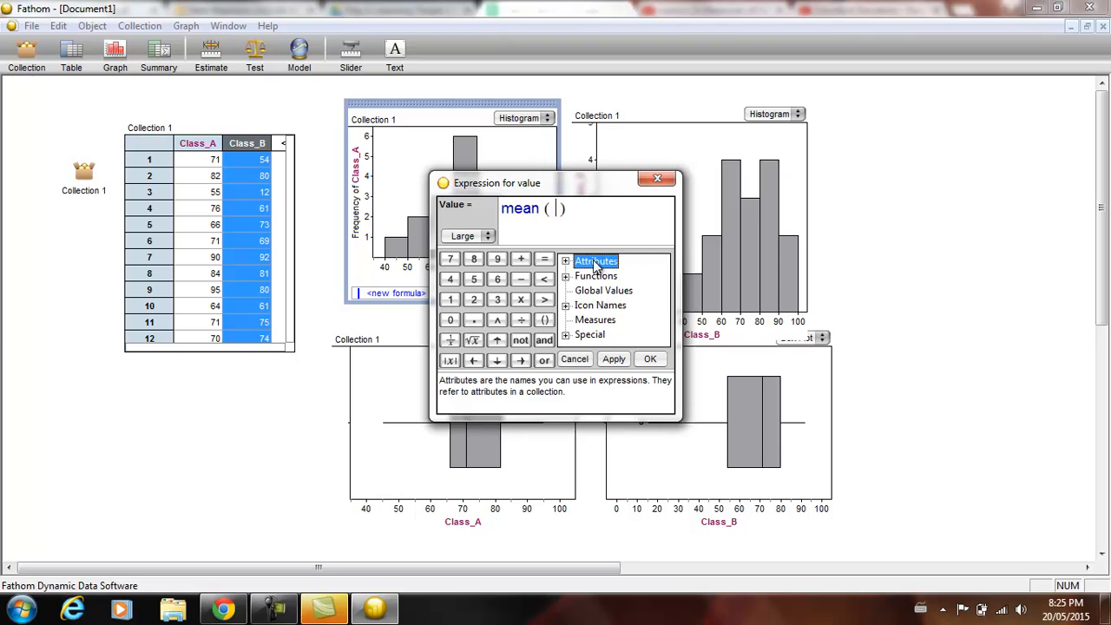
pyautogui.click(565, 261)
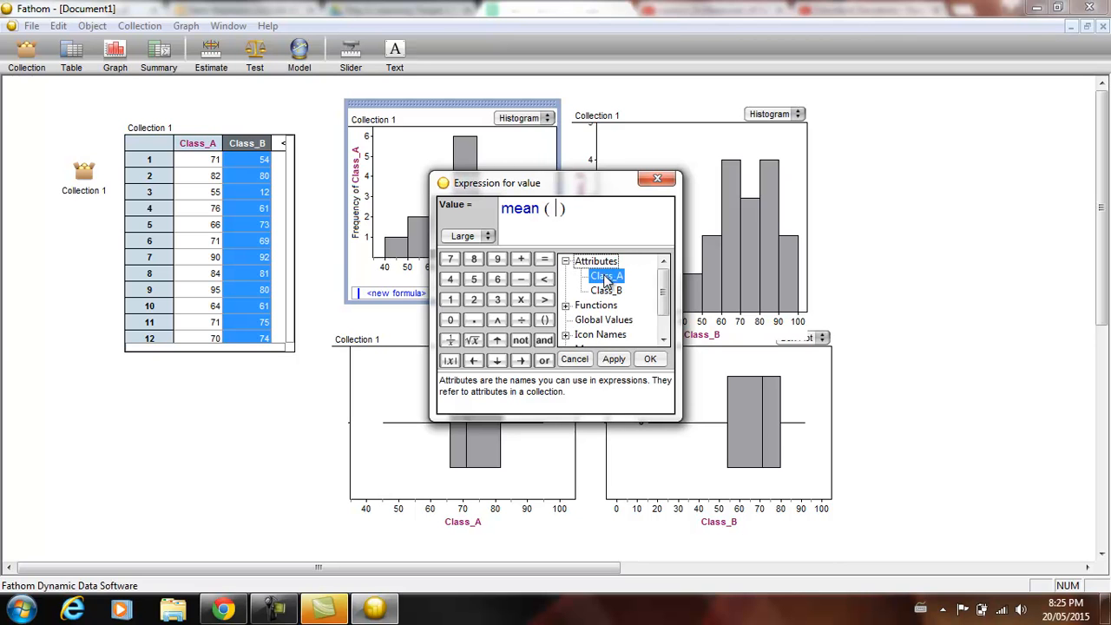
pyautogui.click(650, 358)
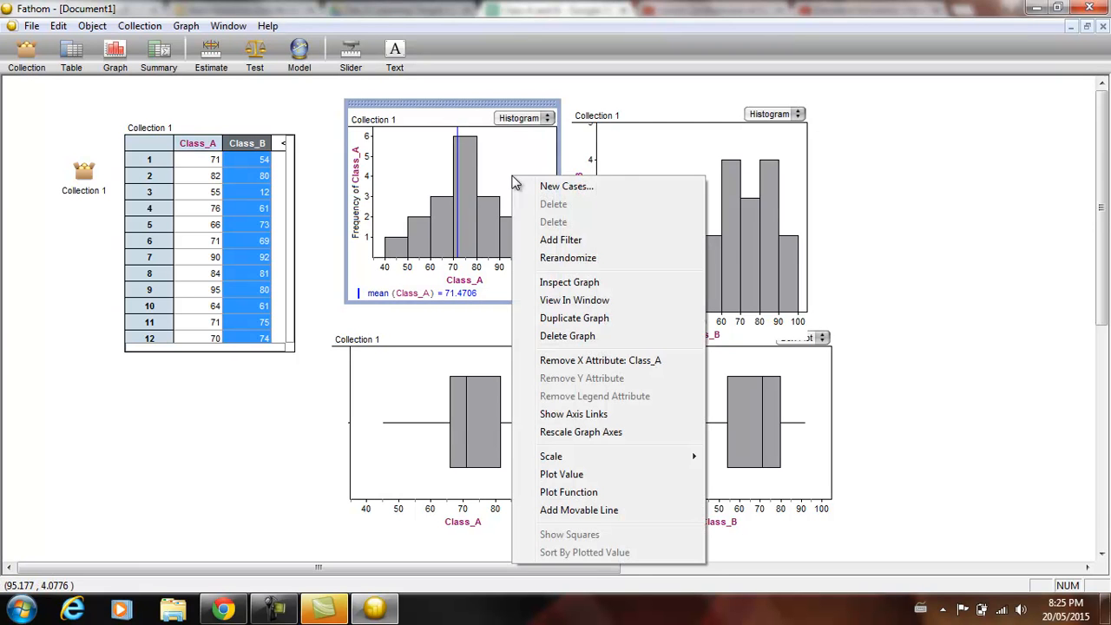
# Plot median(Class_A), 71, on the Class_A histogram.
pyautogui.click(569, 282)
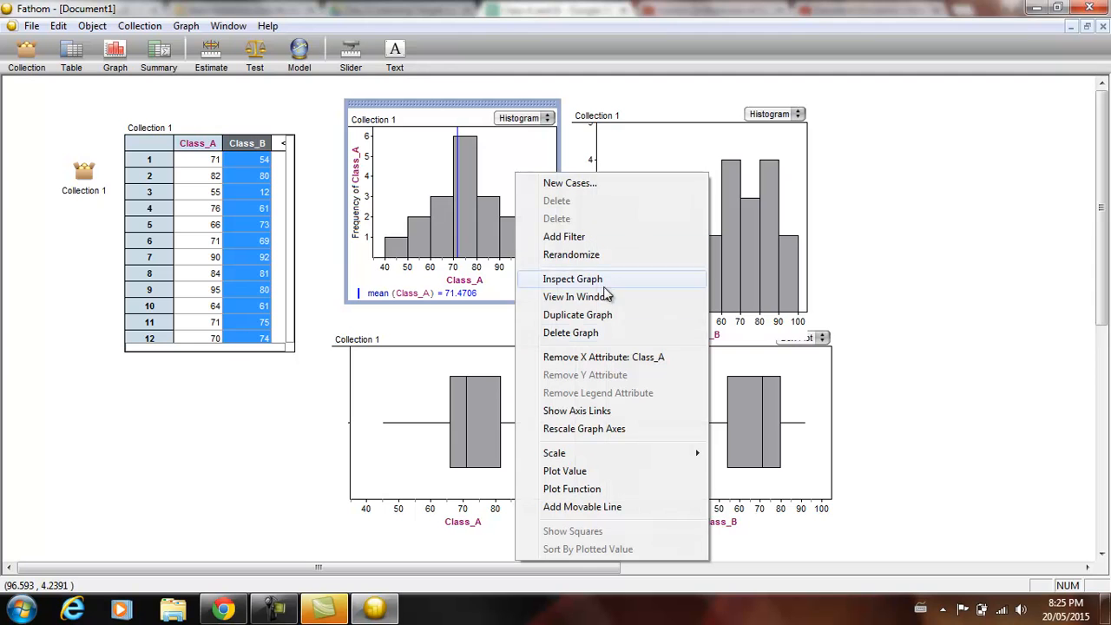
pyautogui.click(565, 471)
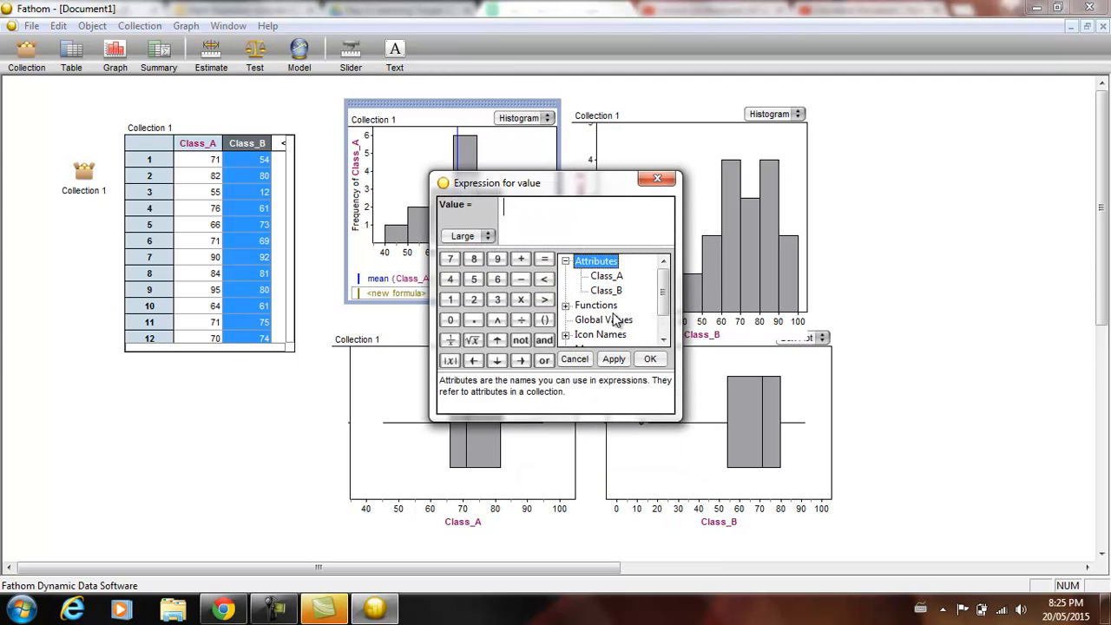
pyautogui.write('median')
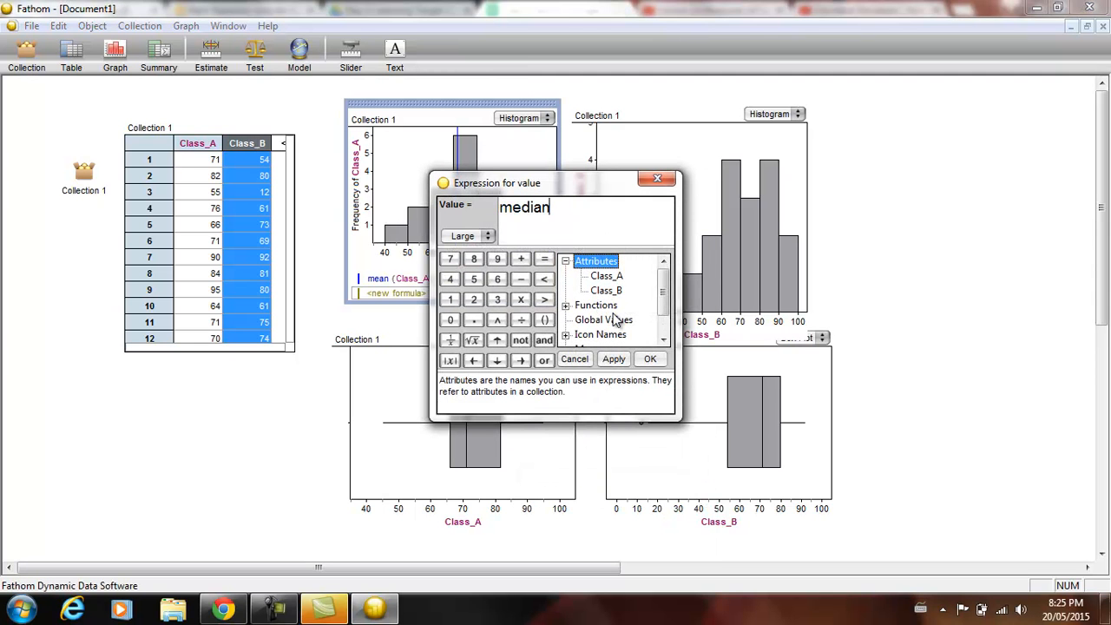
pyautogui.doubleClick(607, 275)
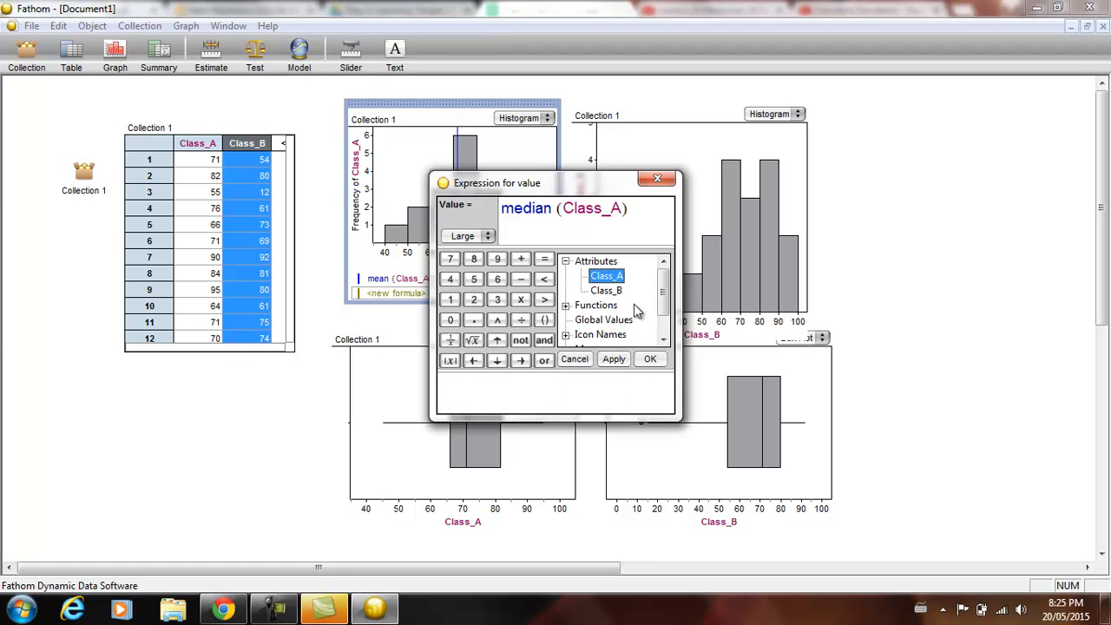
pyautogui.click(649, 359)
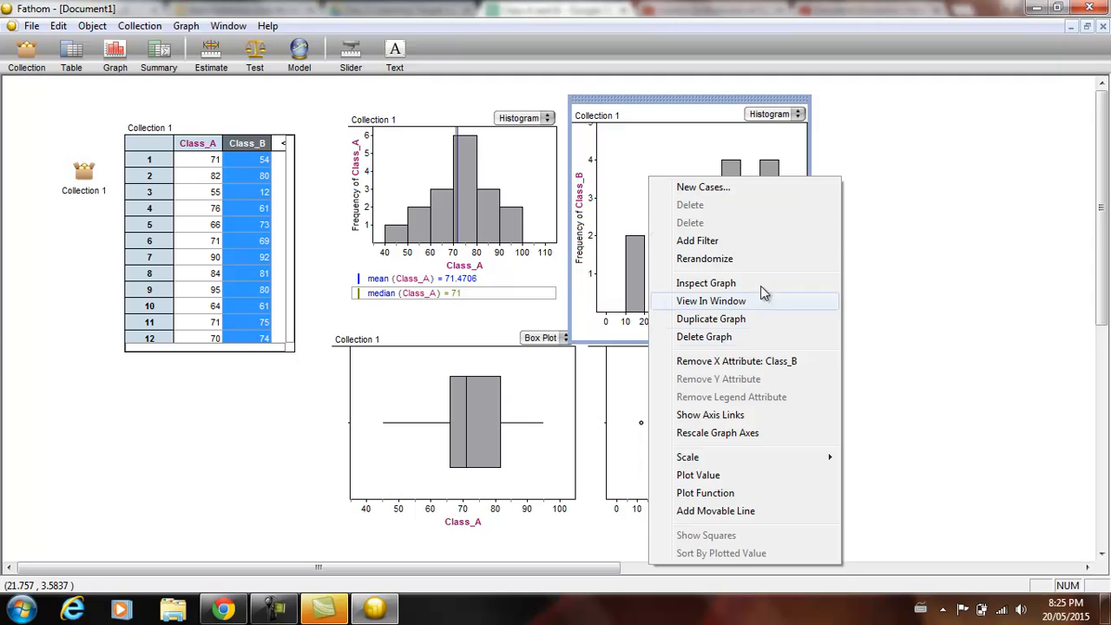
pyautogui.moveTo(708, 379)
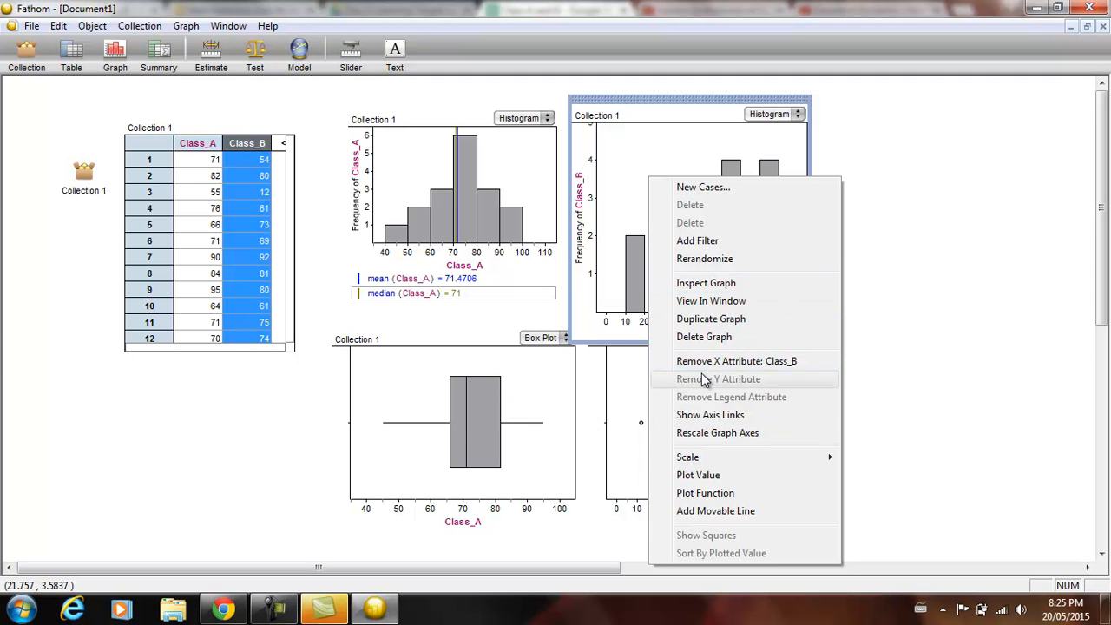
pyautogui.moveTo(714, 289)
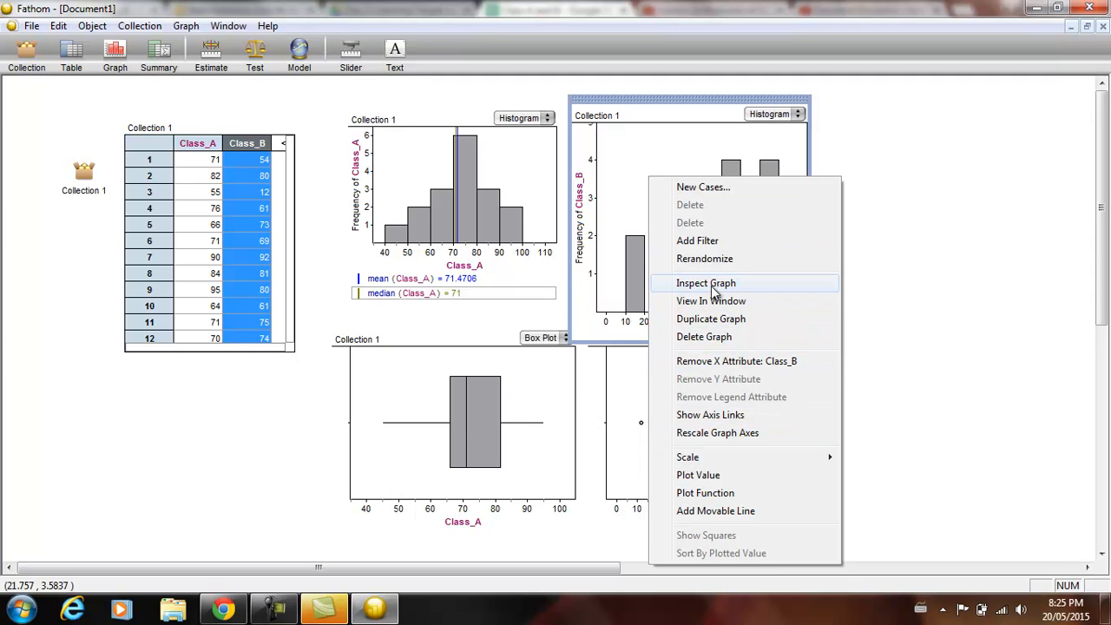
pyautogui.moveTo(698, 475)
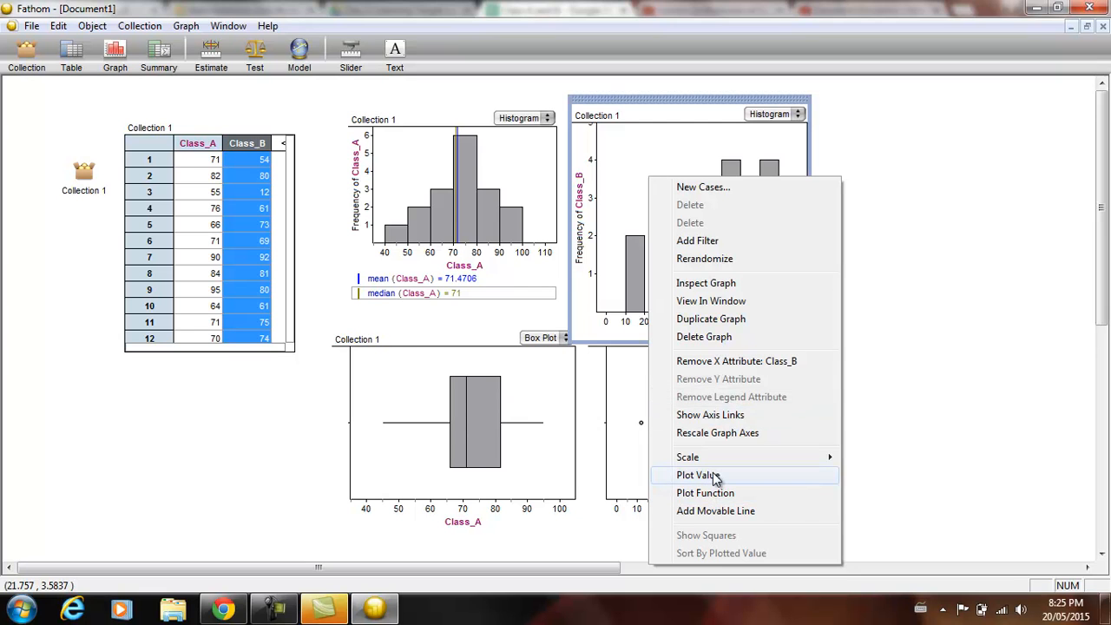
# Plot mean(Class_B), 64.3889, on the Class_B histogram.
pyautogui.click(698, 475)
pyautogui.write('meanClass_B')
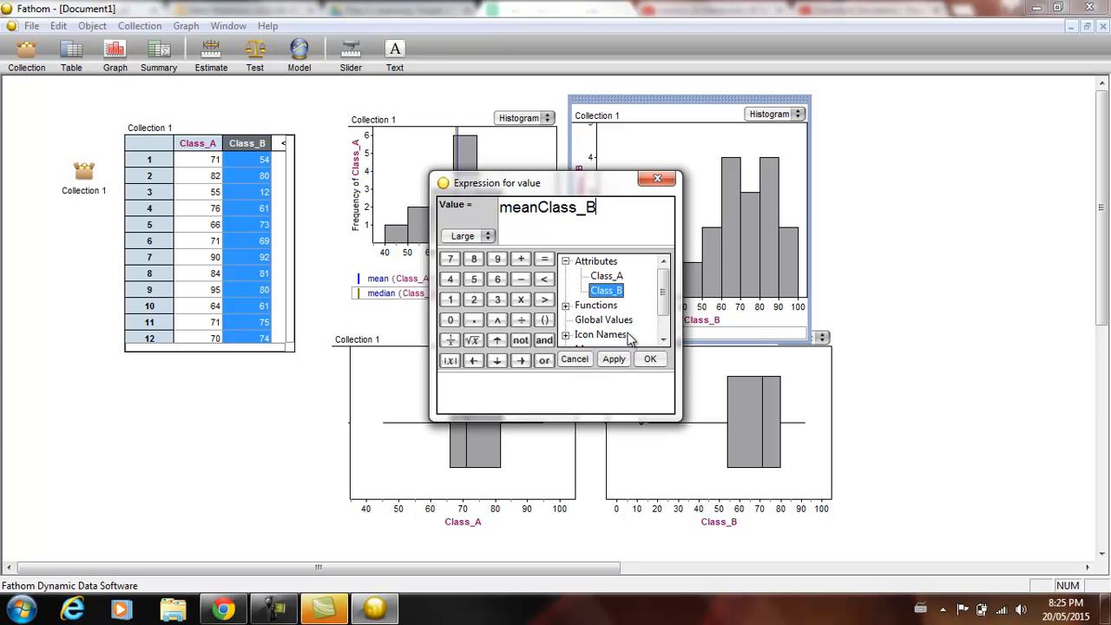
pyautogui.moveTo(572, 257)
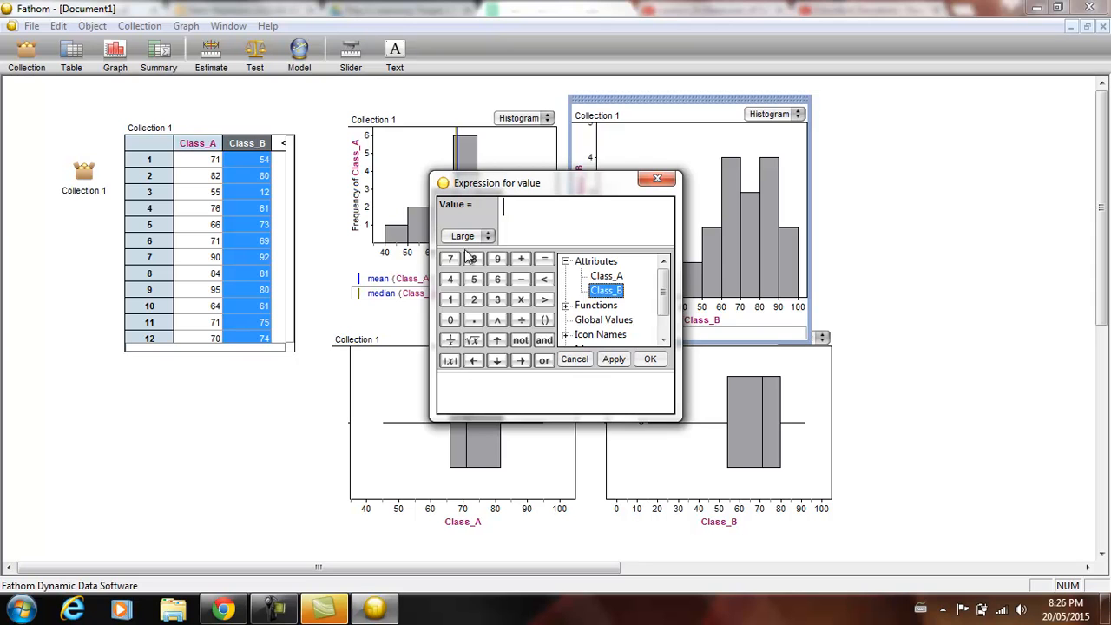
pyautogui.write('mean')
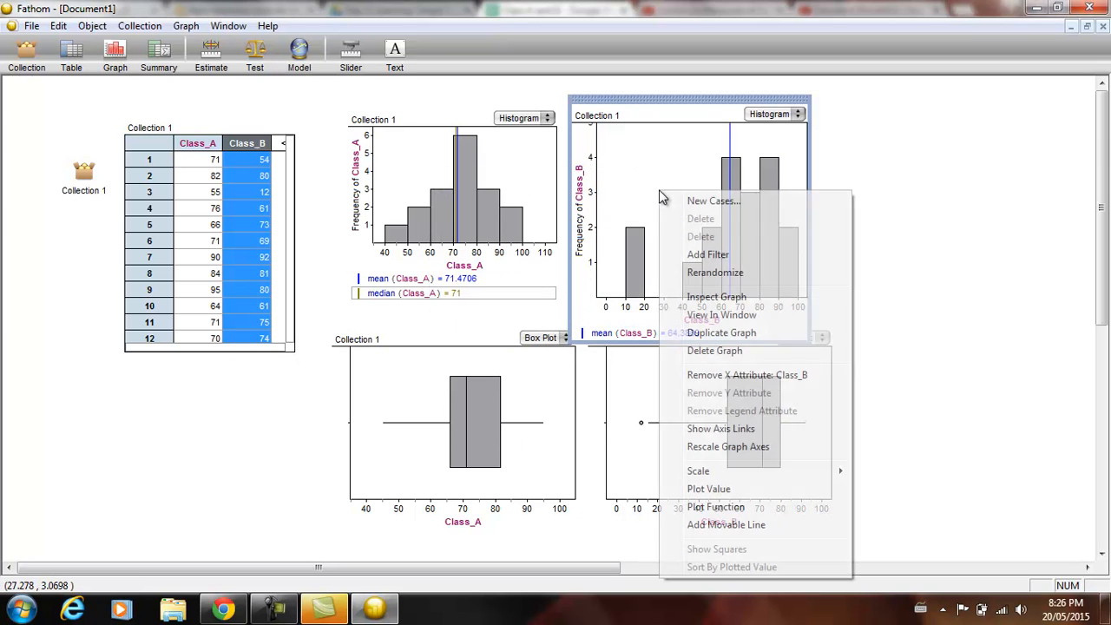
# Plot median(Class_B), 71, on the Class_B histogram.
pyautogui.click(716, 296)
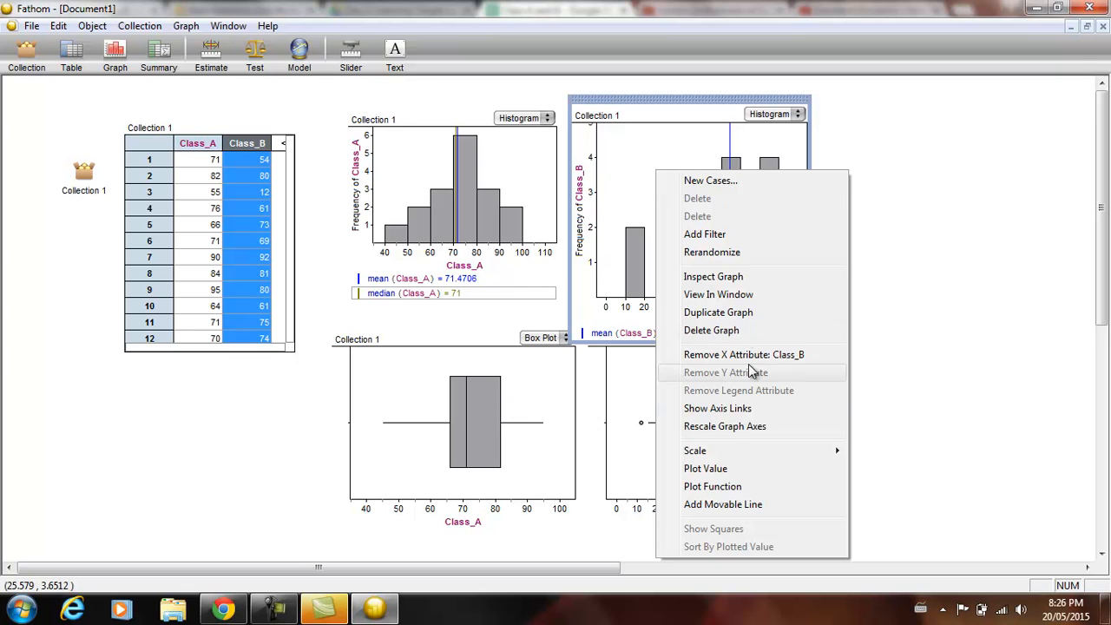
pyautogui.click(705, 468)
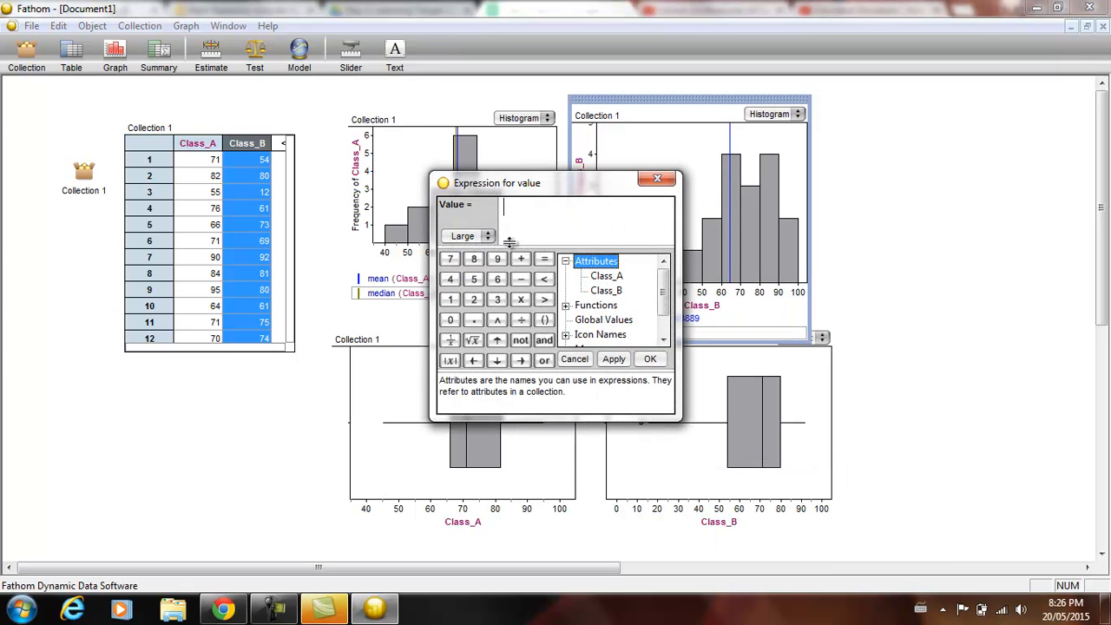
pyautogui.write('median')
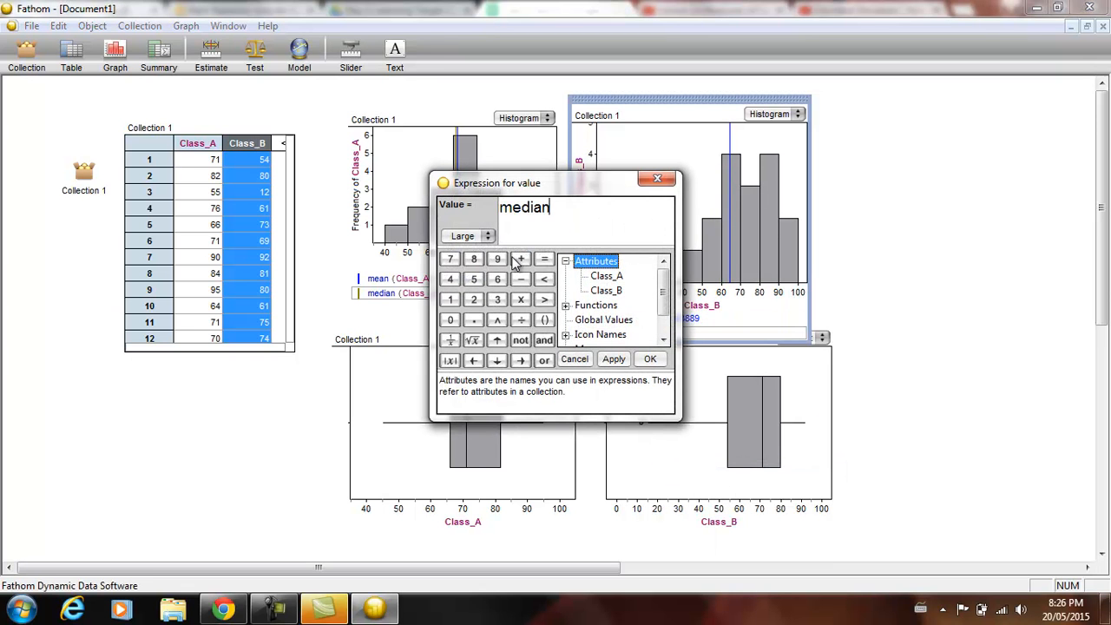
pyautogui.doubleClick(606, 290)
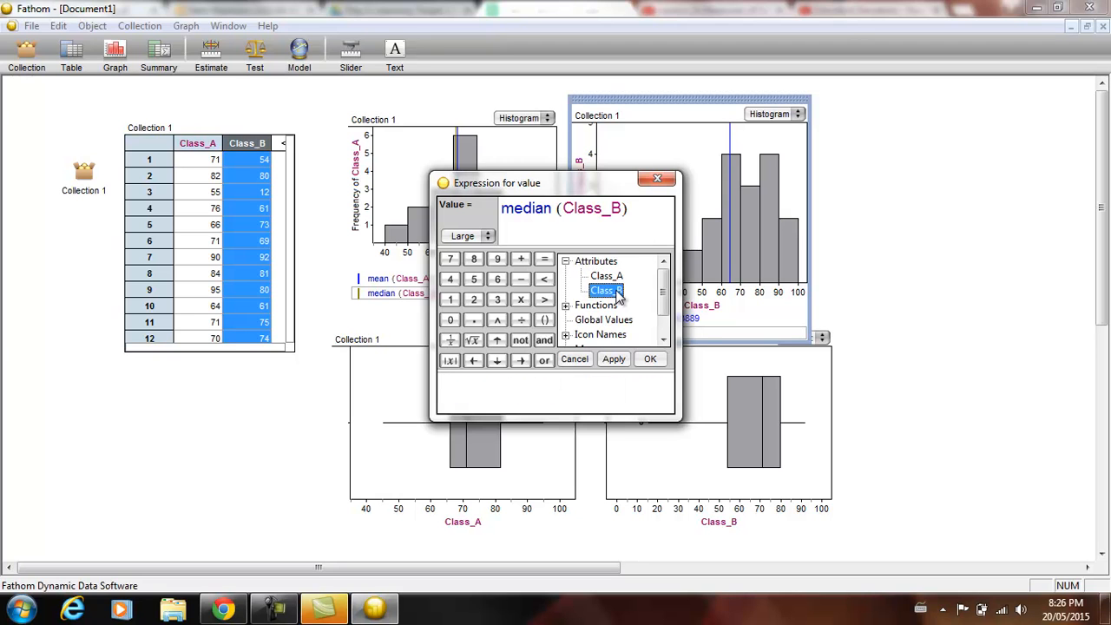
pyautogui.click(649, 359)
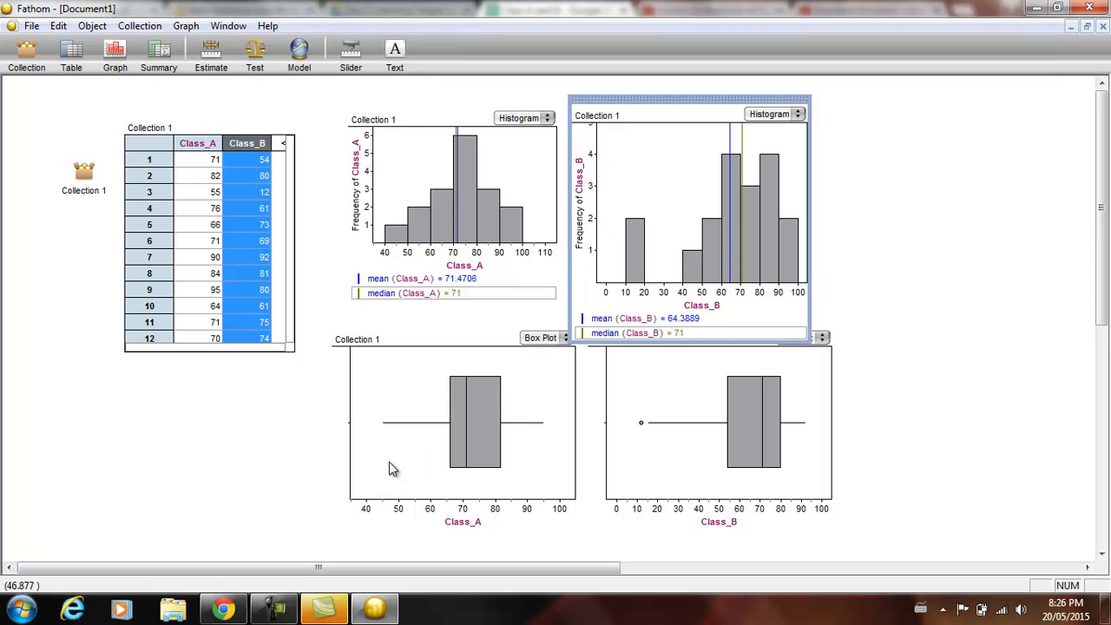
# Plot stdDev(Class_A), 13.2576, on the Class_A box plot.
pyautogui.rightClick(390, 469)
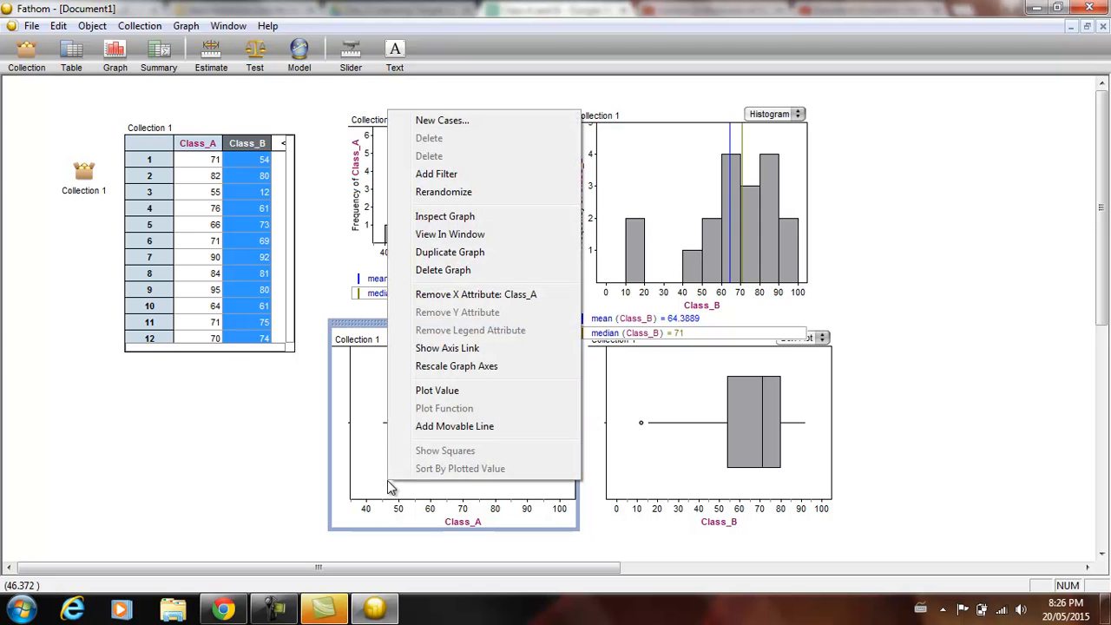
pyautogui.moveTo(319, 534)
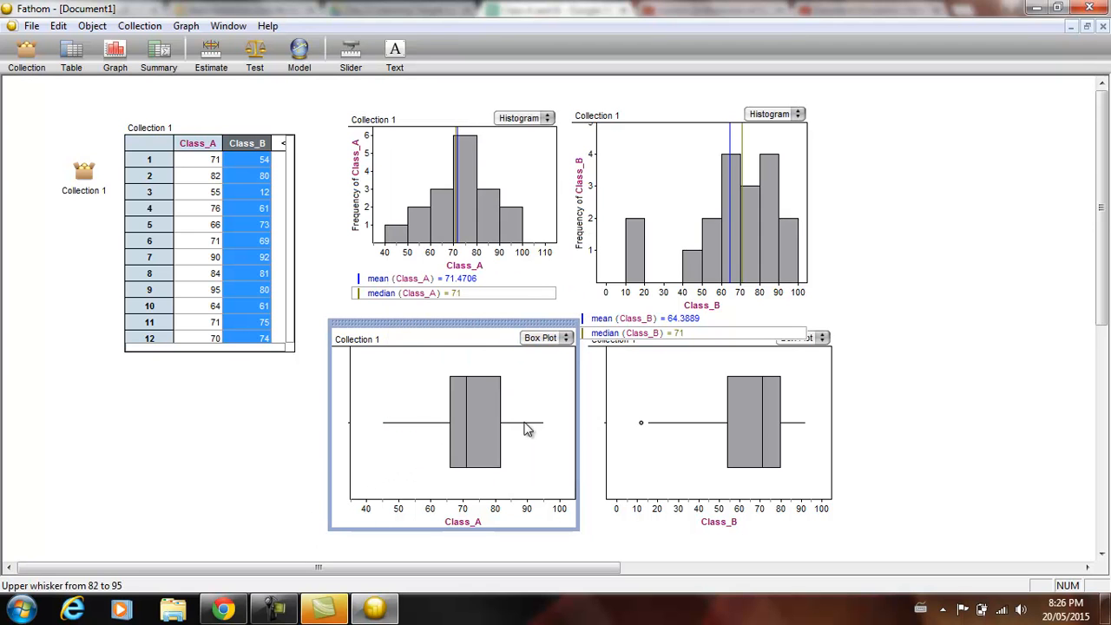
pyautogui.rightClick(526, 425)
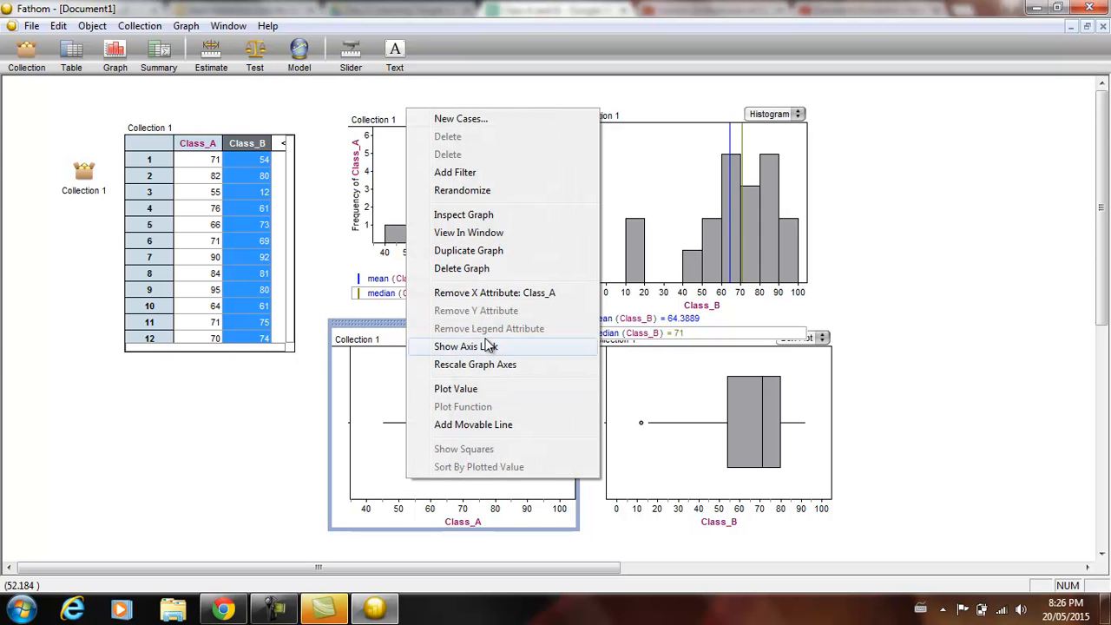
pyautogui.click(456, 388)
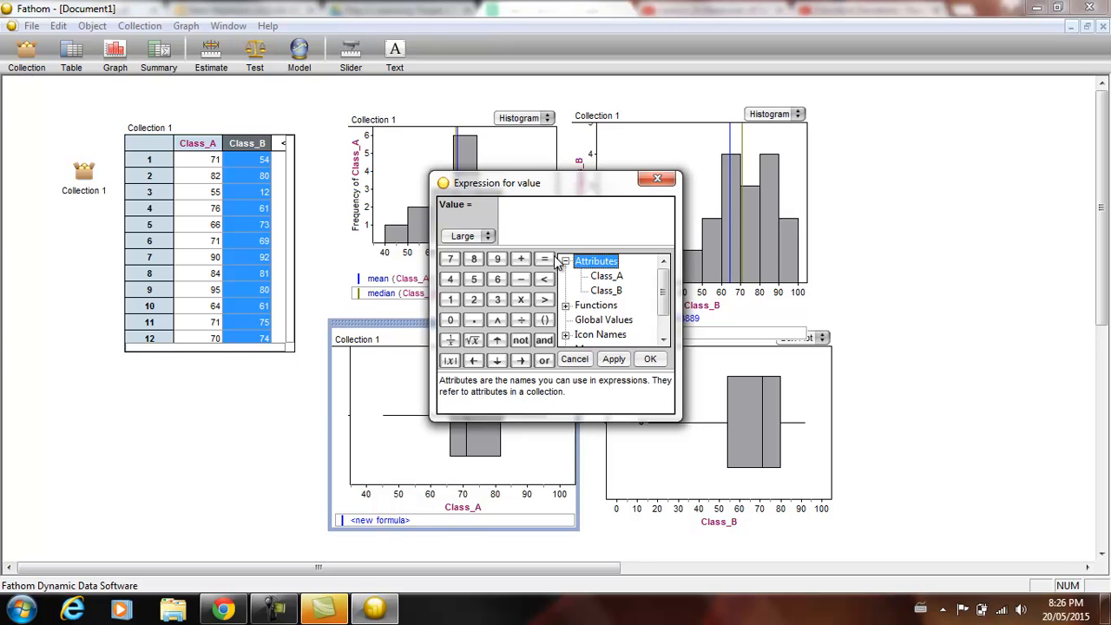
pyautogui.write('st')
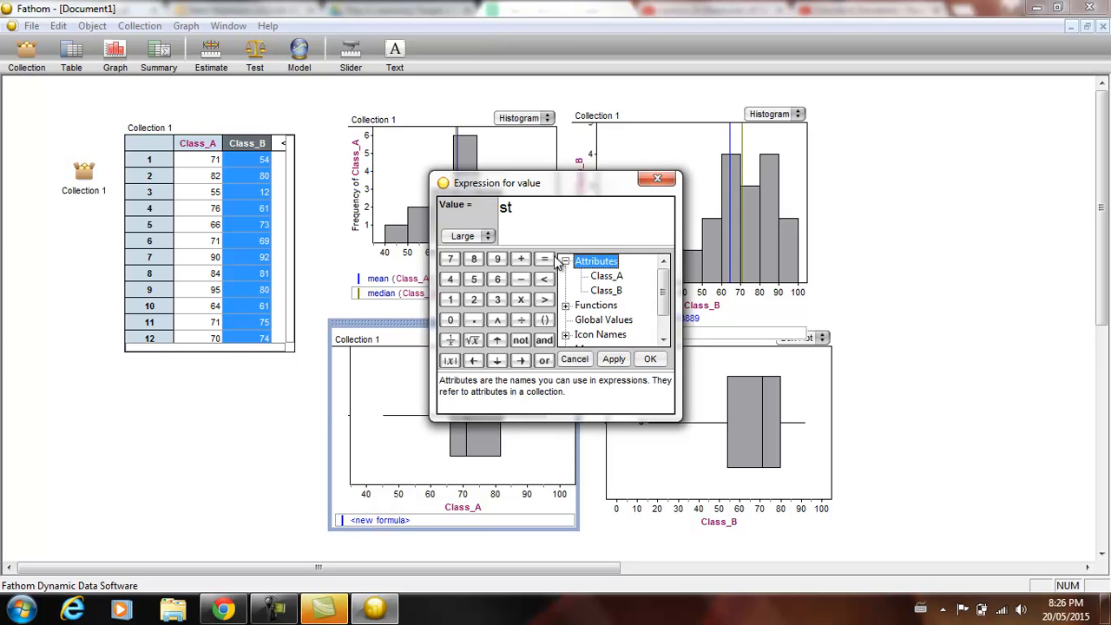
pyautogui.write('dde')
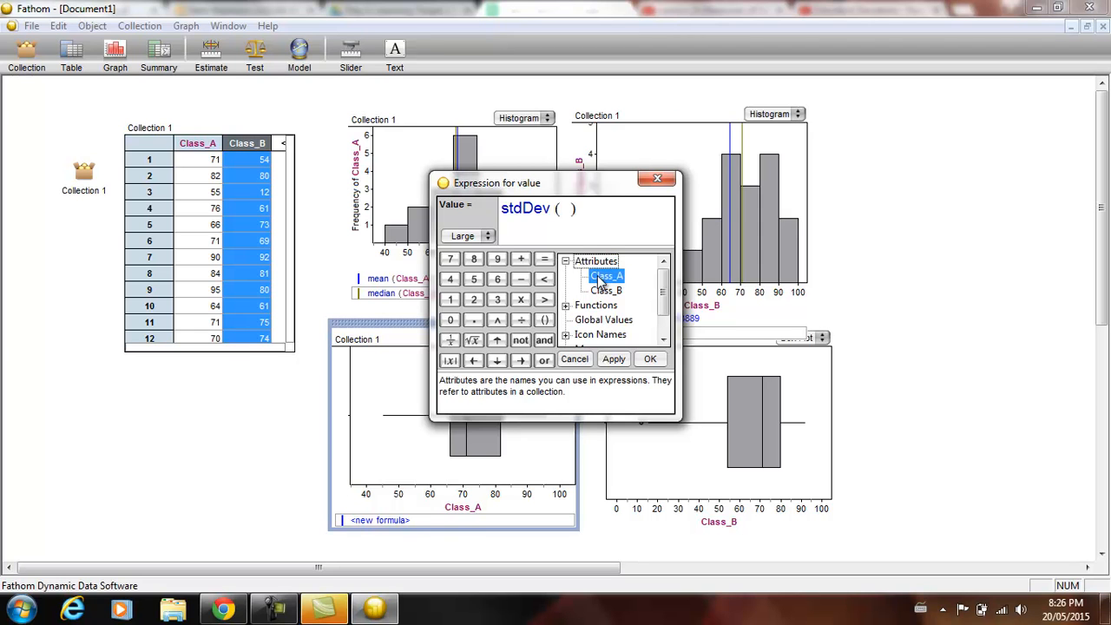
pyautogui.click(649, 358)
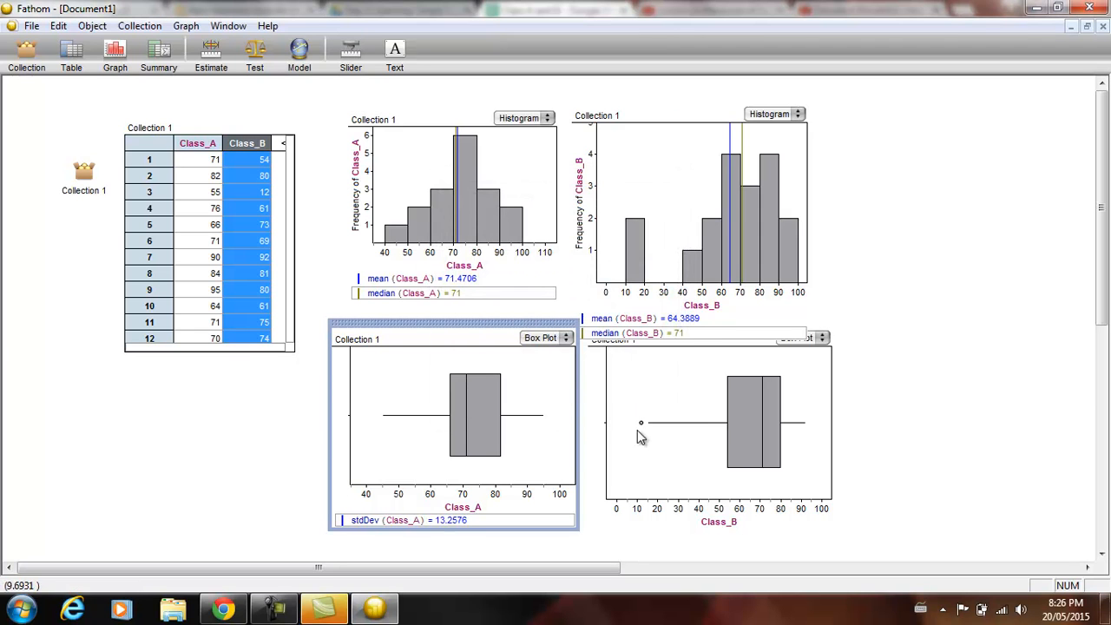
# Plot stdDev(Class_B), 22.8271, on the Class_B box plot.
pyautogui.rightClick(641, 423)
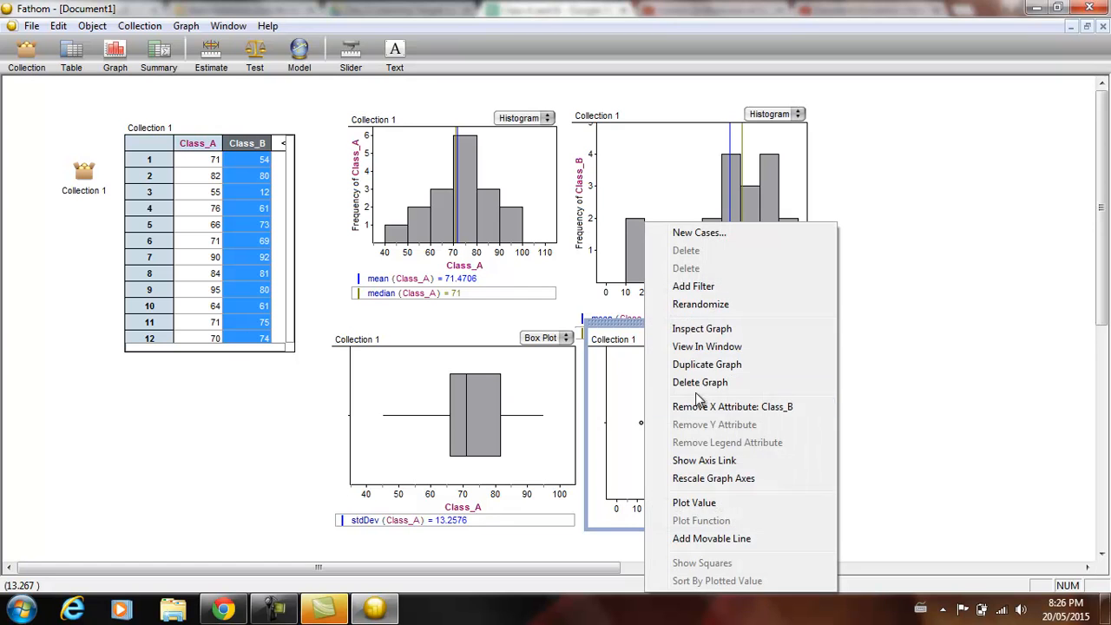
pyautogui.click(693, 503)
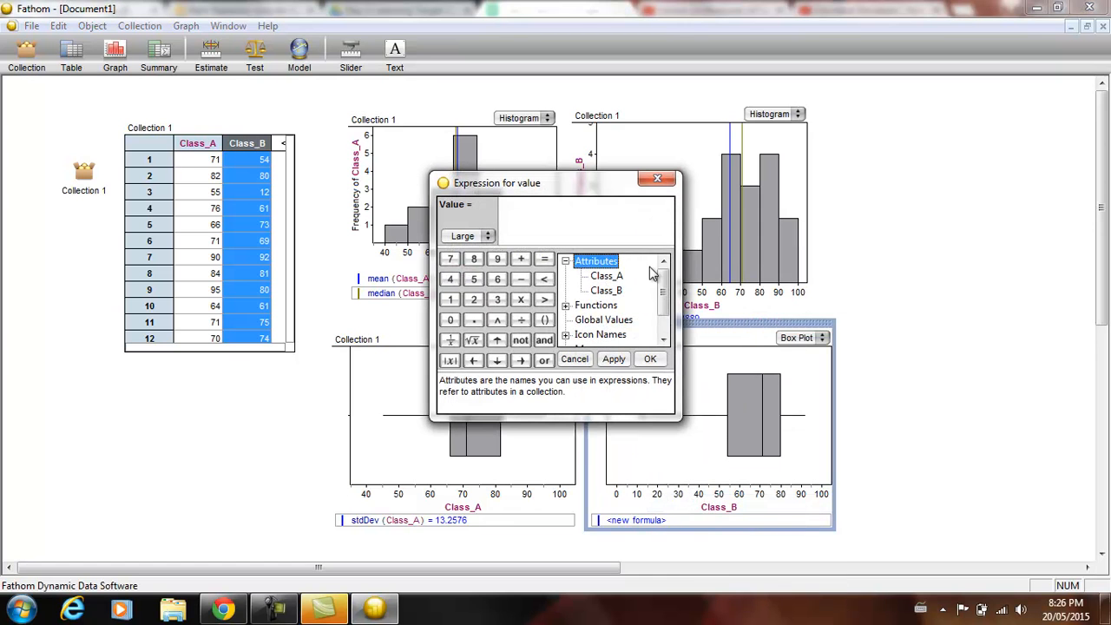
pyautogui.write('s')
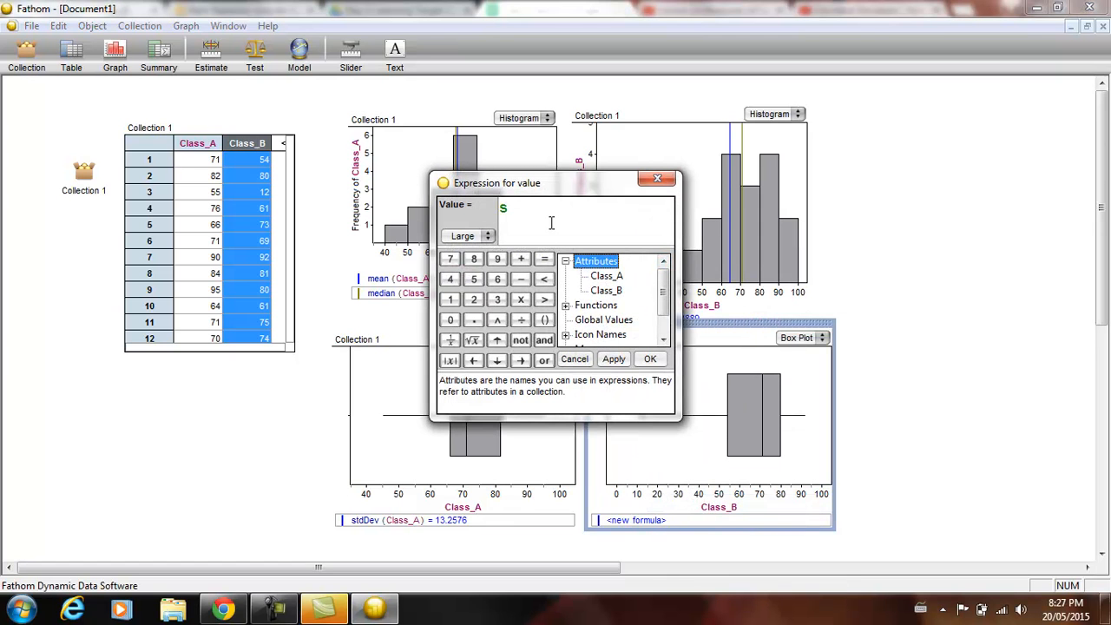
pyautogui.write('tddev')
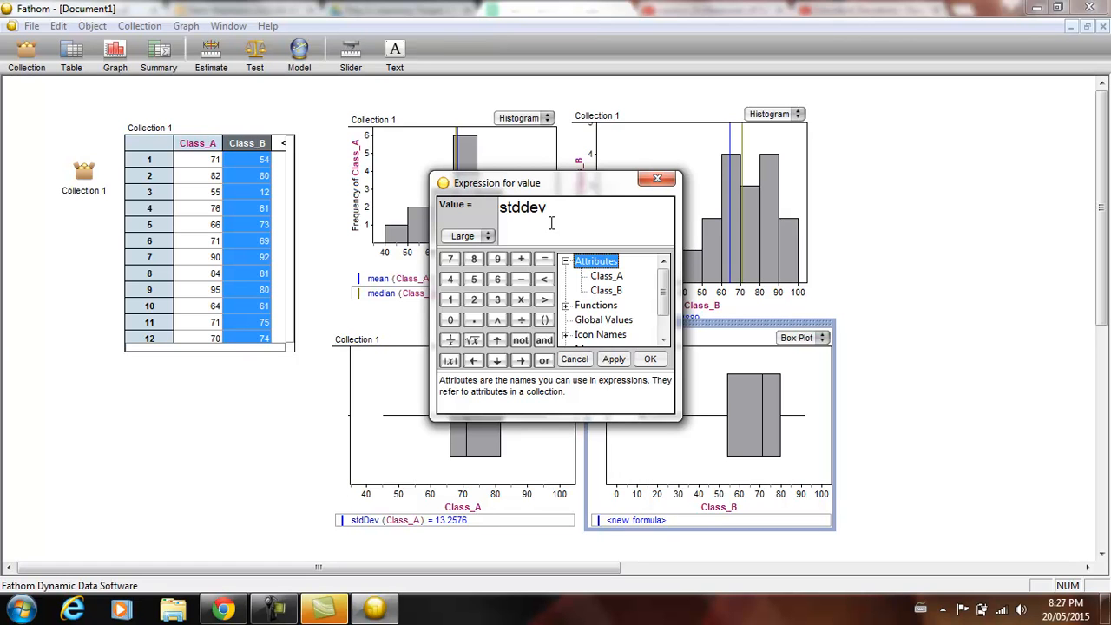
pyautogui.doubleClick(607, 290)
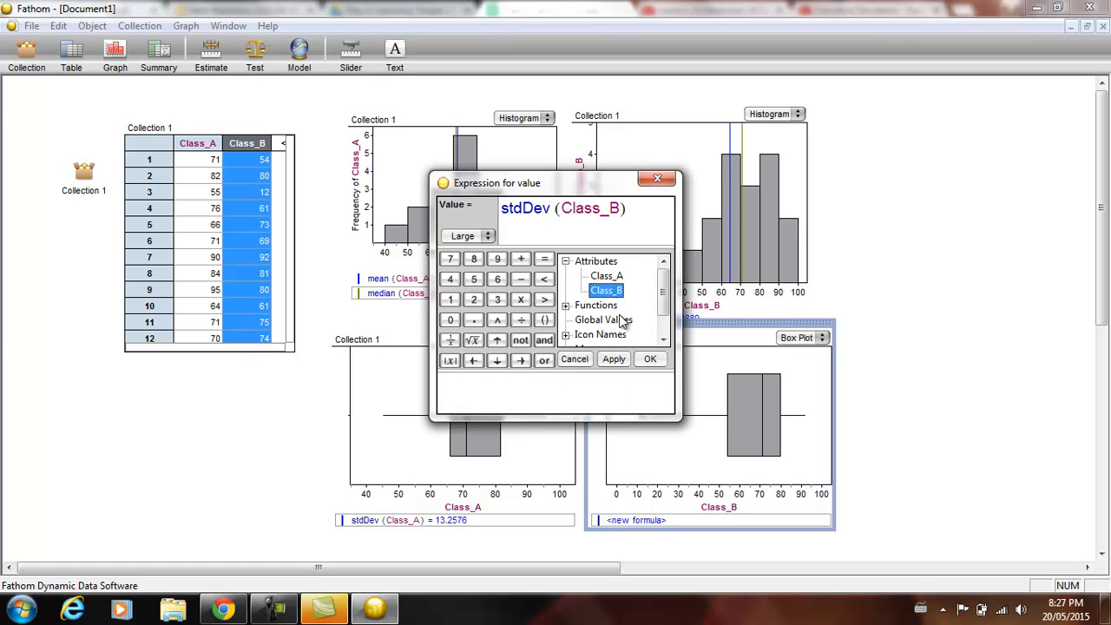
pyautogui.click(649, 358)
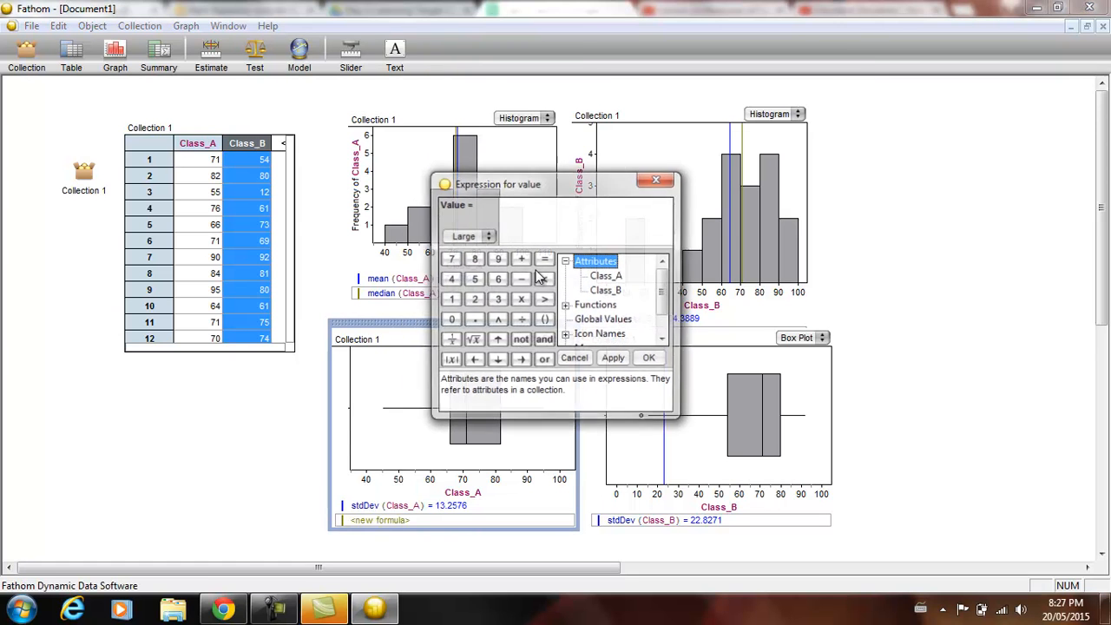
# Plot Q1 (66) and Q3 (82) of Class_A on its box plot.
pyautogui.write('q1')
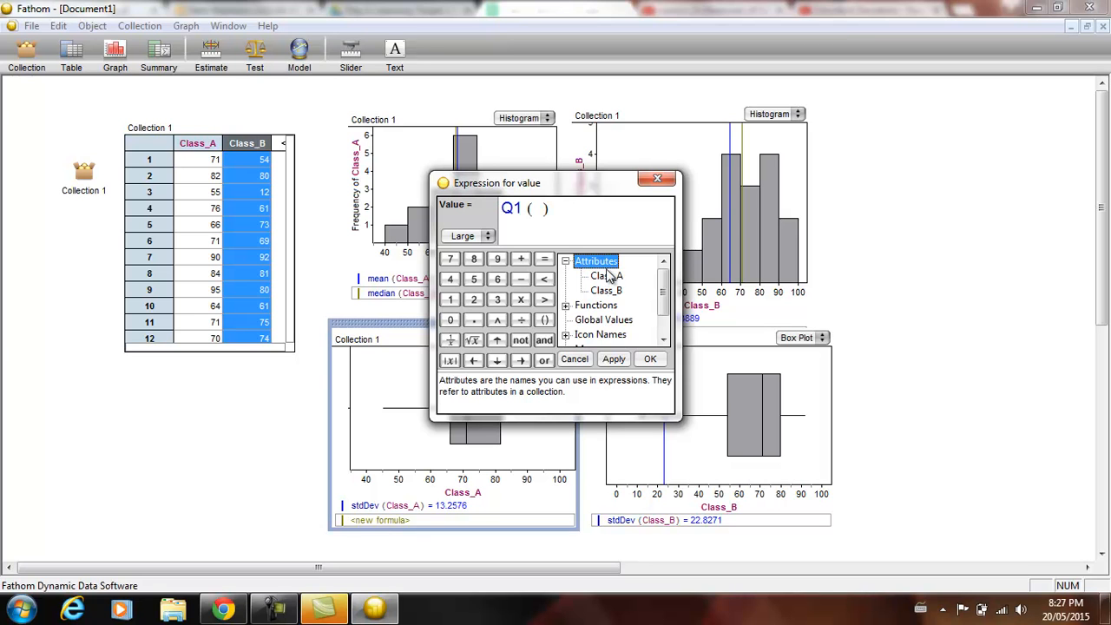
pyautogui.click(649, 358)
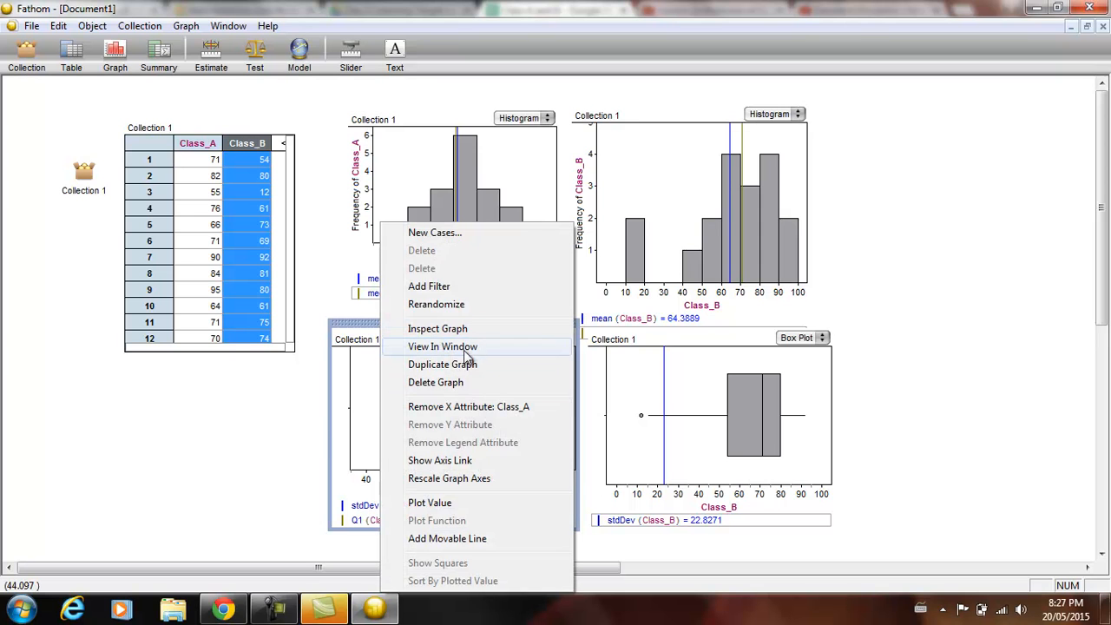
pyautogui.click(429, 503)
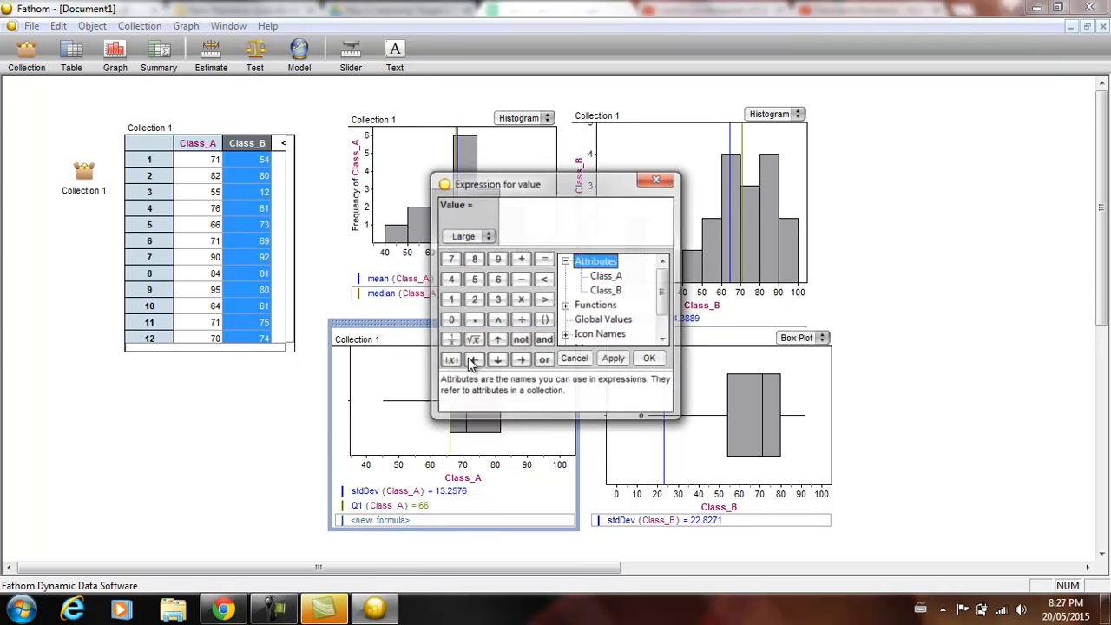
pyautogui.write('q')
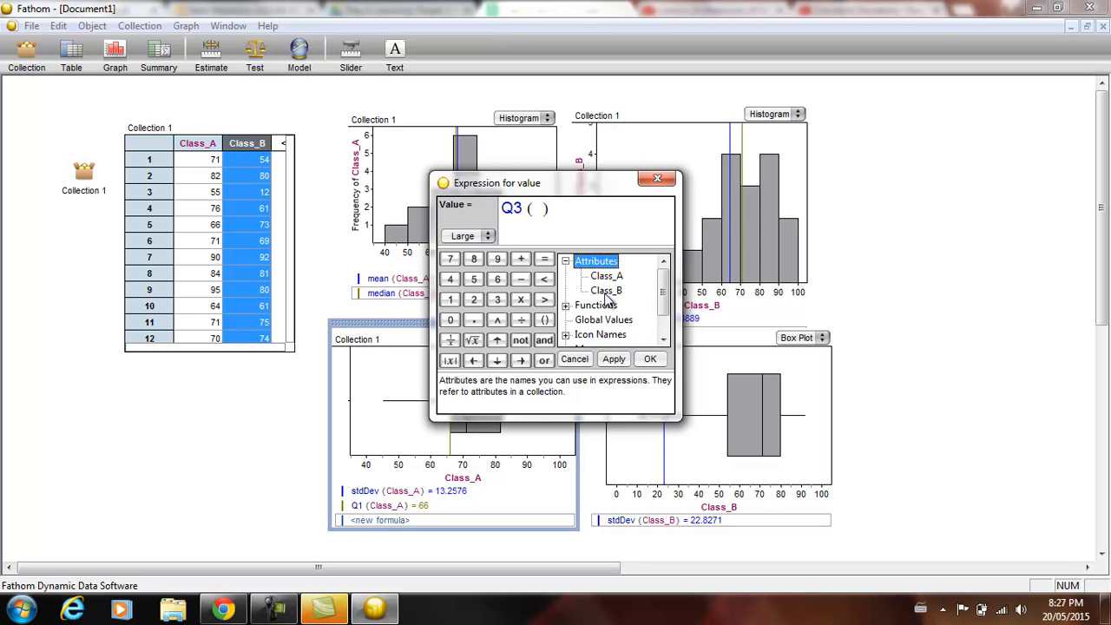
pyautogui.click(650, 358)
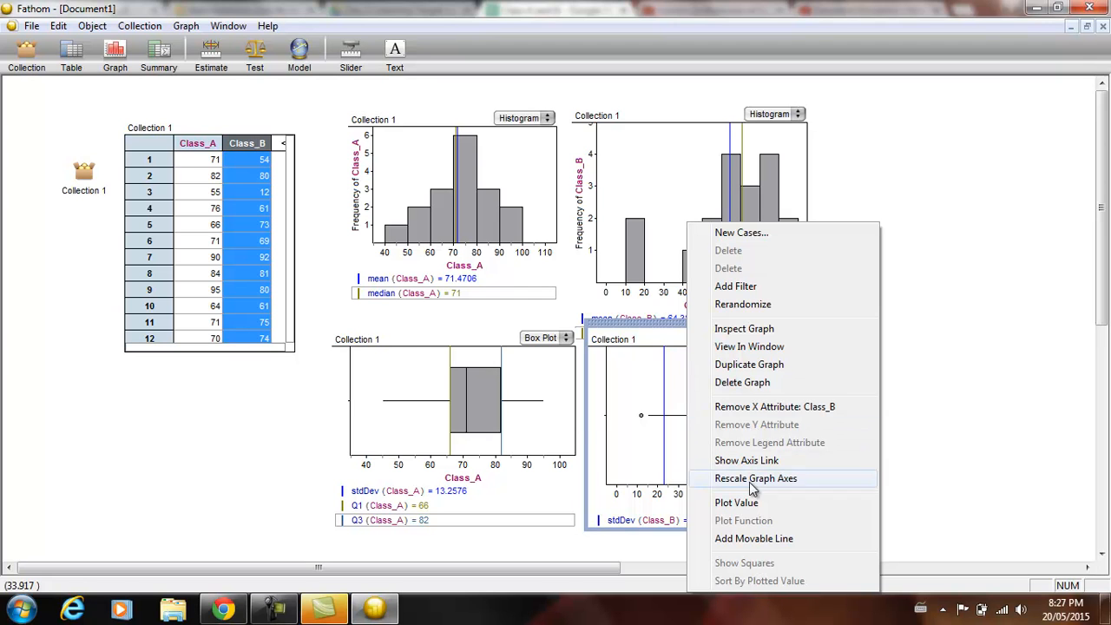
# Plot Q1 (54) and Q3 (80) of Class_B on its box plot.
pyautogui.click(736, 502)
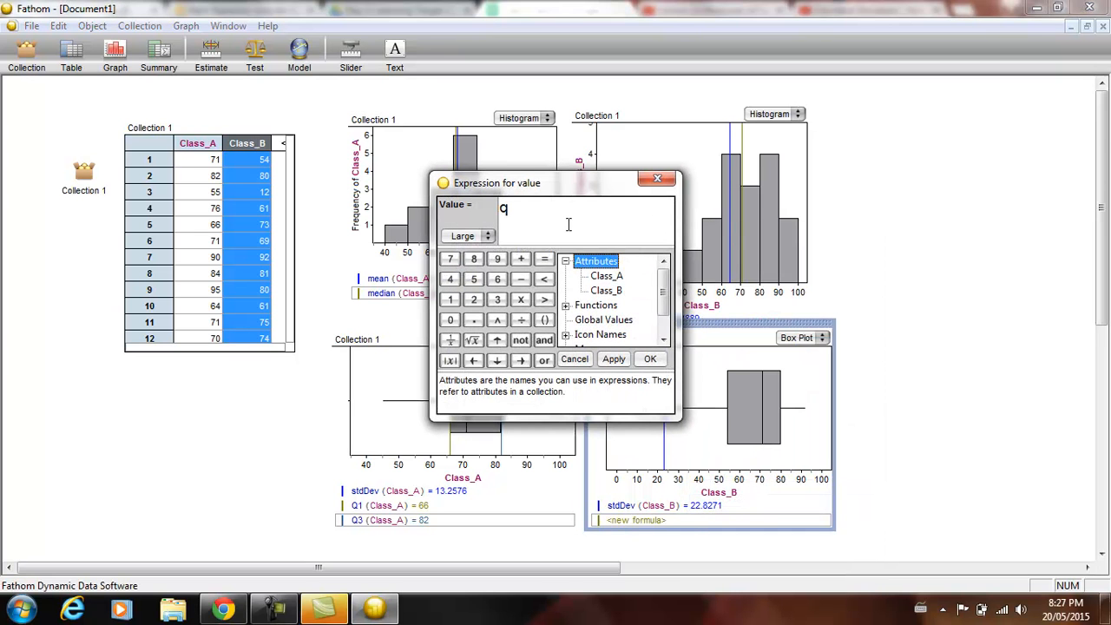
pyautogui.write('1(')
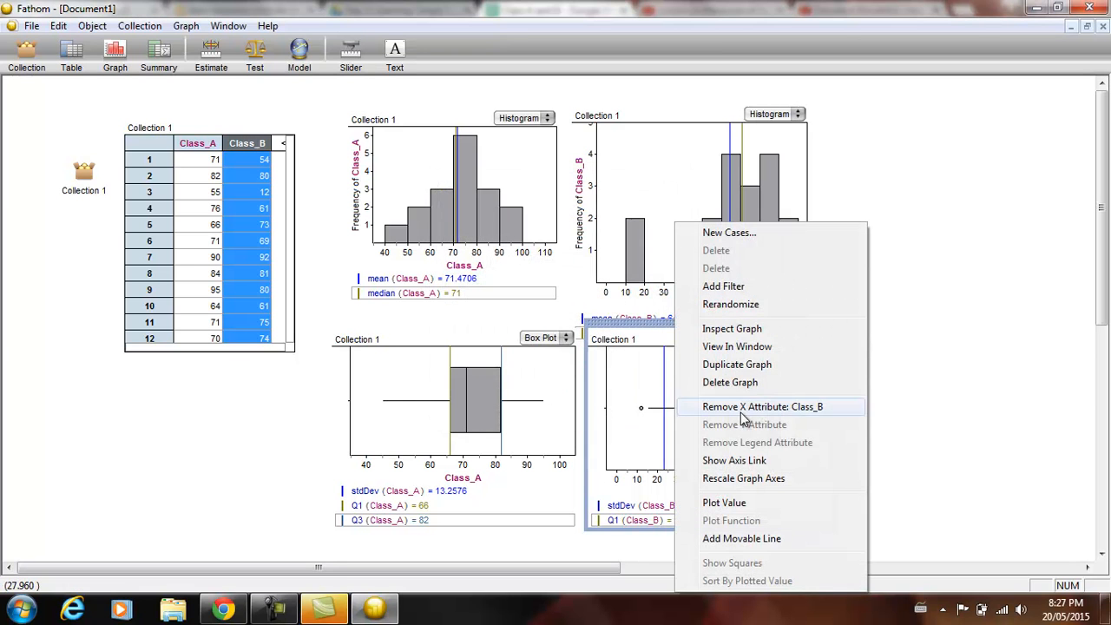
pyautogui.click(724, 502)
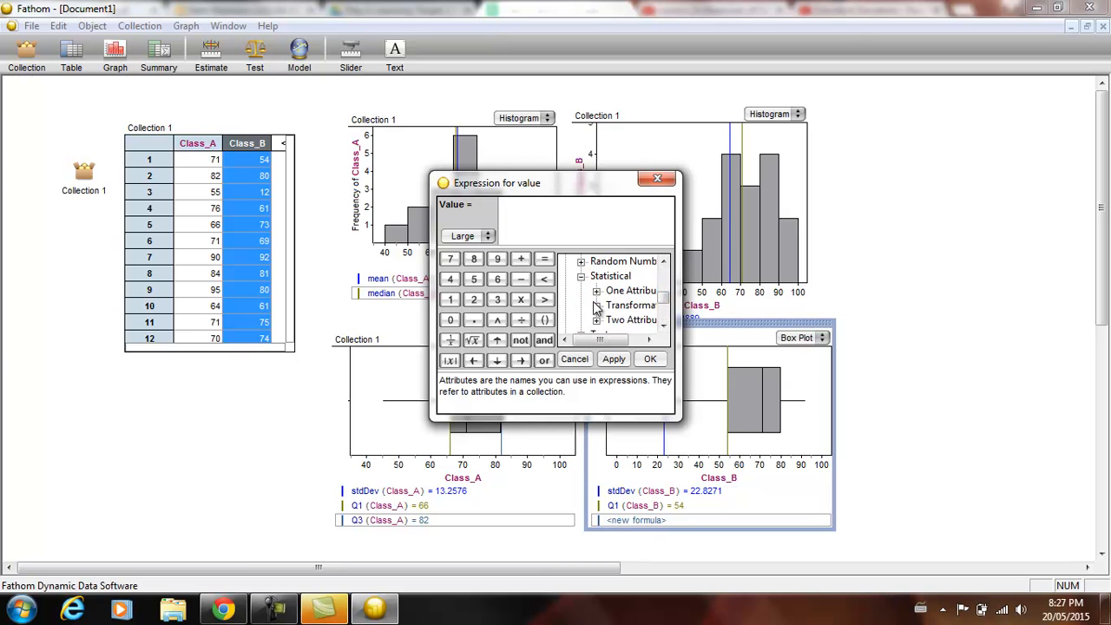
pyautogui.click(597, 290)
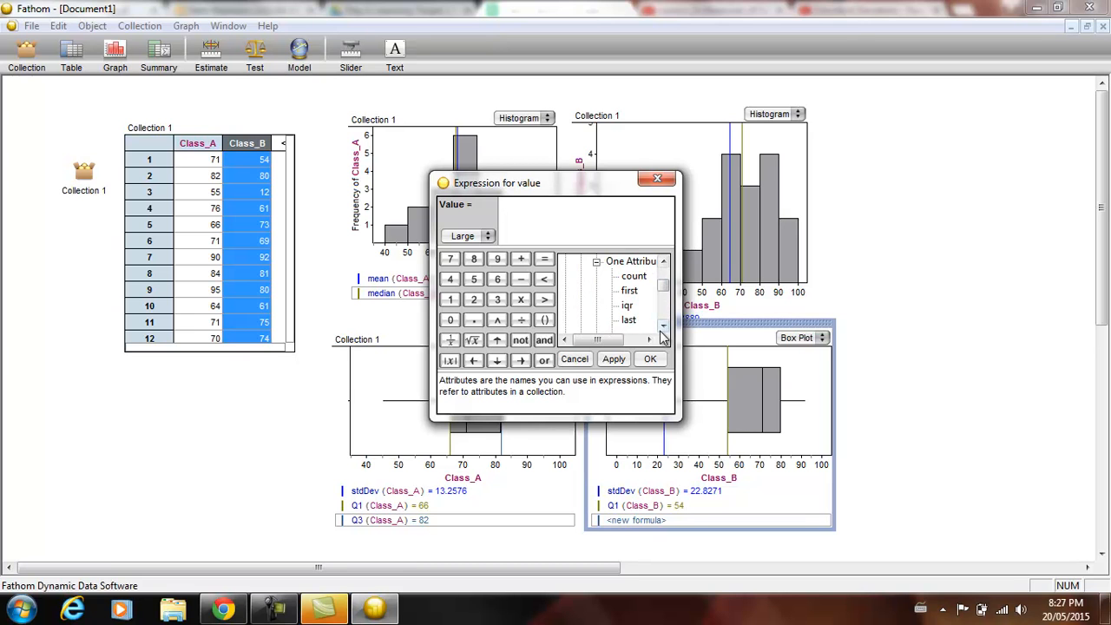
pyautogui.click(663, 328)
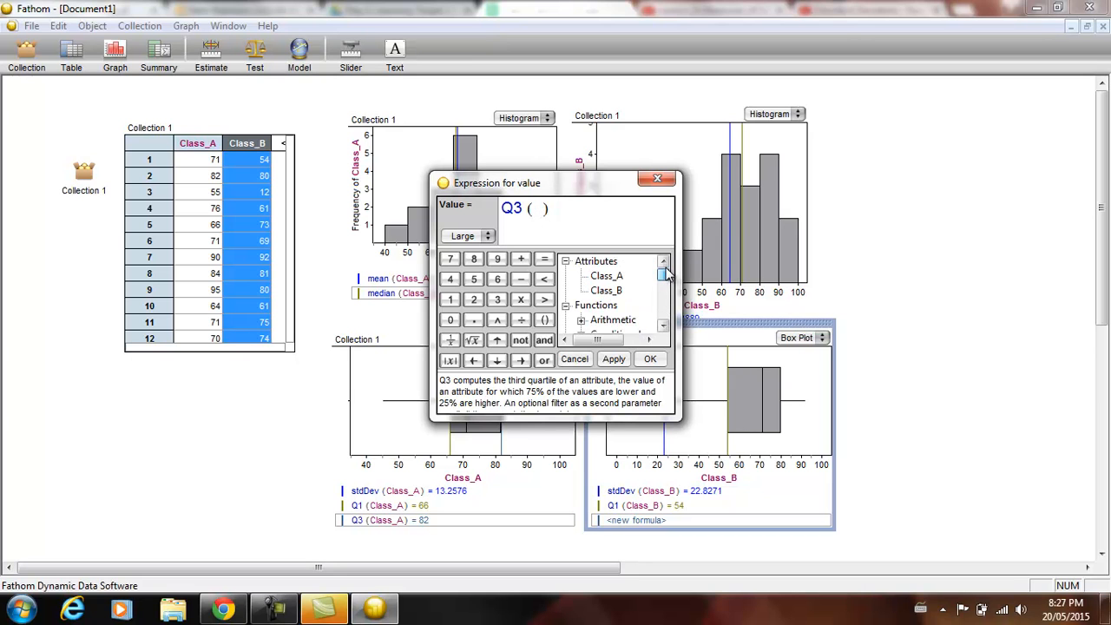
pyautogui.doubleClick(606, 290)
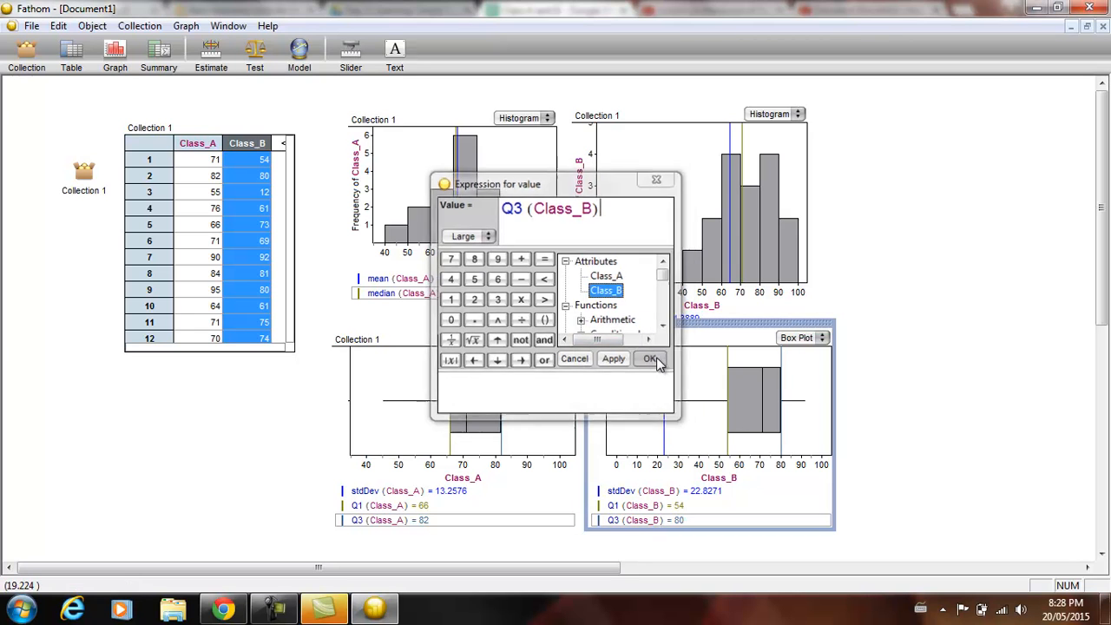
pyautogui.click(651, 359)
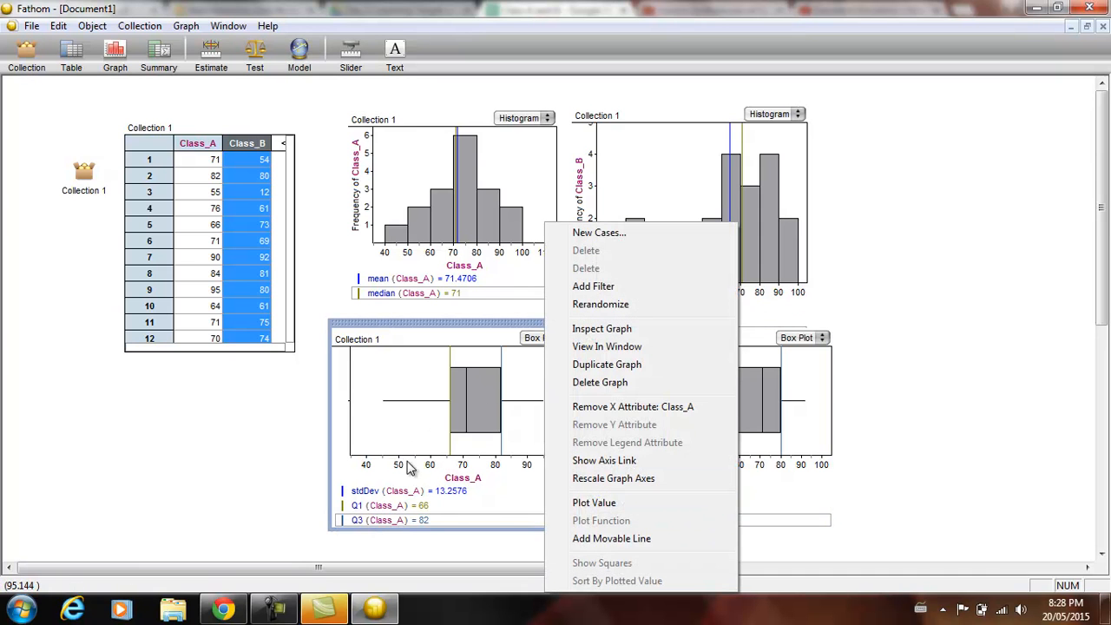
pyautogui.moveTo(617, 503)
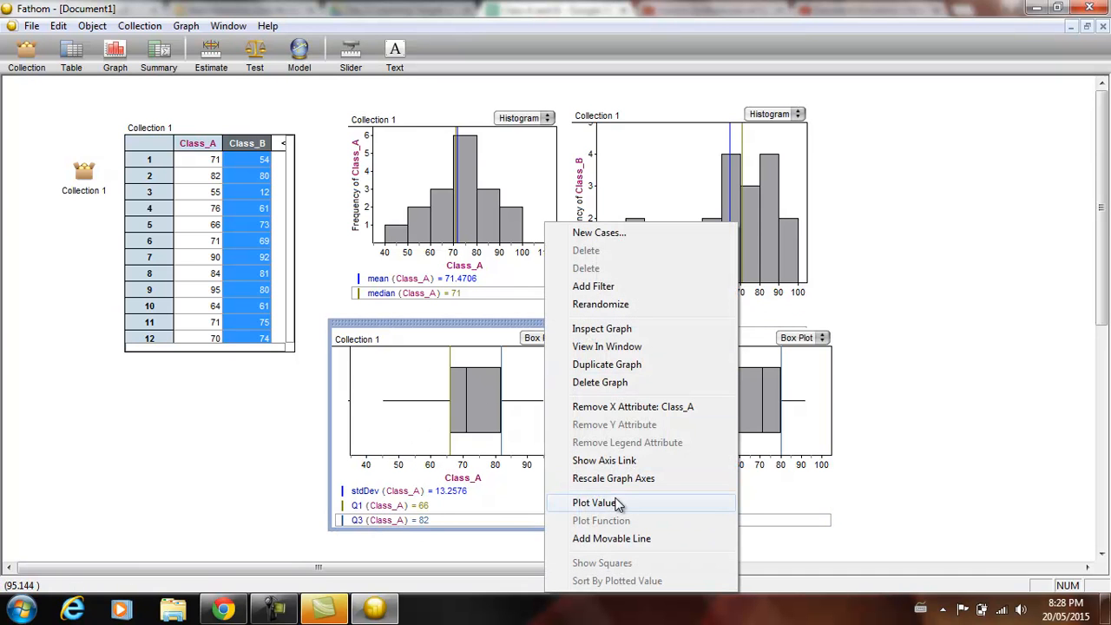
# Plot iqr(Class_A), 16, on the Class_A box plot.
pyautogui.click(594, 502)
pyautogui.write('iqr ( )')
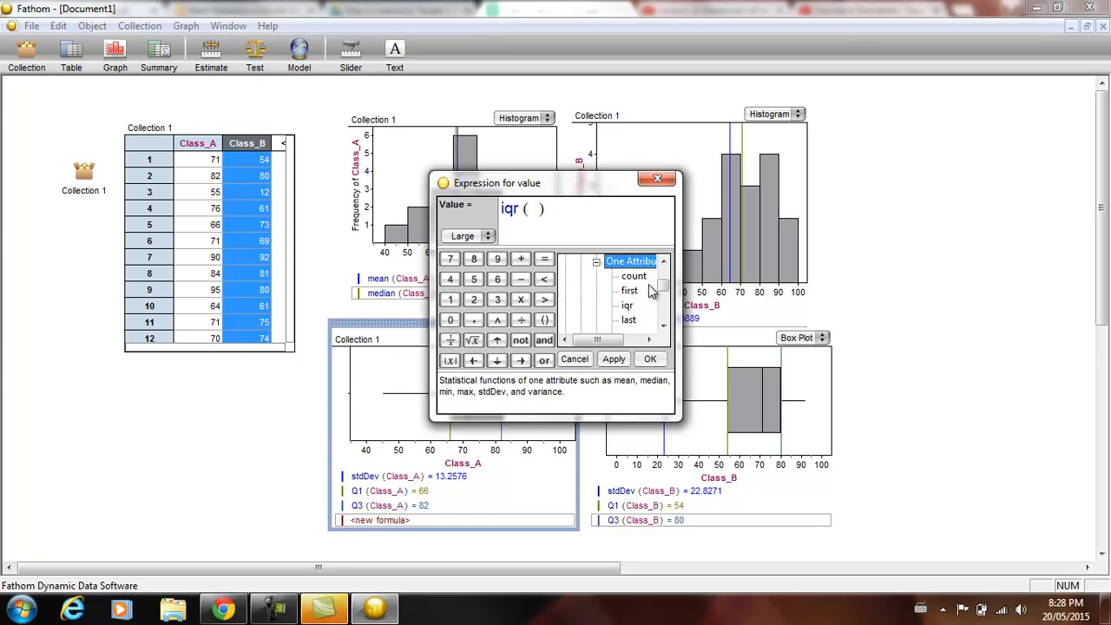
pyautogui.doubleClick(606, 276)
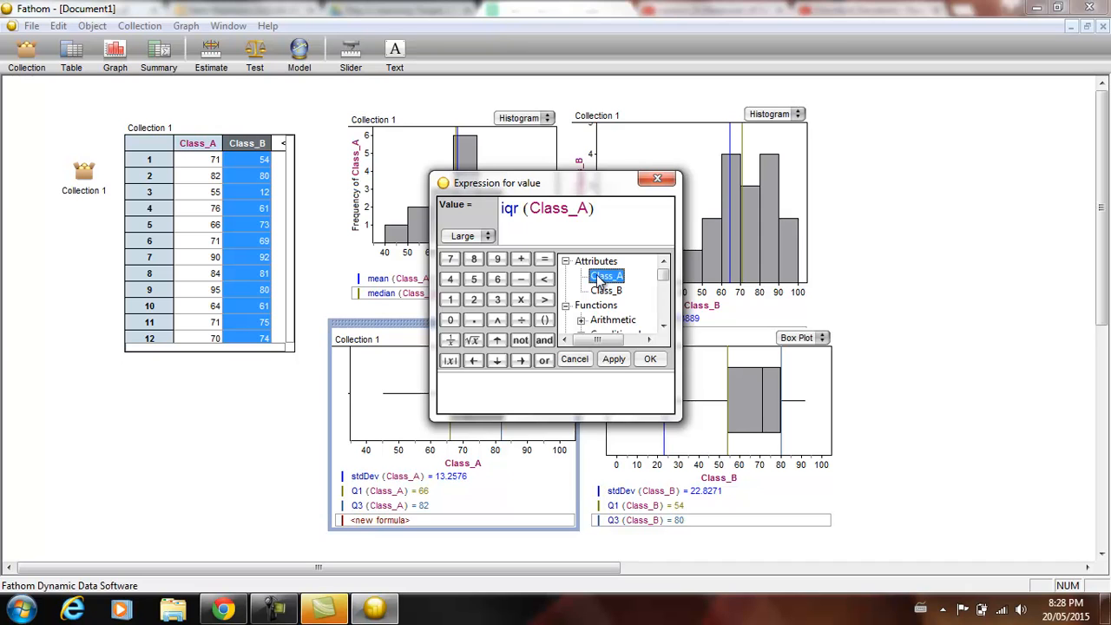
pyautogui.click(649, 358)
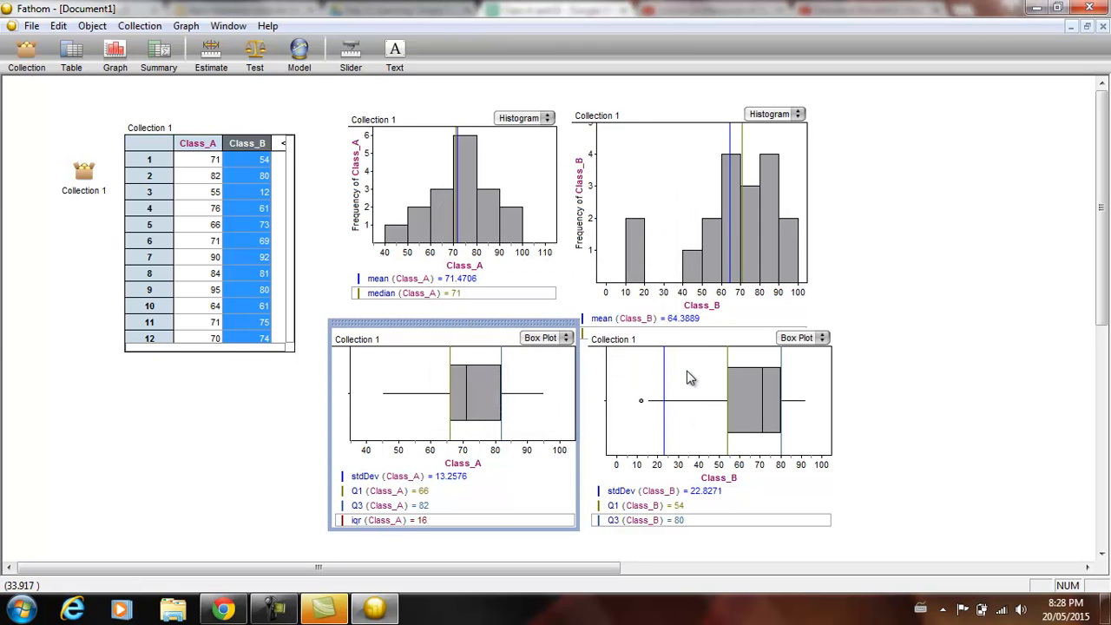
# Plot iqr(Class_B), 26, on the Class_B box plot.
pyautogui.rightClick(690, 378)
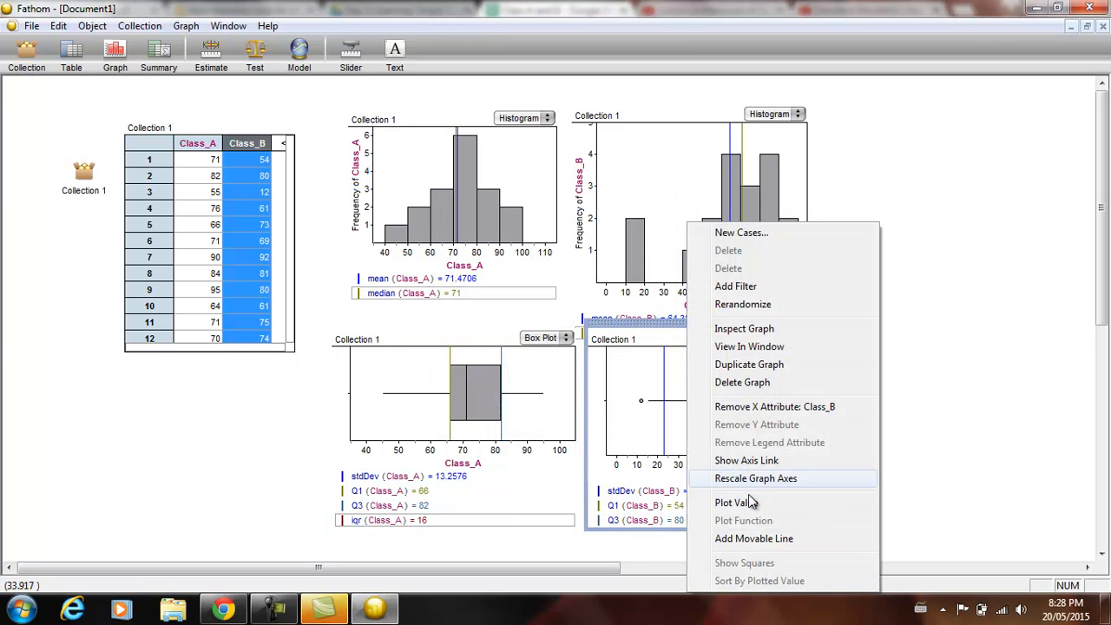
pyautogui.click(732, 502)
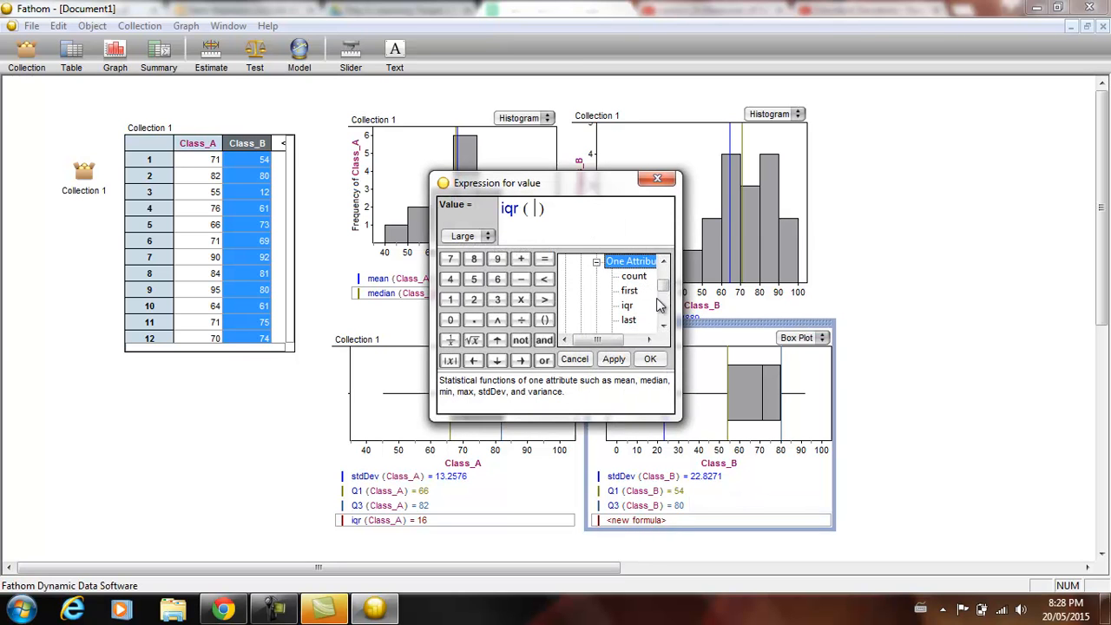
pyautogui.doubleClick(606, 289)
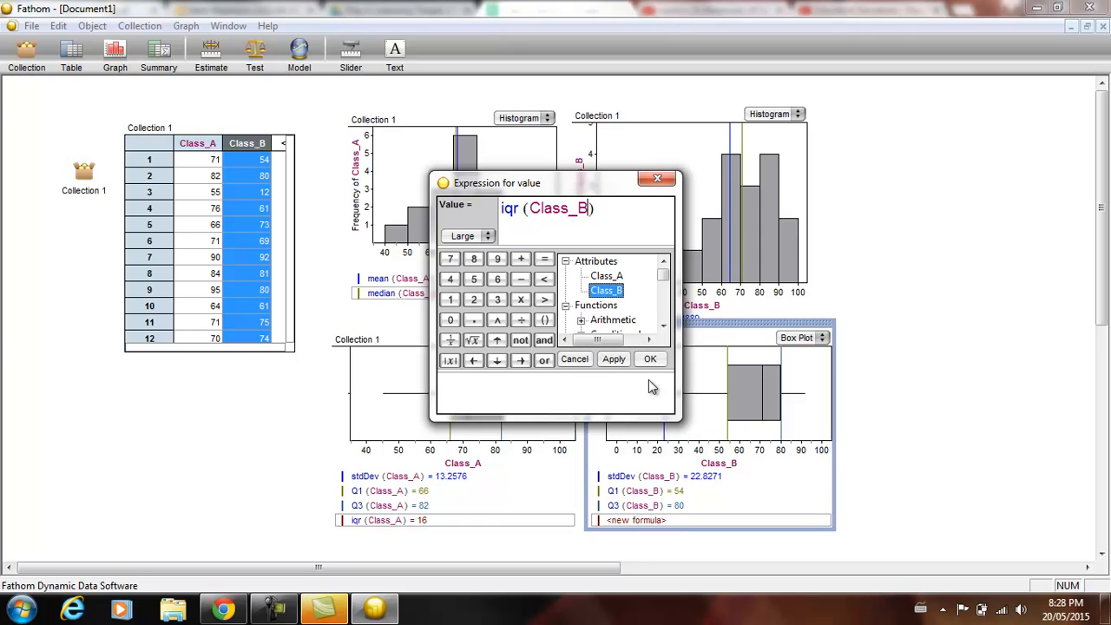
pyautogui.click(650, 358)
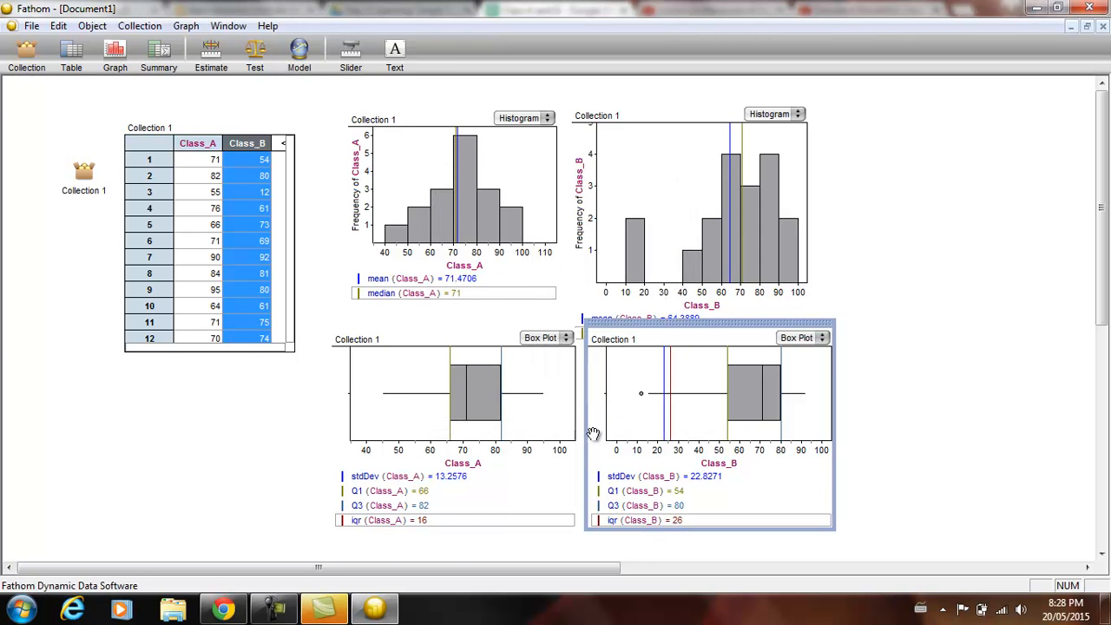
pyautogui.moveTo(662, 127)
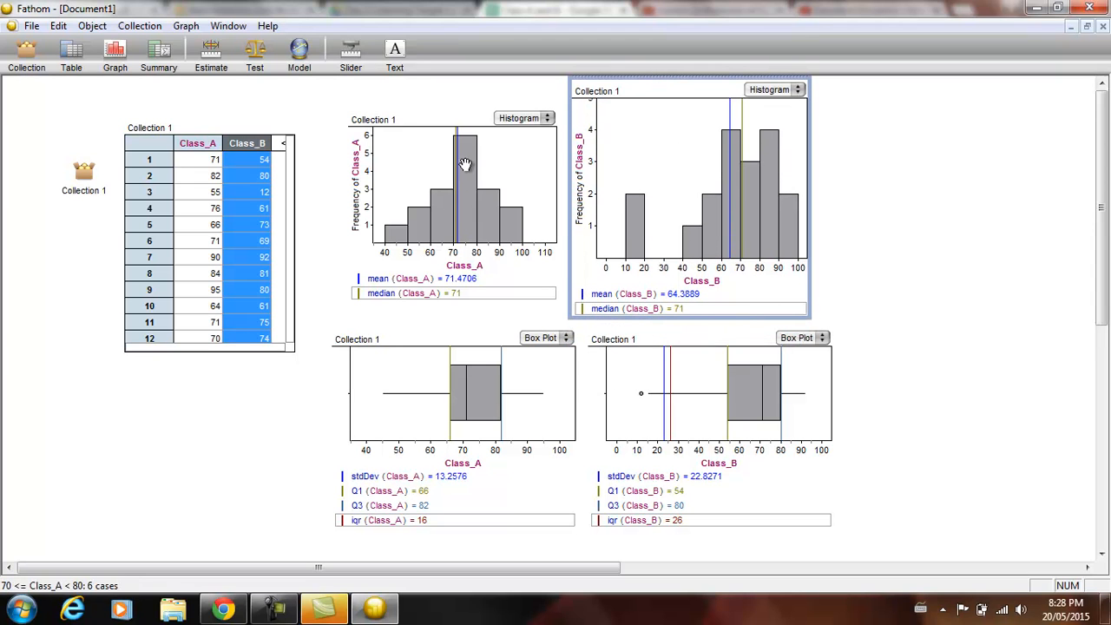
pyautogui.moveTo(473, 234)
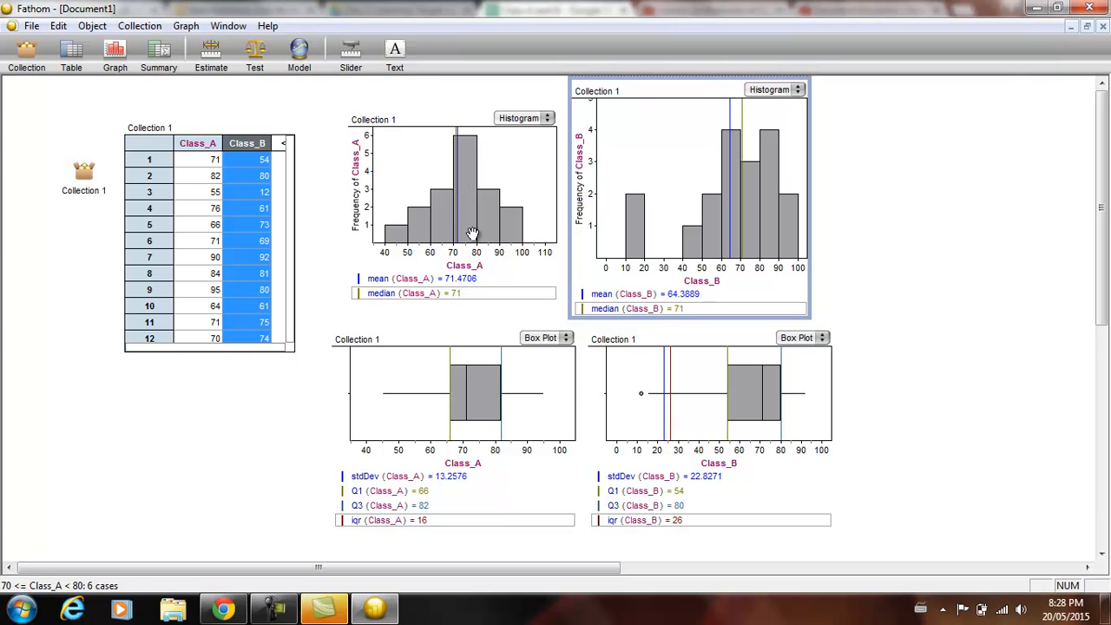
pyautogui.moveTo(458, 188)
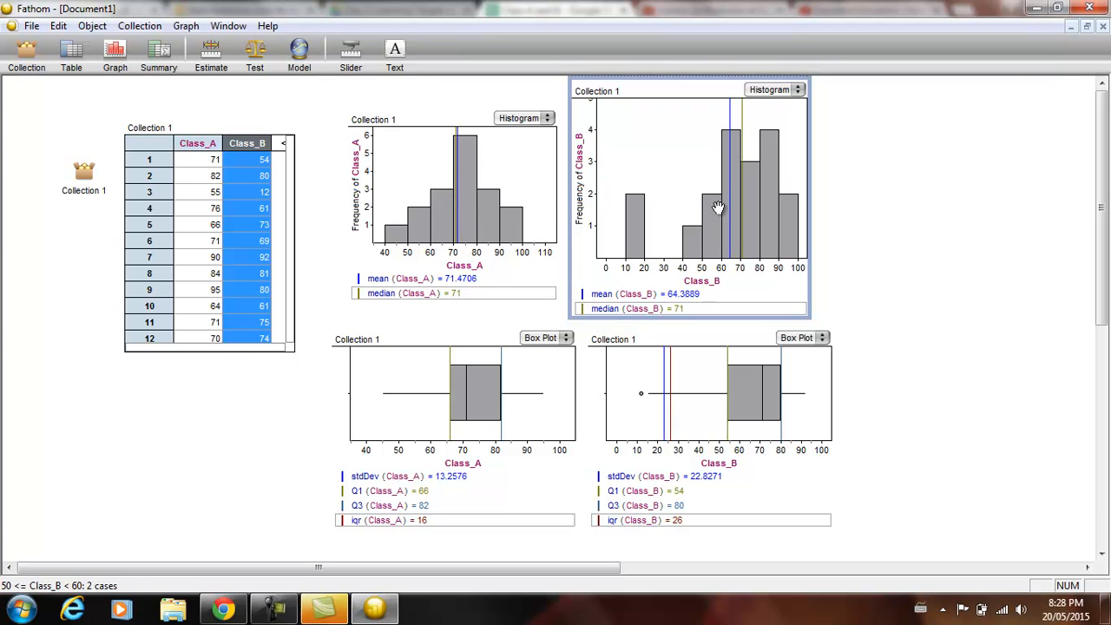
pyautogui.moveTo(748, 145)
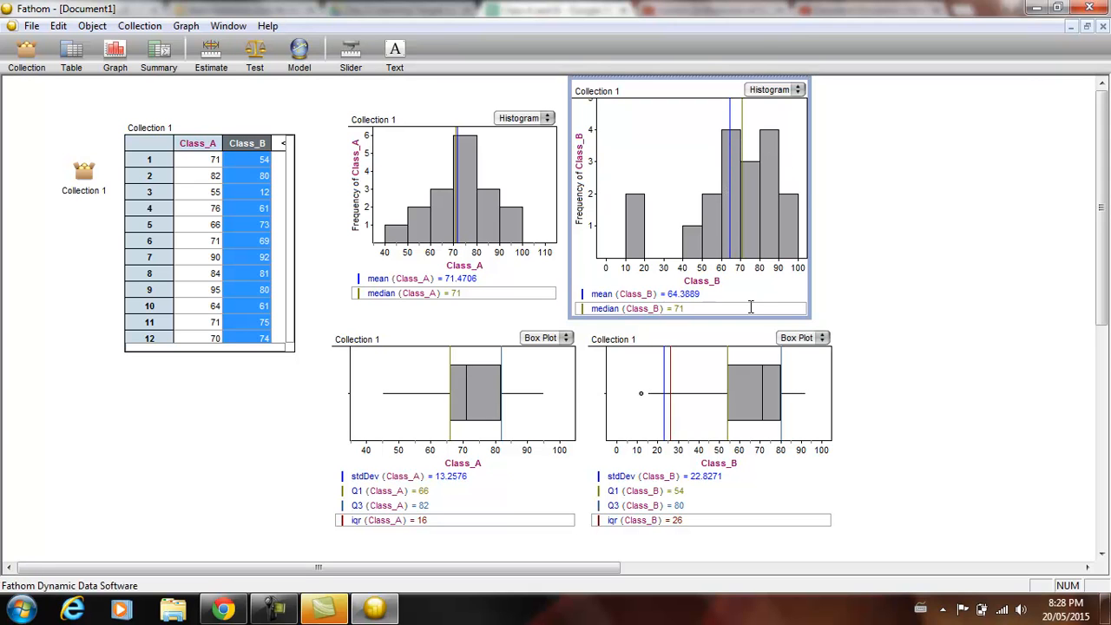
pyautogui.moveTo(744, 266)
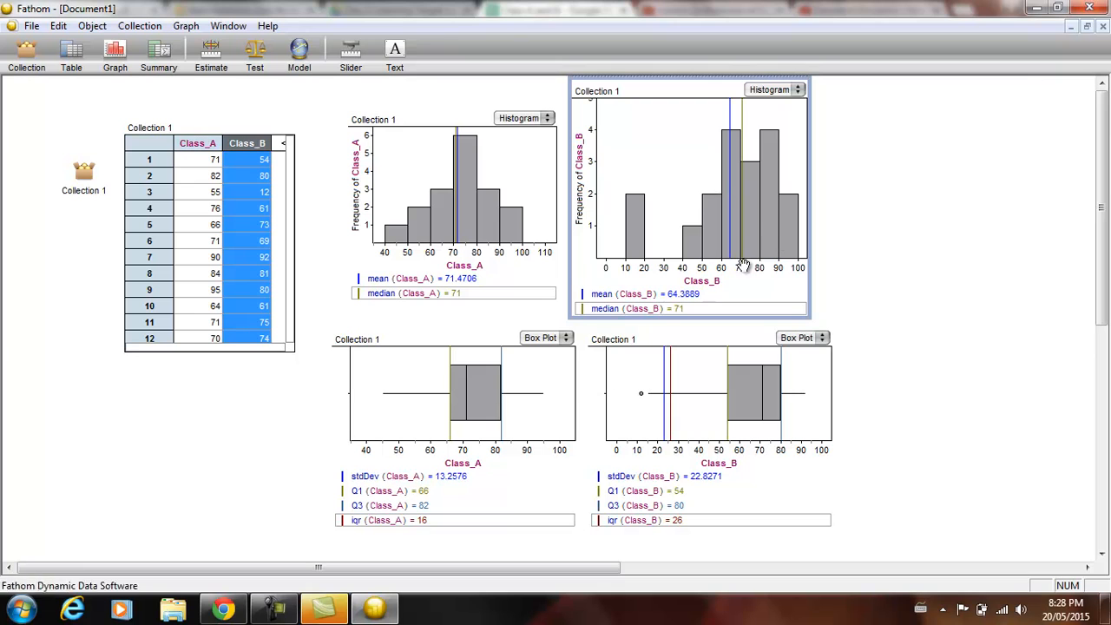
pyautogui.moveTo(596, 379)
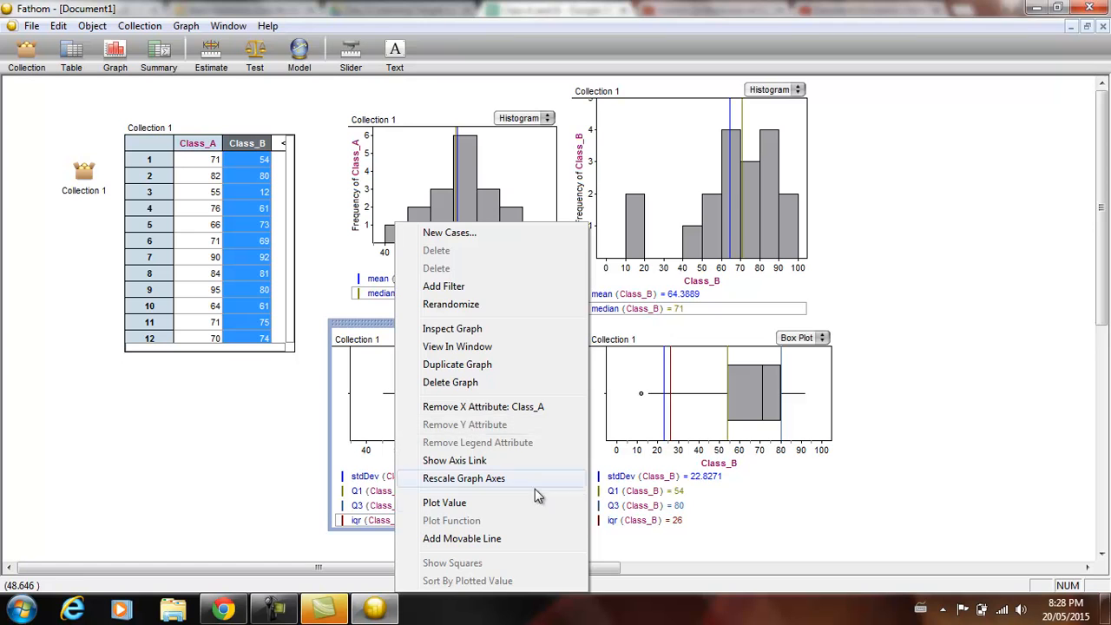
# Plot max(Class_A) - min(Class_A) on the Class_A box plot, showing range 50.
pyautogui.click(444, 503)
pyautogui.write('max ( )')
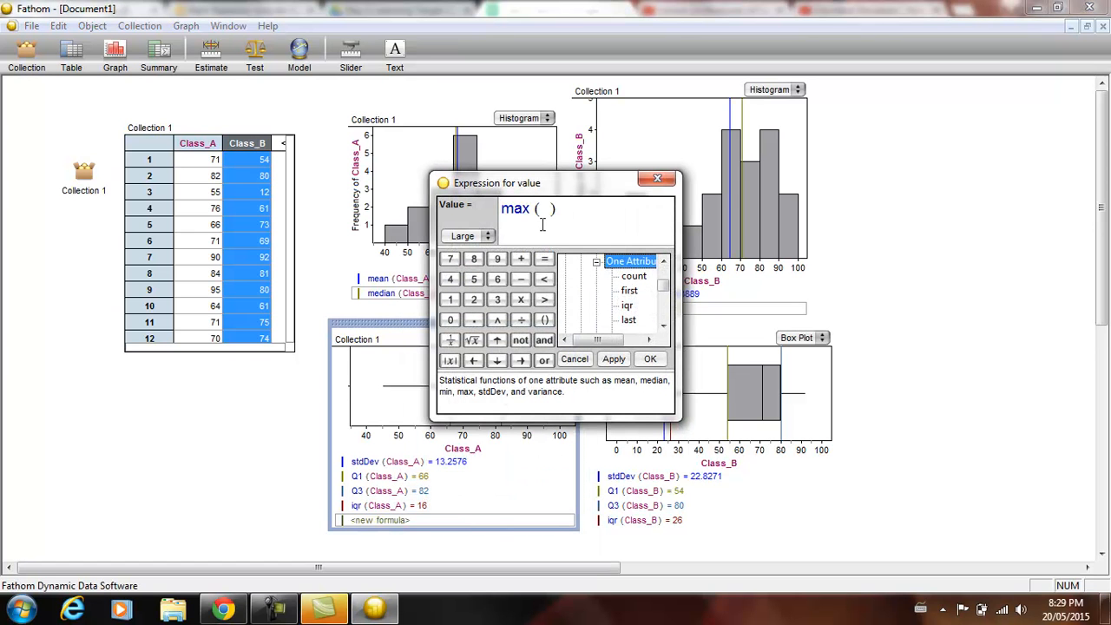
pyautogui.click(596, 261)
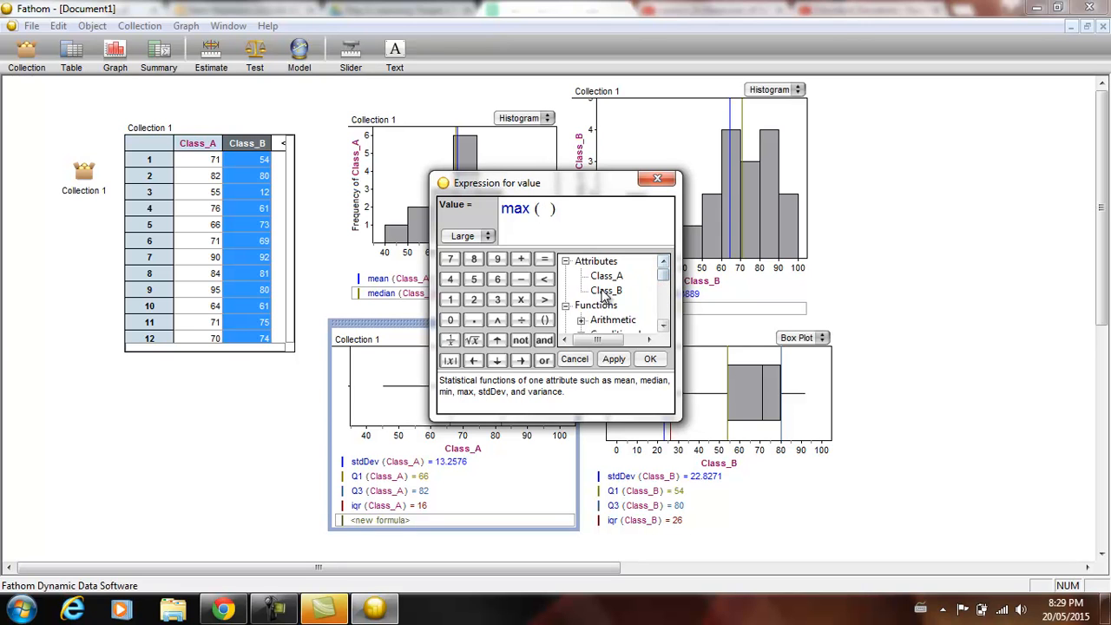
pyautogui.doubleClick(607, 275)
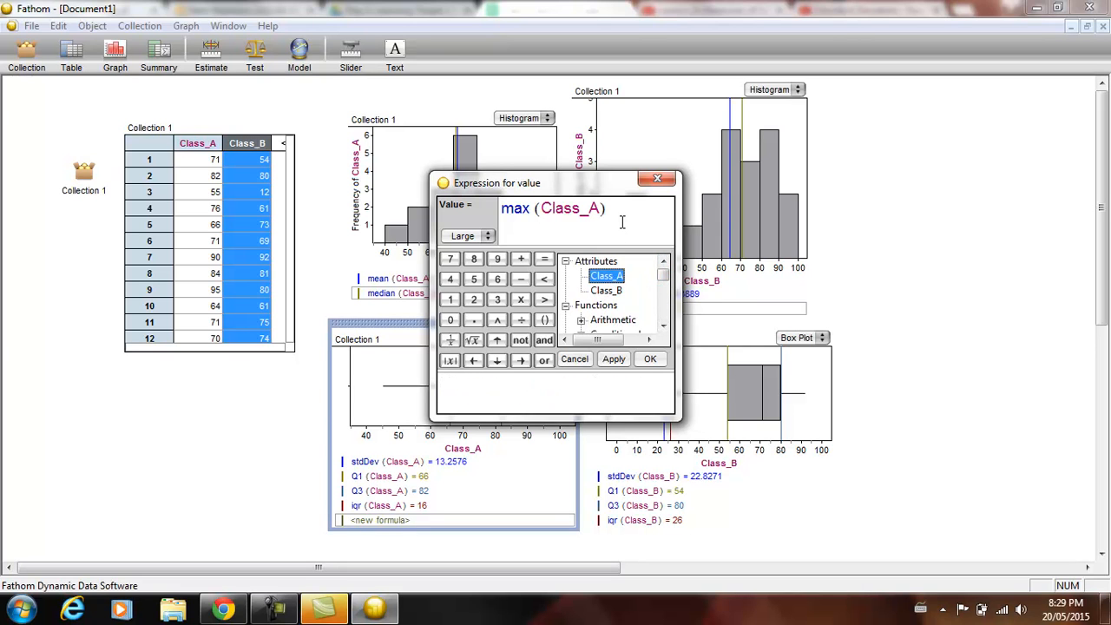
pyautogui.write('– min (')
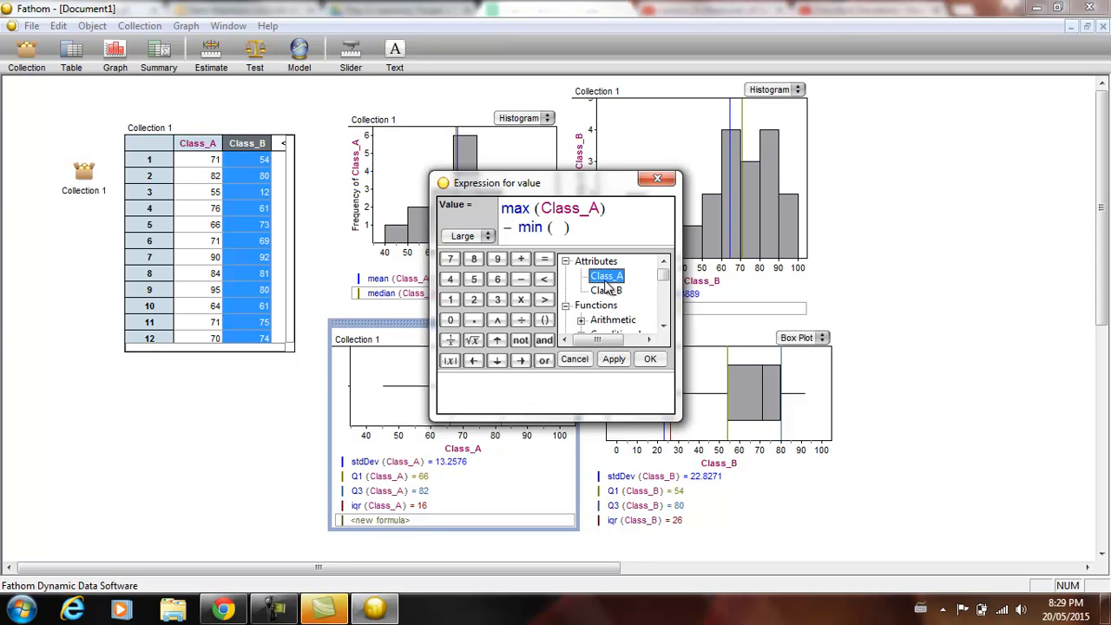
pyautogui.click(650, 359)
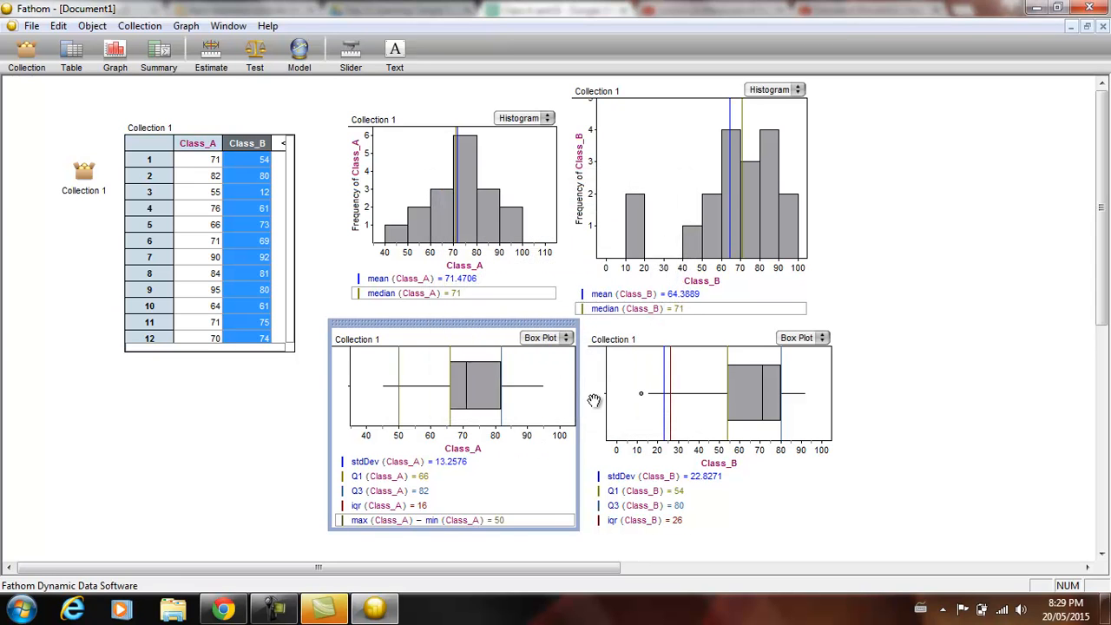
# Plot max(Class_B) - min(Class_B) on the Class_B box plot, showing range 80.
pyautogui.rightClick(694, 364)
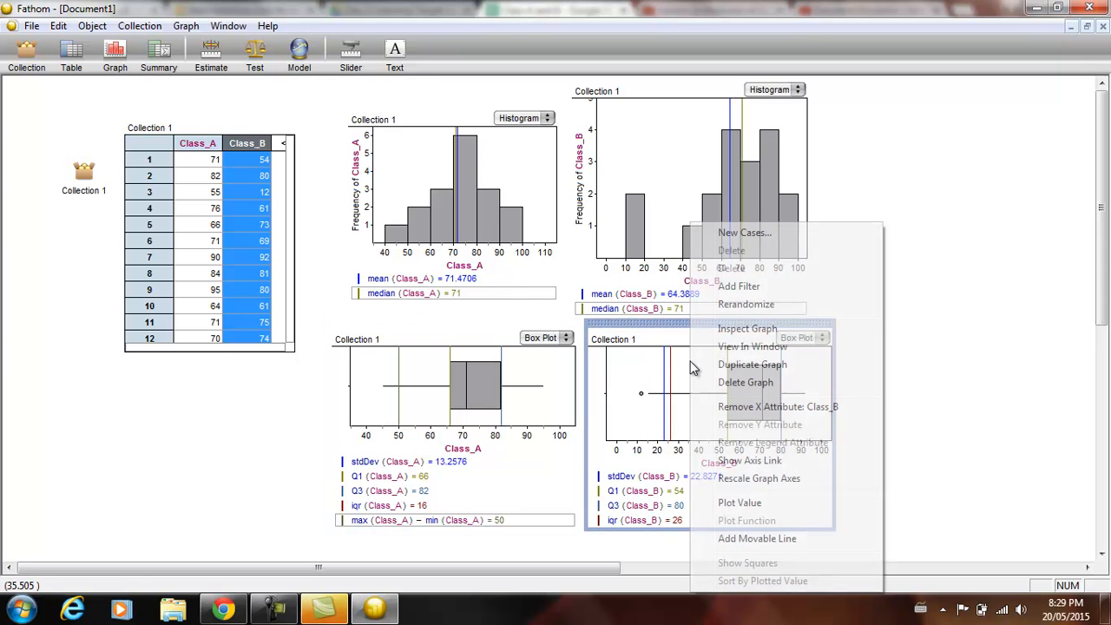
pyautogui.click(739, 503)
pyautogui.write('max ( )')
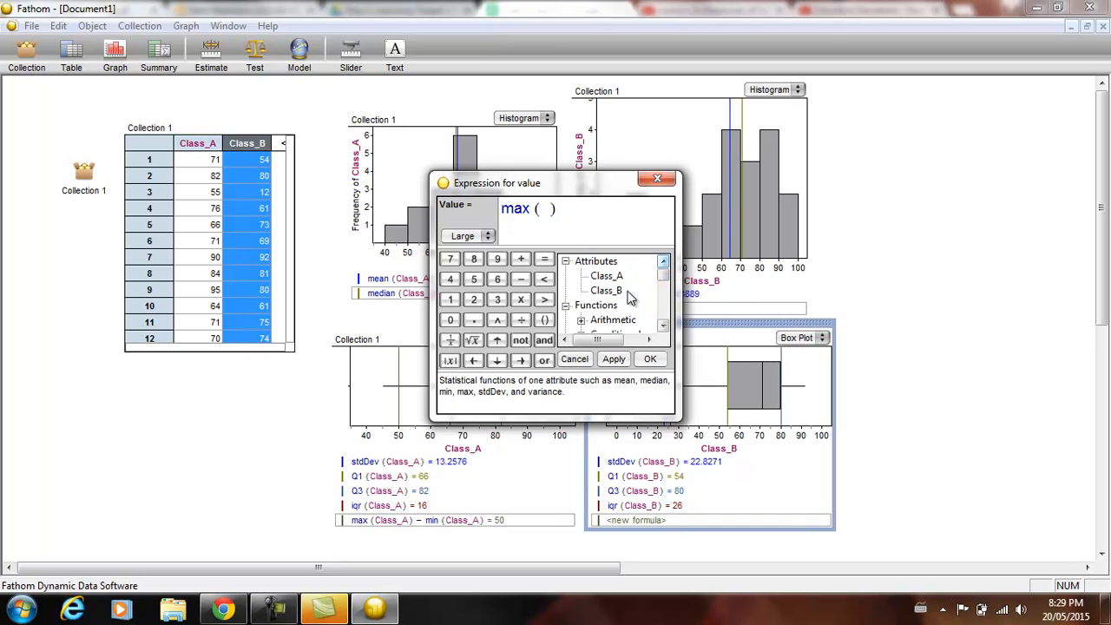
pyautogui.doubleClick(607, 290)
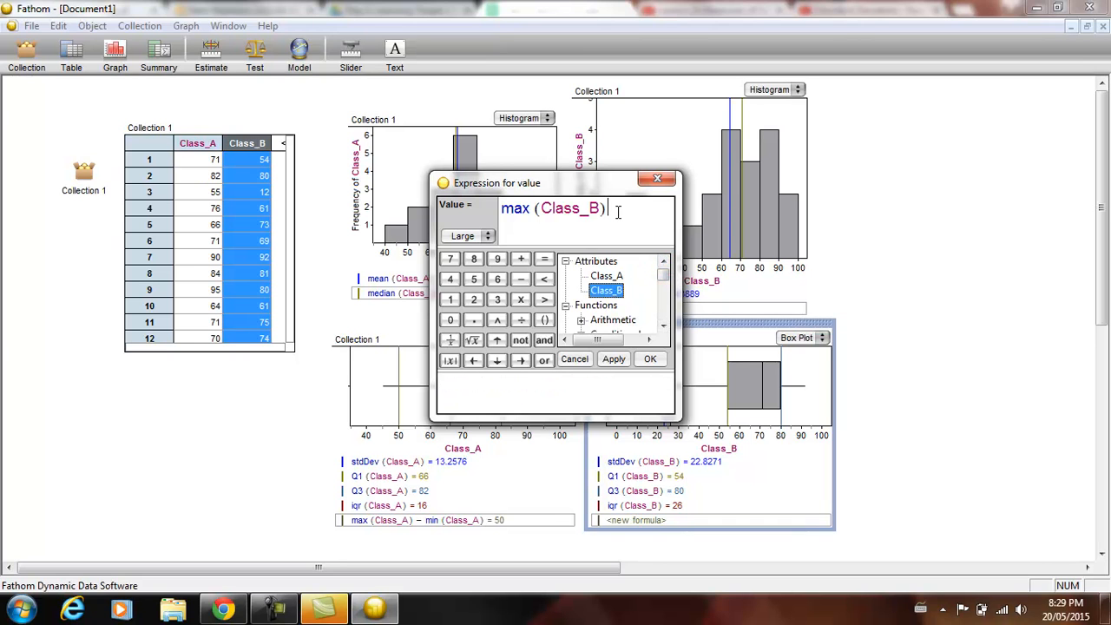
pyautogui.write('- min ( Class_B')
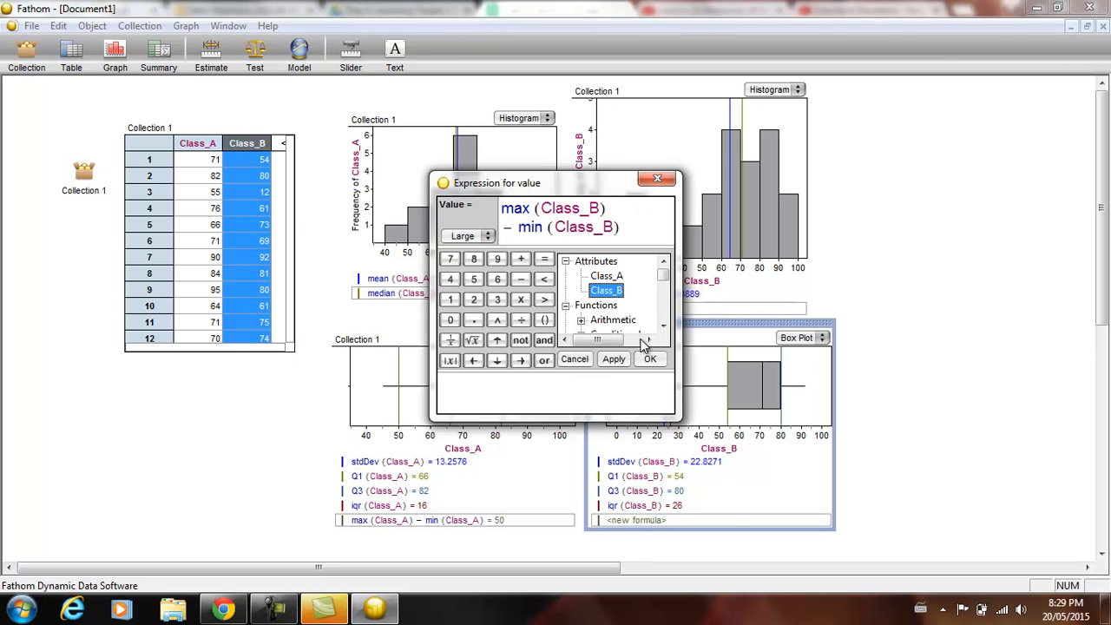
pyautogui.click(649, 360)
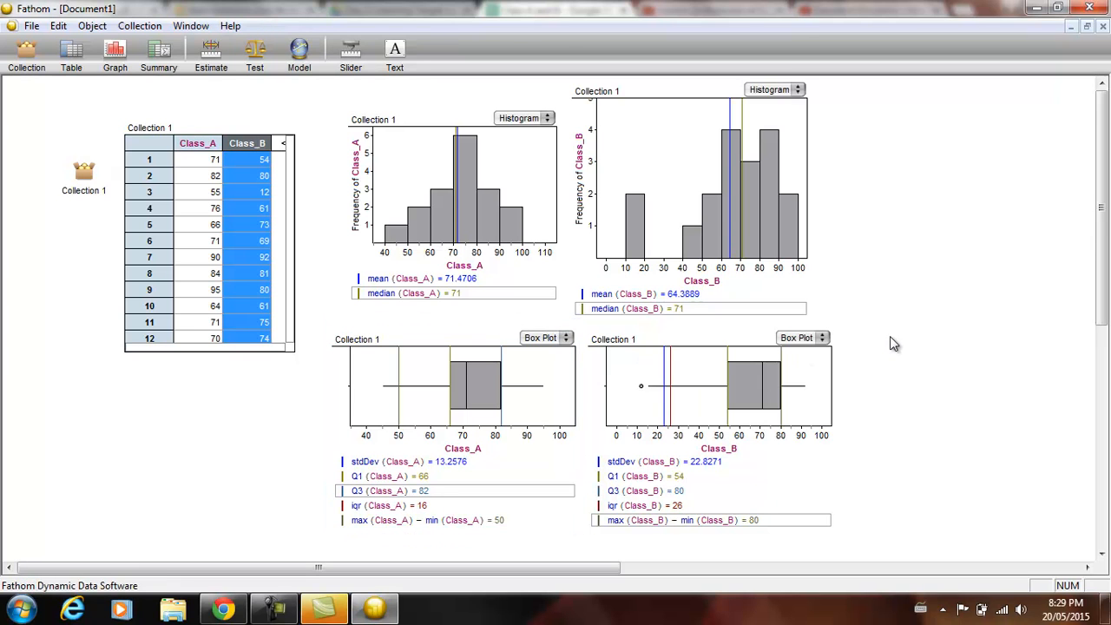
pyautogui.moveTo(564, 486)
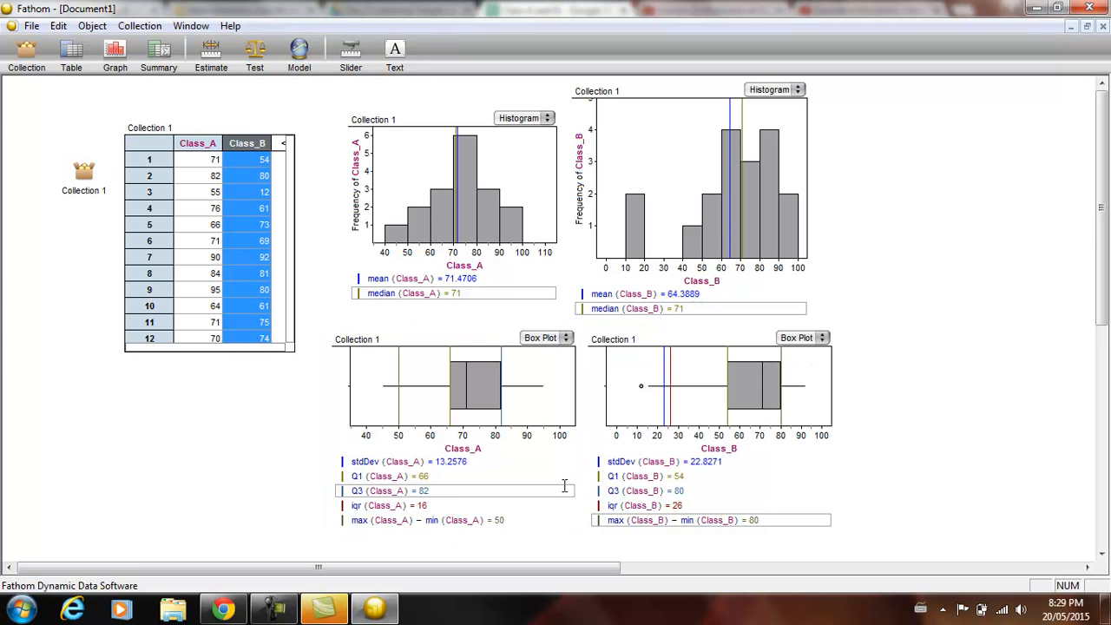
pyautogui.moveTo(720, 464)
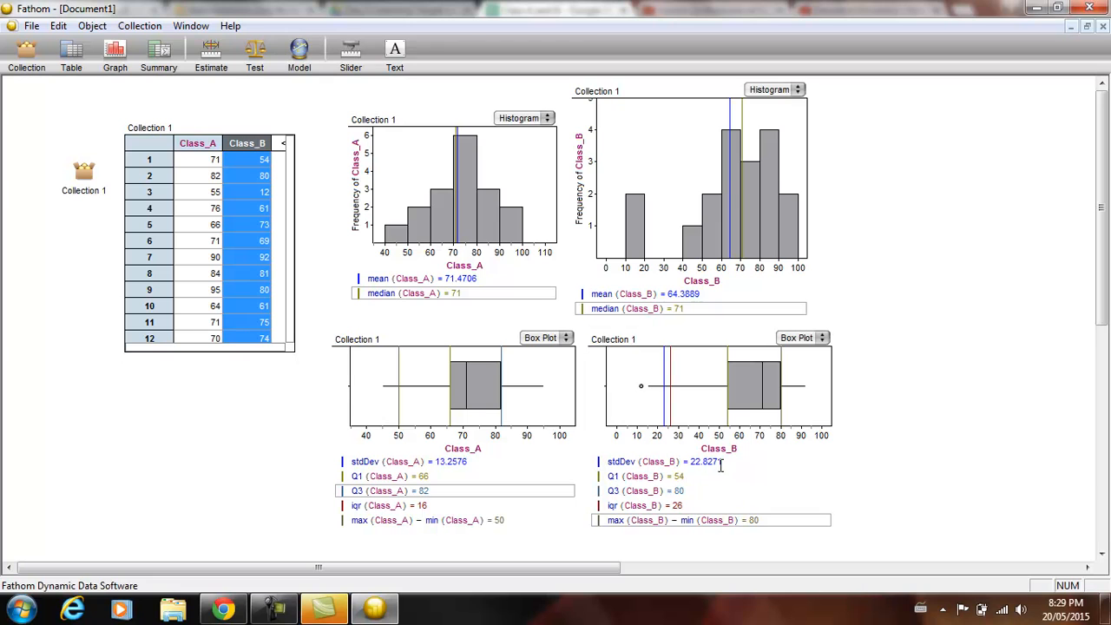
pyautogui.moveTo(468, 261)
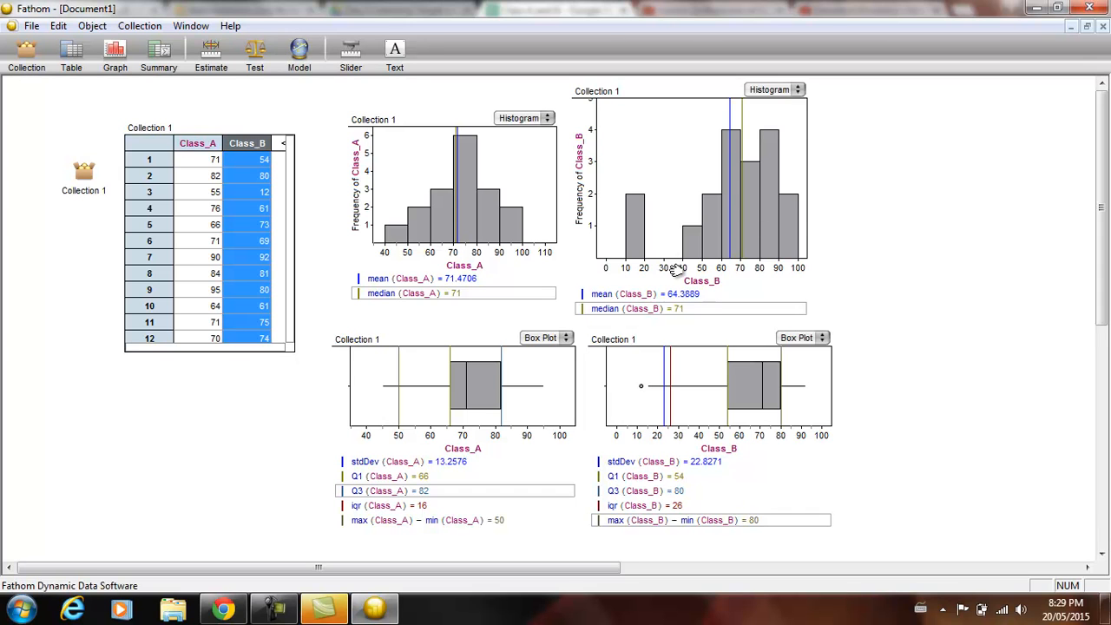
pyautogui.moveTo(486, 475)
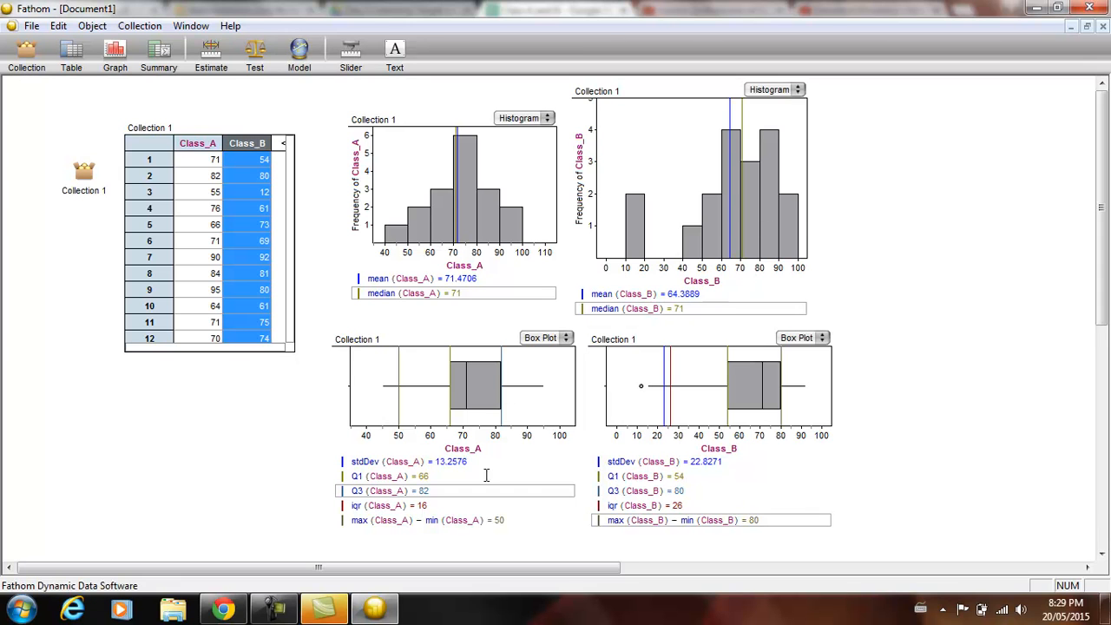
pyautogui.moveTo(519, 533)
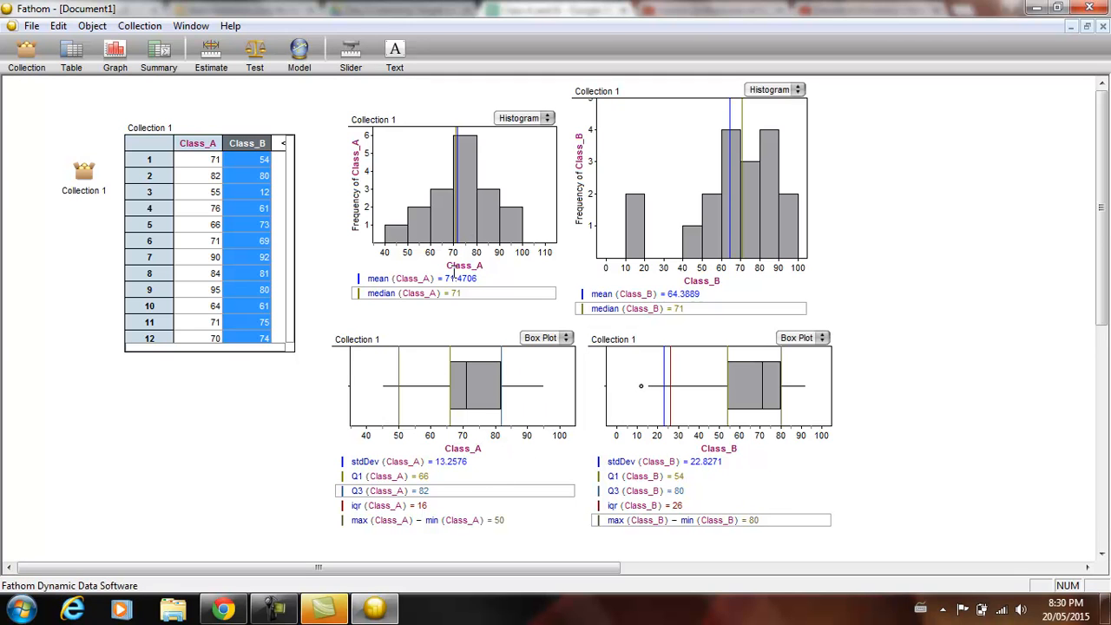
pyautogui.moveTo(612, 317)
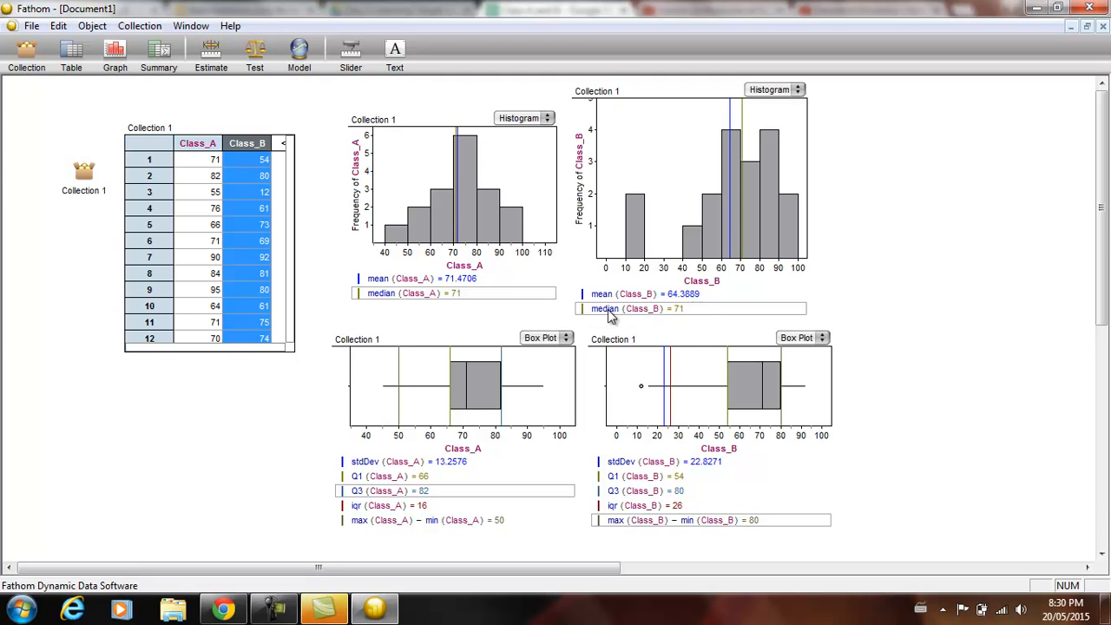
pyautogui.moveTo(414, 337)
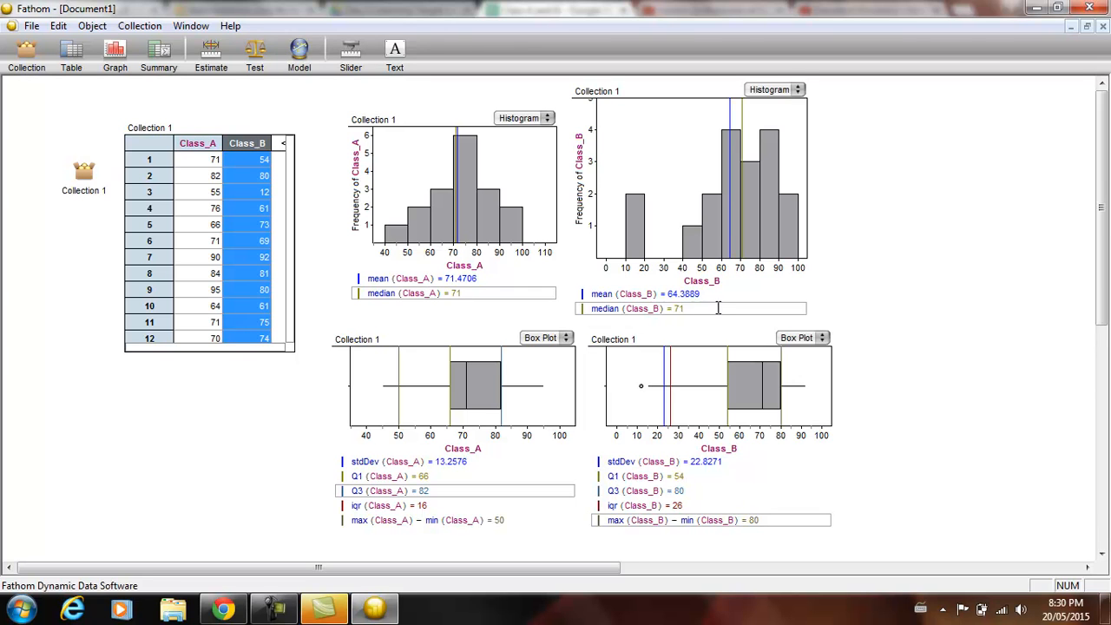
pyautogui.moveTo(641, 323)
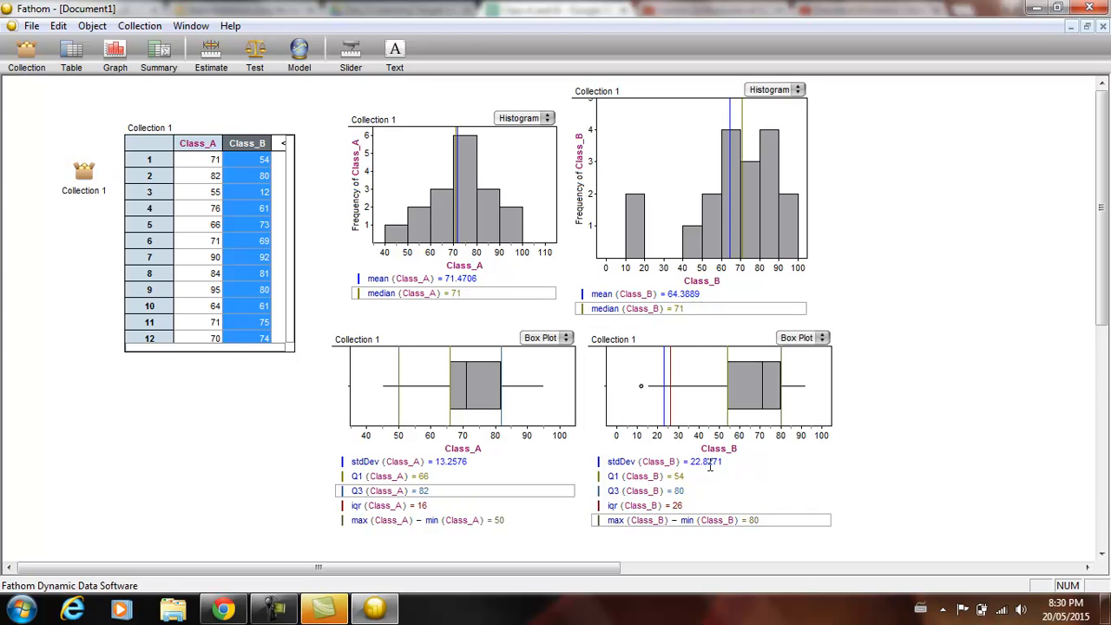
pyautogui.moveTo(687, 440)
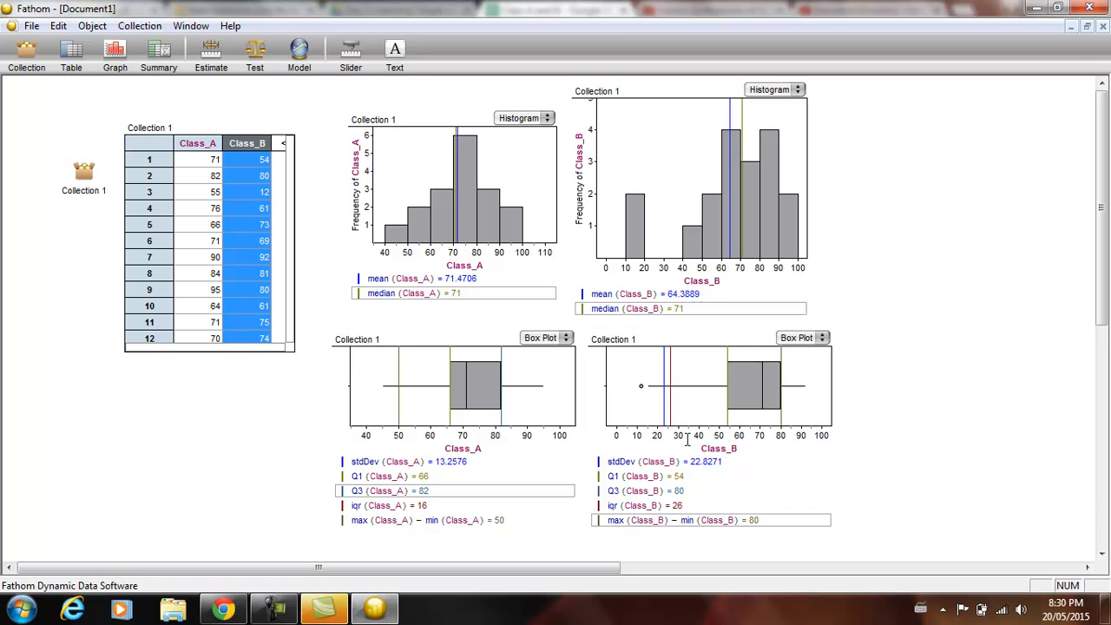
pyautogui.moveTo(708, 397)
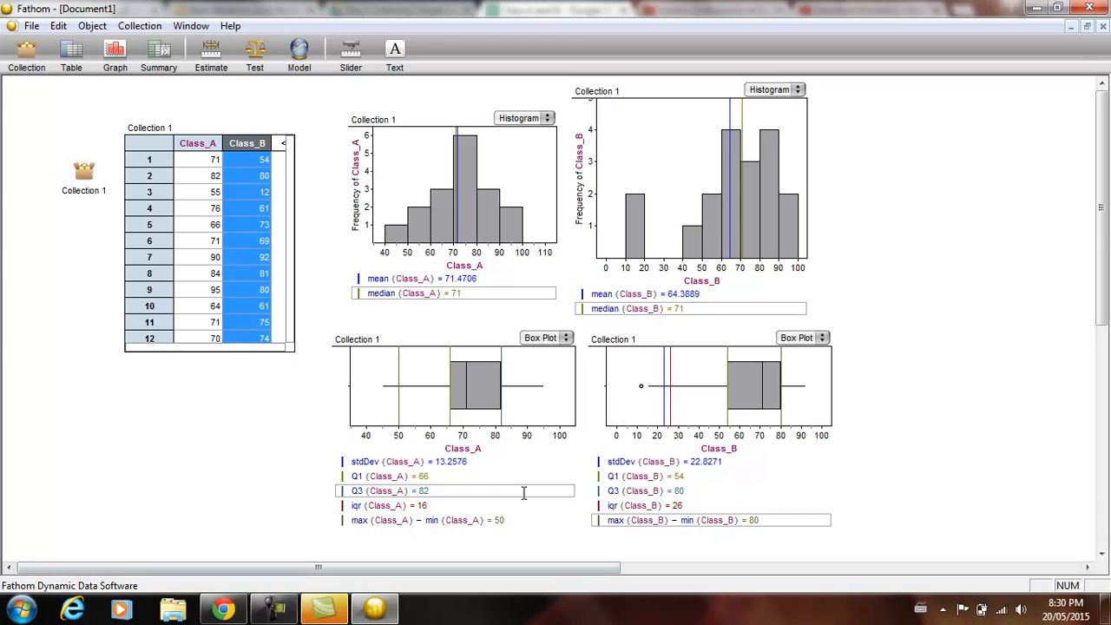
pyautogui.moveTo(892, 369)
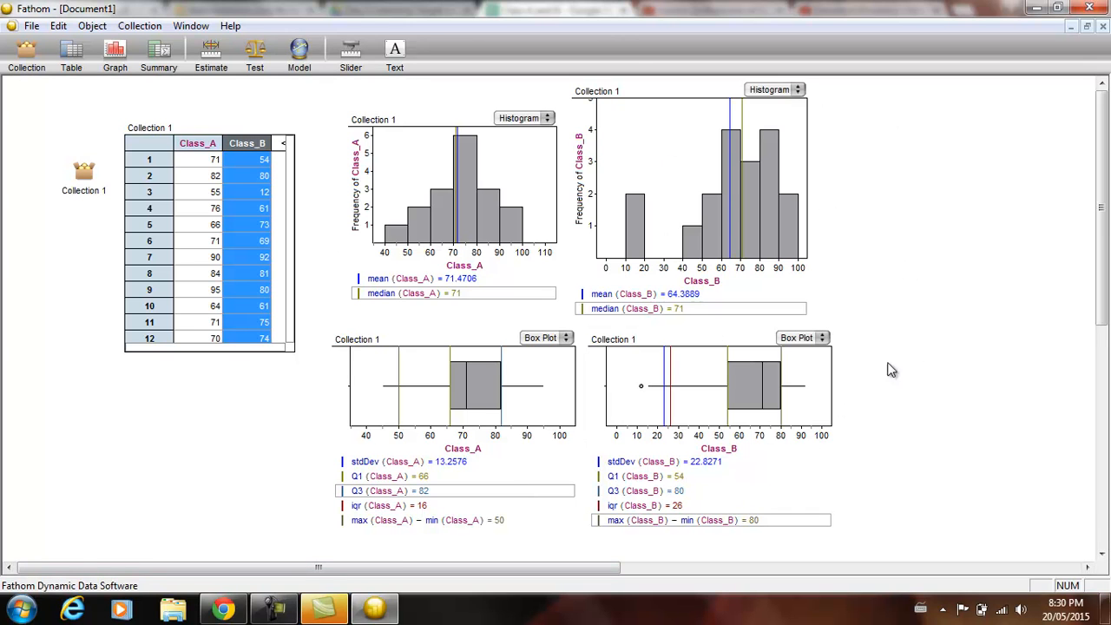
pyautogui.moveTo(594, 480)
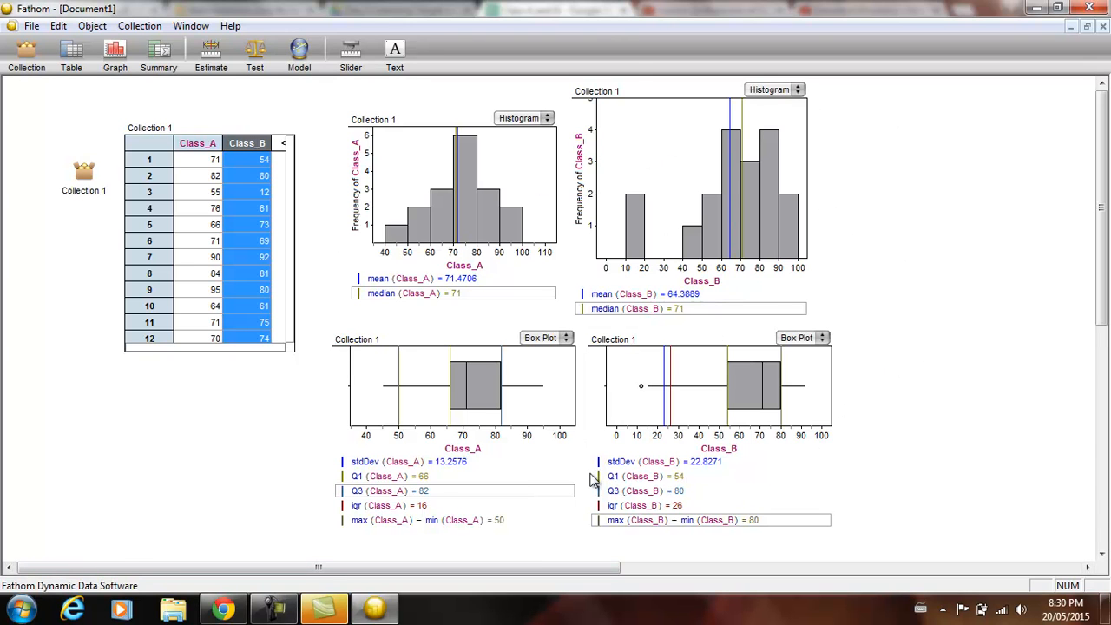